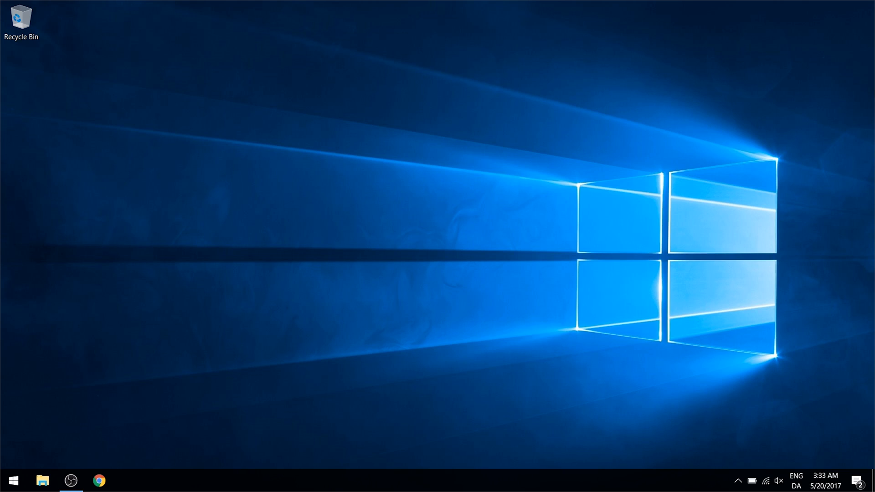
mouse_move(128, 483)
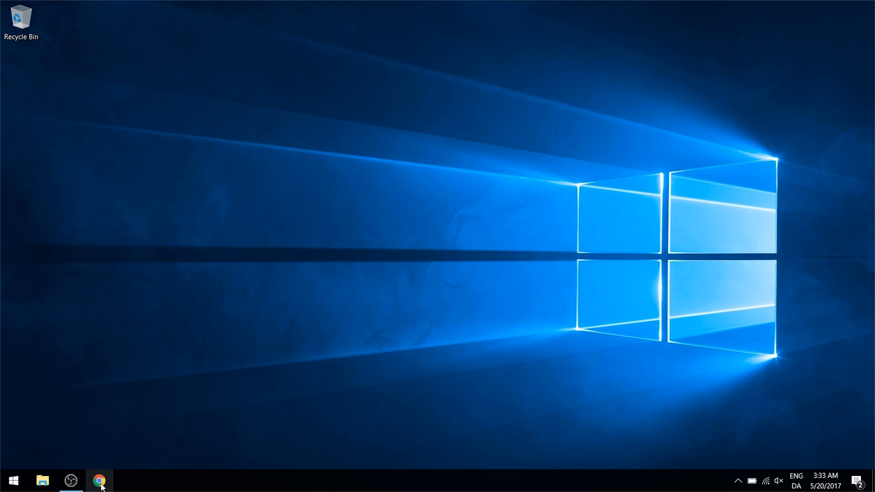
mouse_move(98, 481)
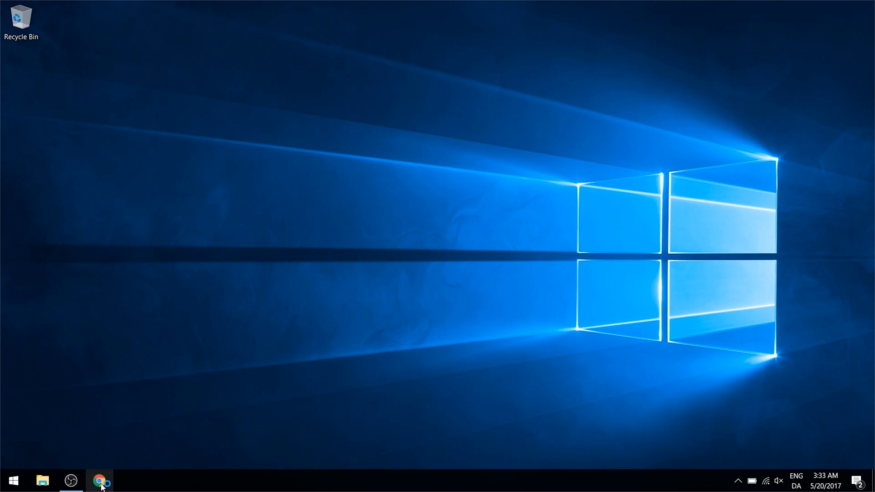
Search Google for 'mist wallet'
left_click(99, 481)
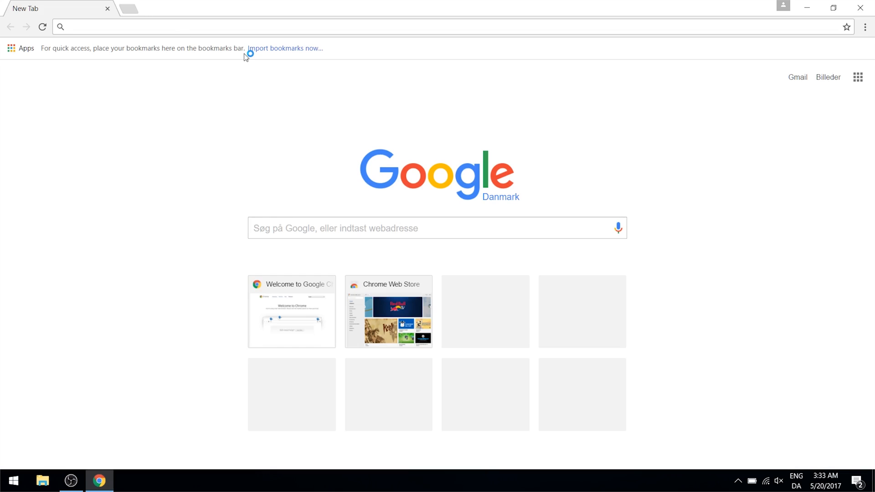
type("mist wa")
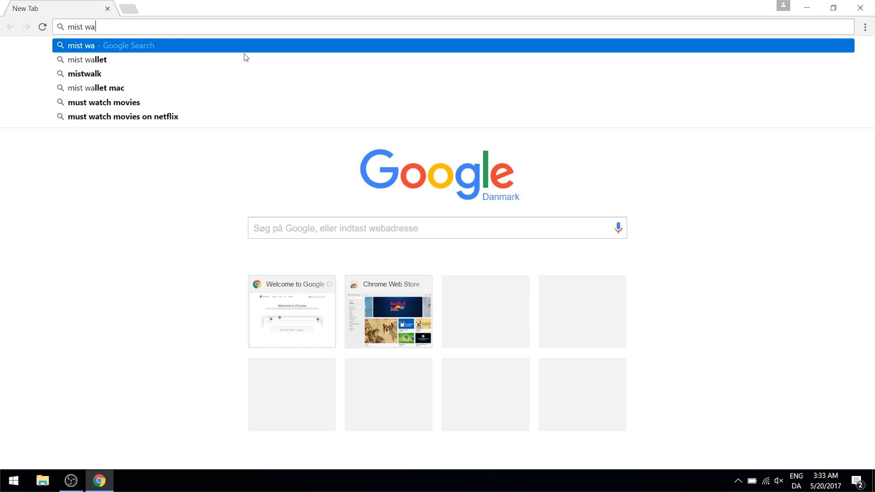
left_click(86, 59)
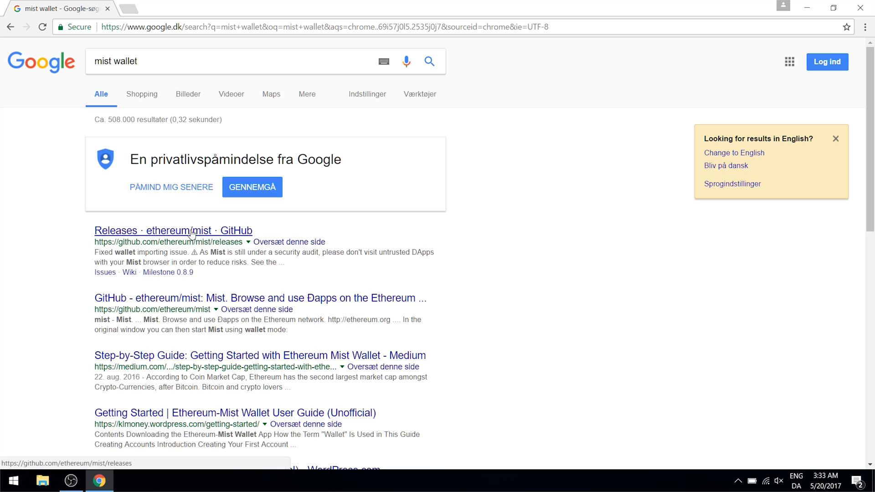
Open the ethereum/mist GitHub releases page and download Mist-installer-0.8.10.exe
left_click(192, 231)
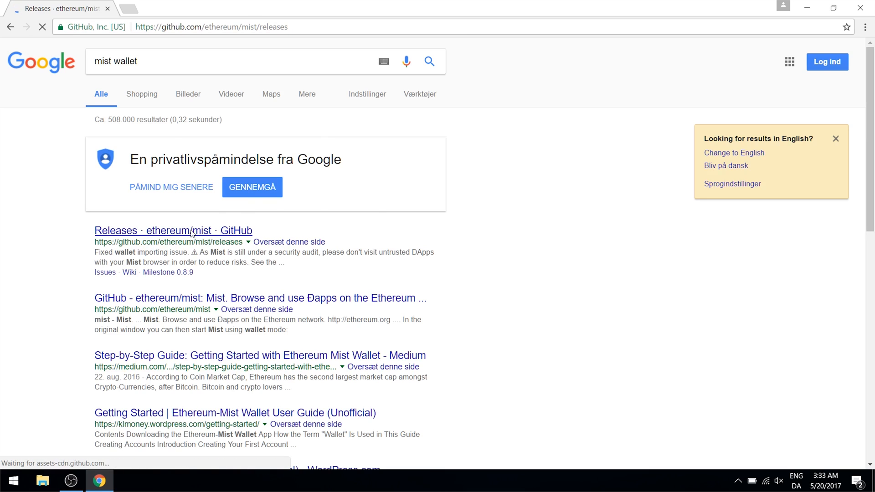
left_click(173, 230)
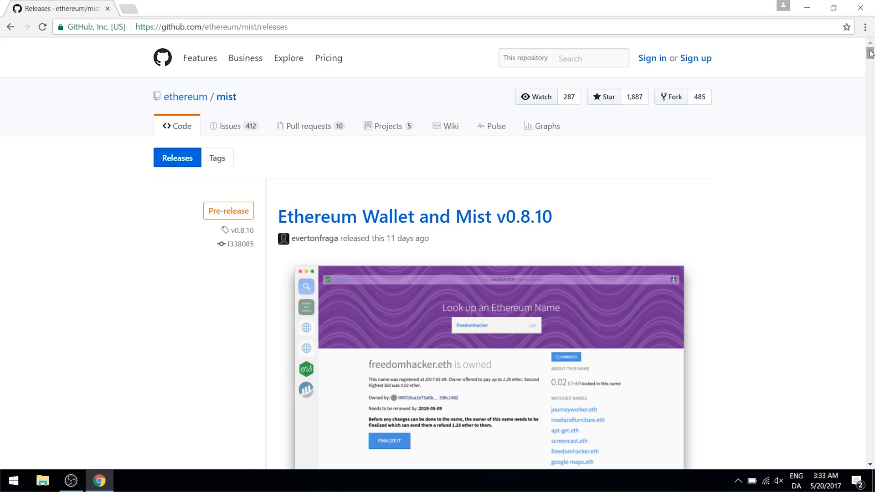
scroll("down", 3)
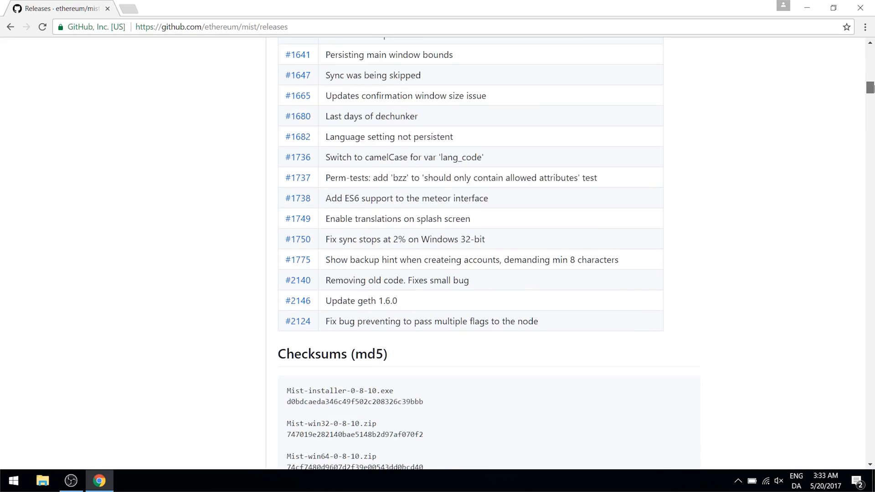
scroll("down", 3)
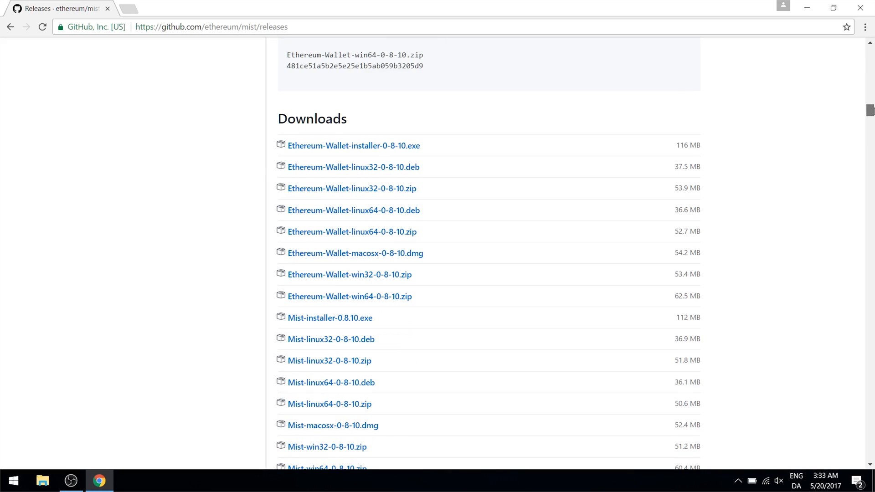
scroll("down", 3)
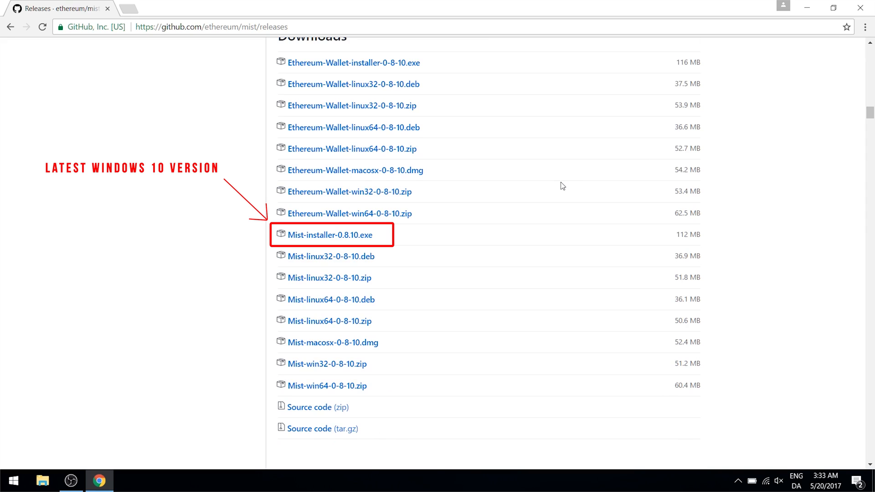
mouse_move(352, 238)
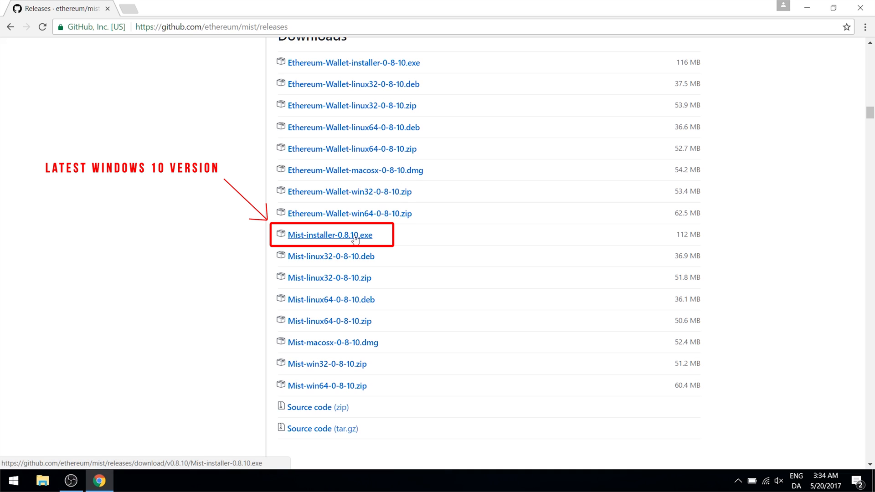
left_click(332, 235)
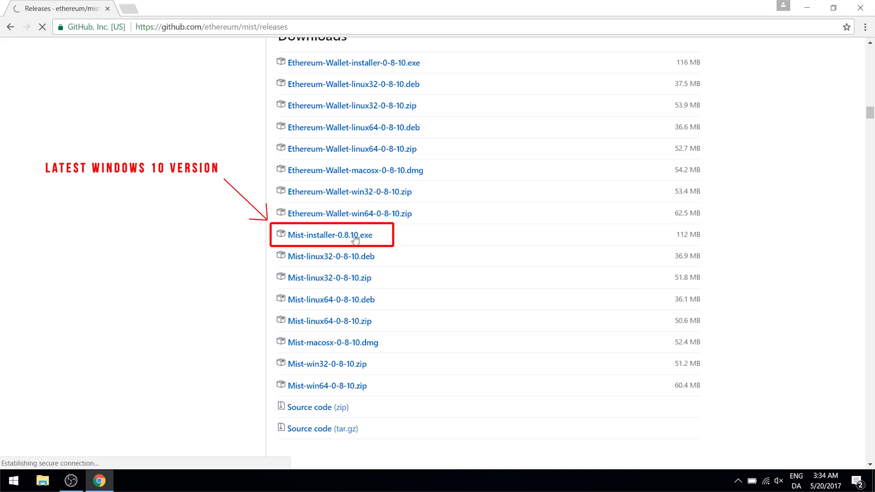
left_click(332, 234)
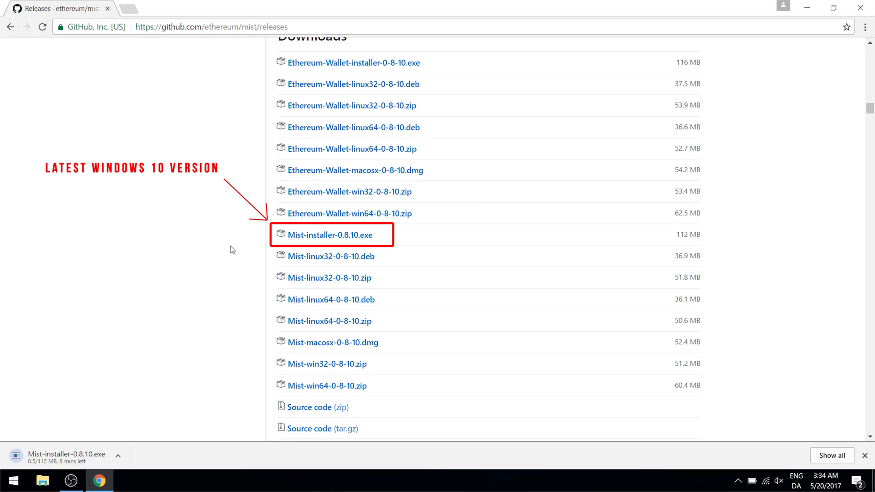
mouse_move(88, 194)
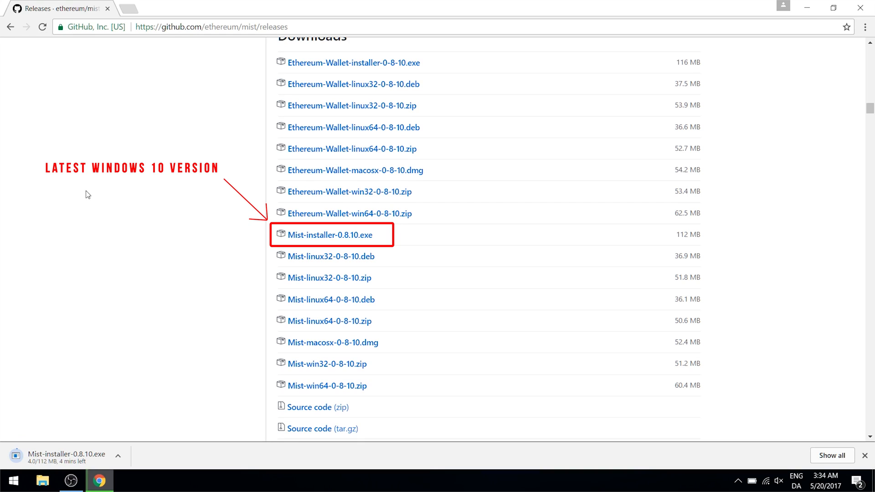
mouse_move(807, 9)
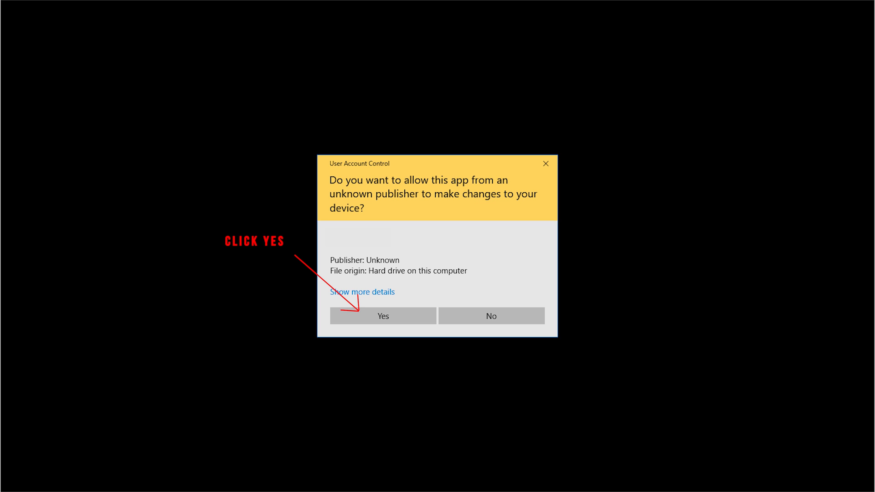
Allow the installer, accept the license, install to the default folder, then close the installer
left_click(383, 316)
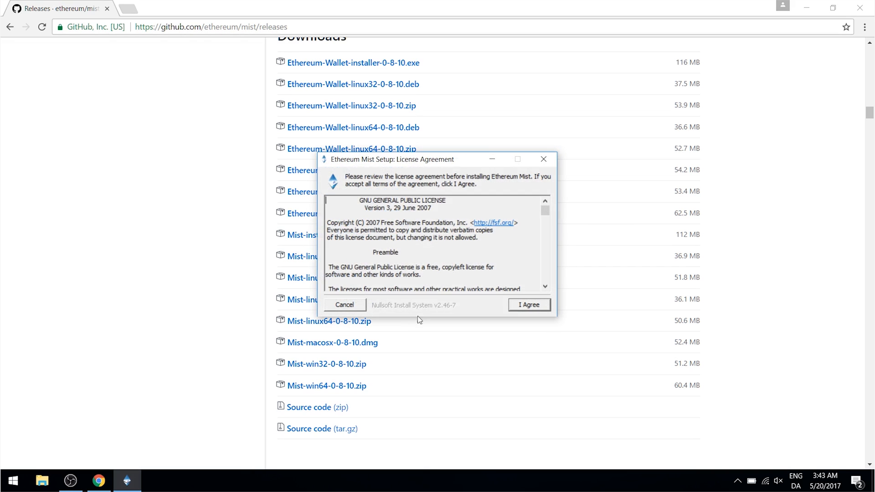
left_click(529, 305)
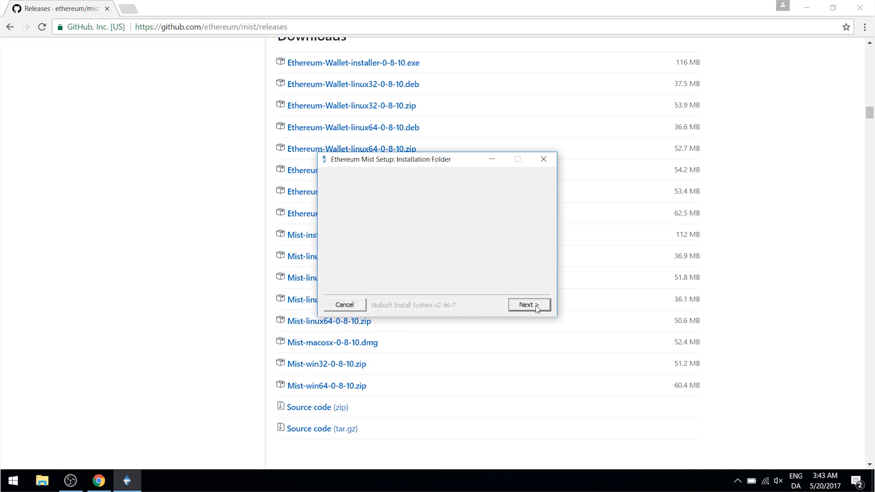
left_click(529, 304)
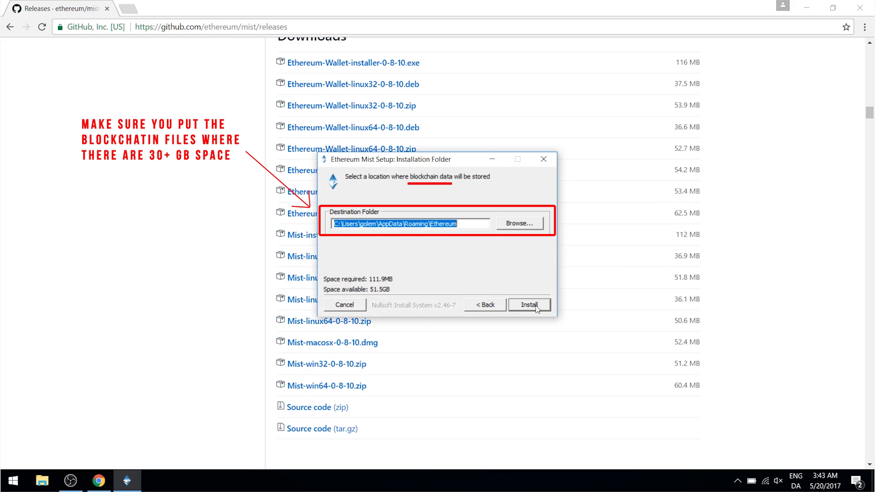
left_click(530, 304)
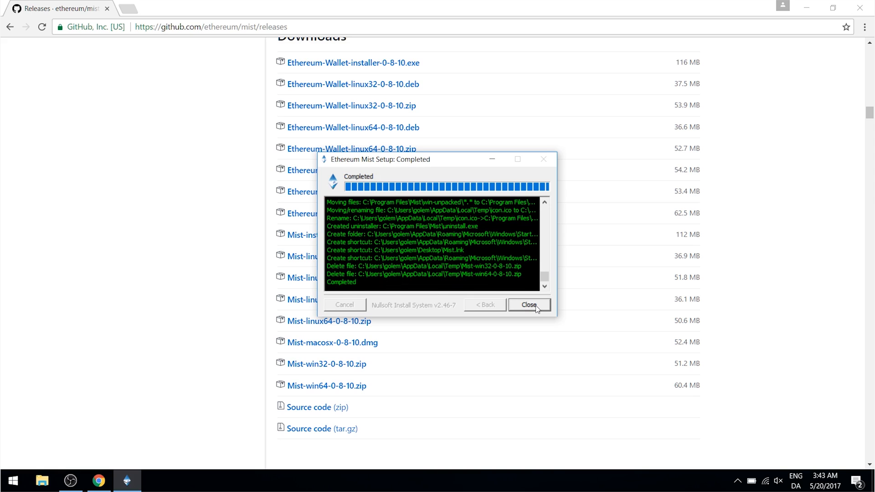
left_click(530, 305)
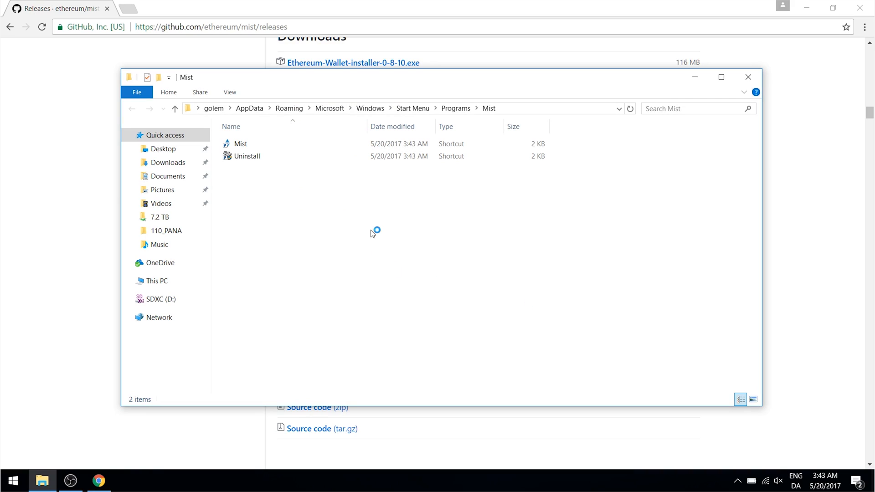
Launch Mist from its shortcut, then close Chrome and minimize File Explorer
left_click(239, 144)
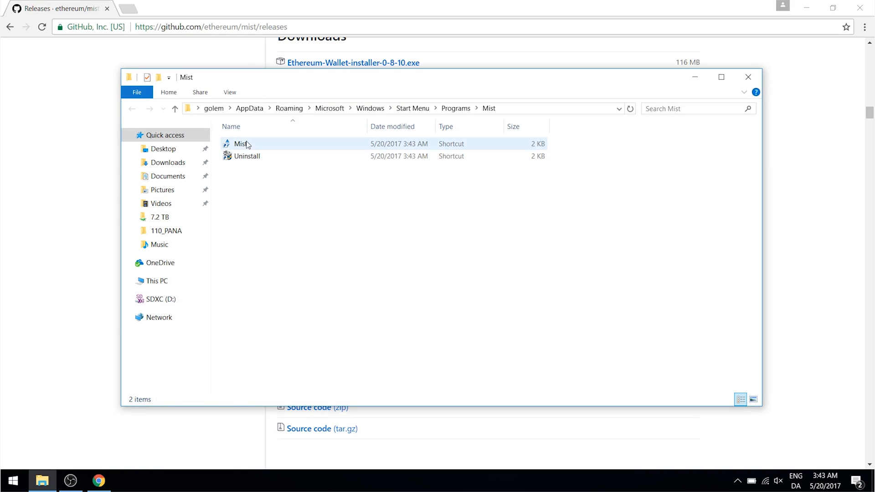
left_click(237, 143)
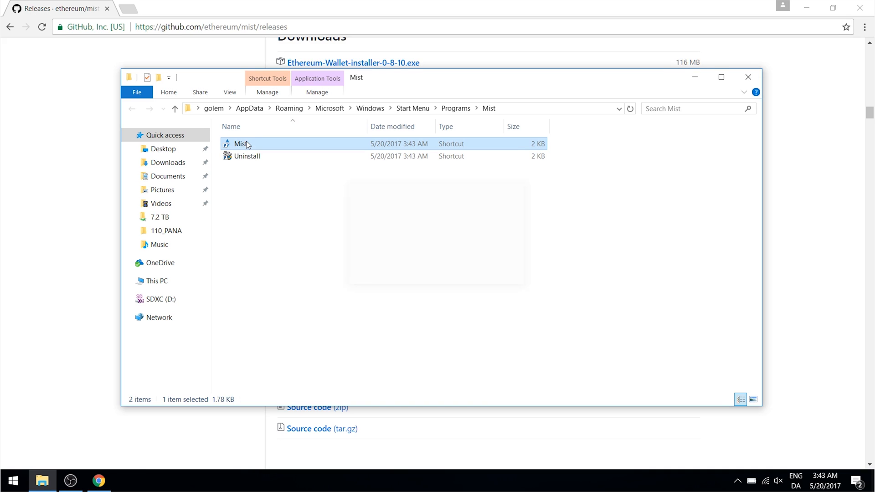
double_click(239, 144)
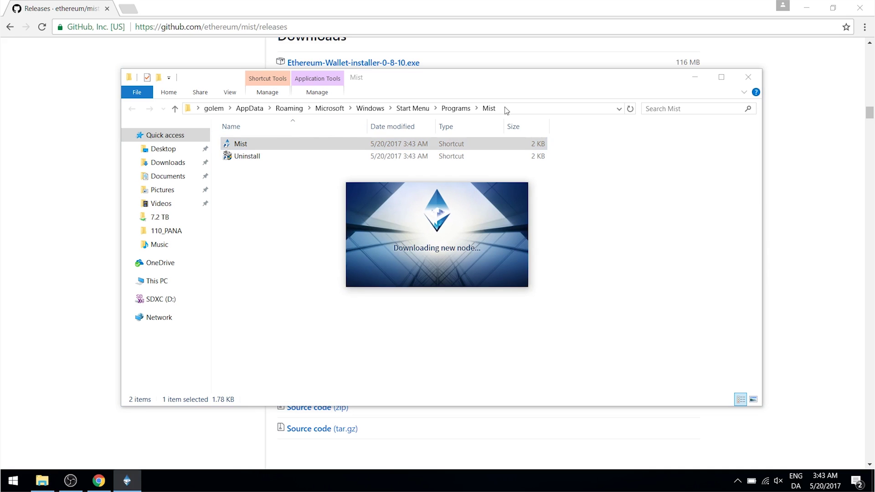
mouse_move(707, 91)
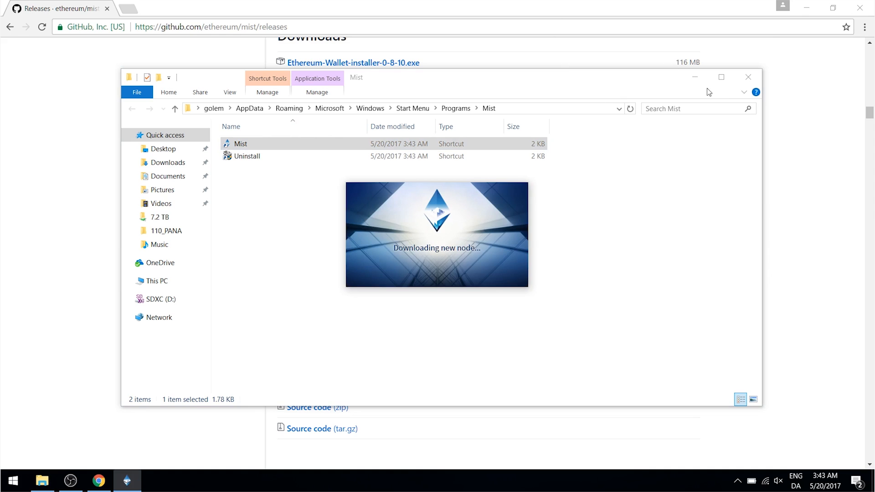
mouse_move(805, 7)
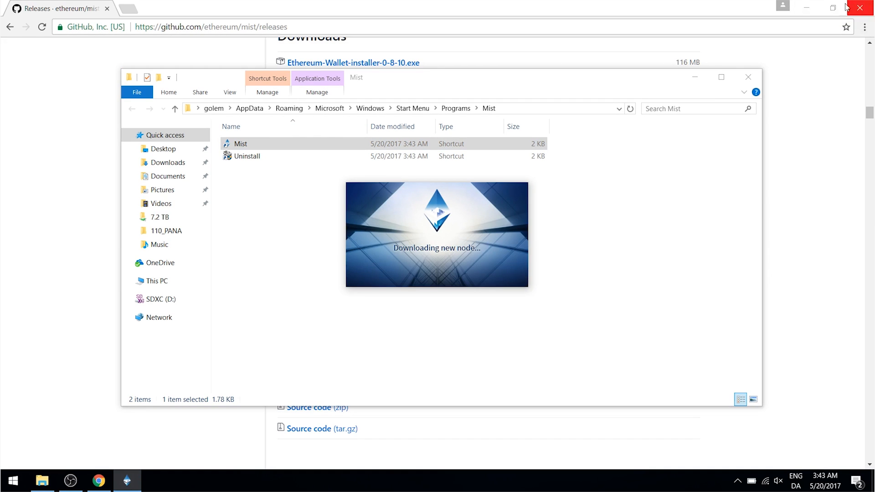
left_click(864, 6)
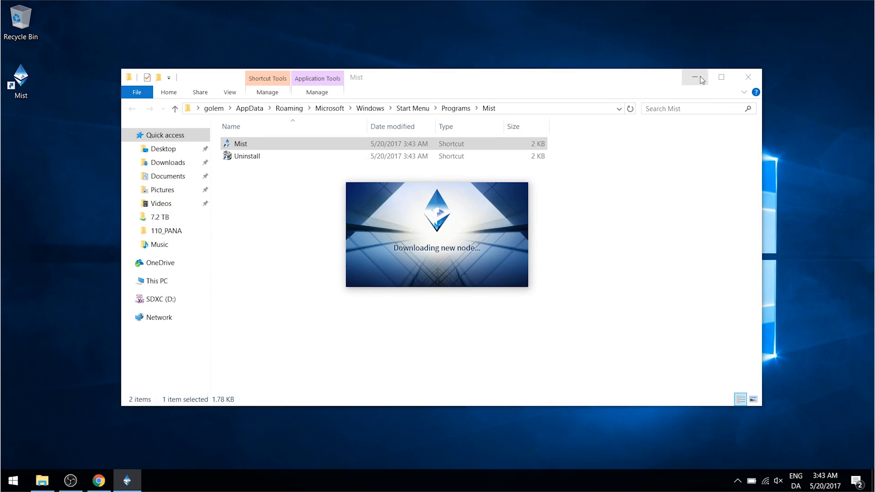
left_click(695, 76)
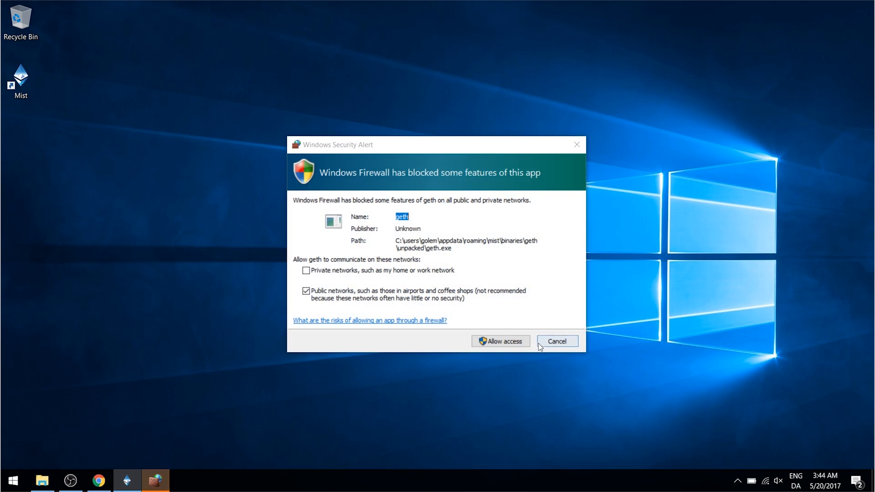
left_click(501, 341)
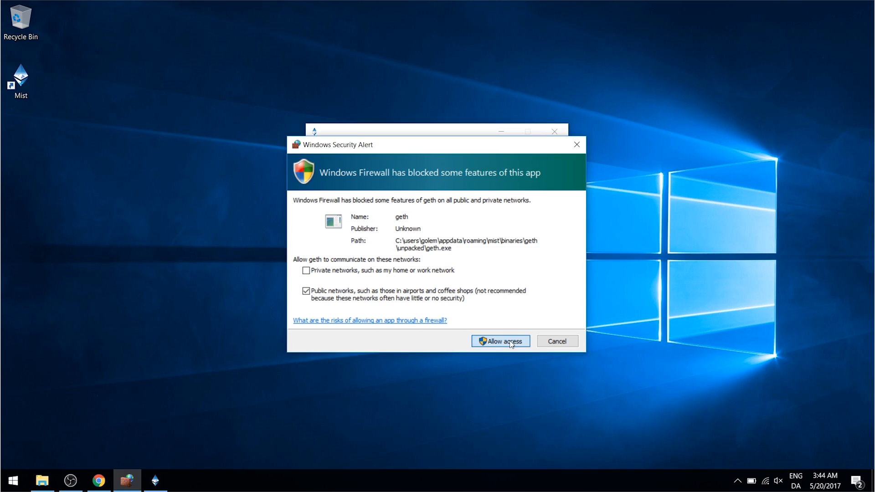
Allow geth through the firewall, choose the main network and skip wallet import
left_click(500, 341)
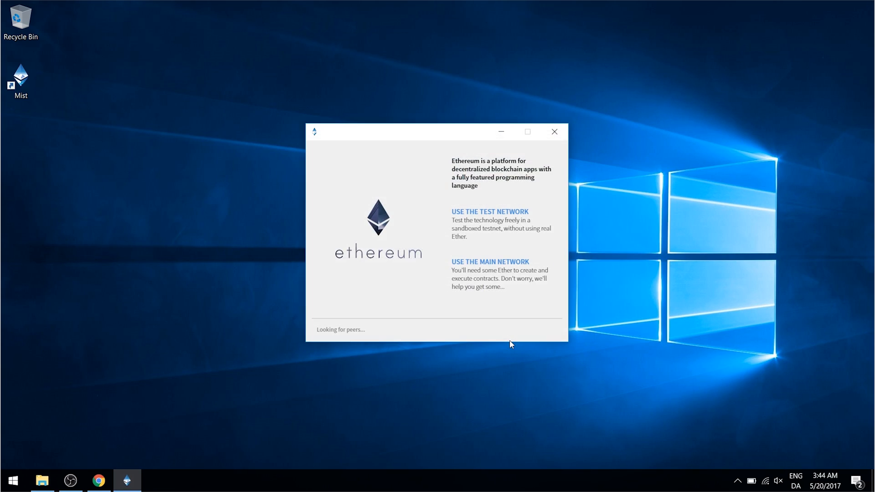
mouse_move(510, 319)
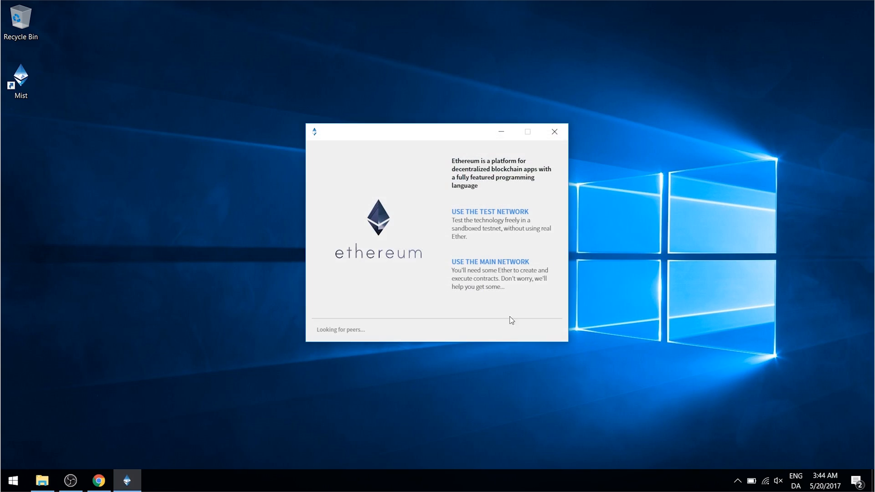
mouse_move(491, 274)
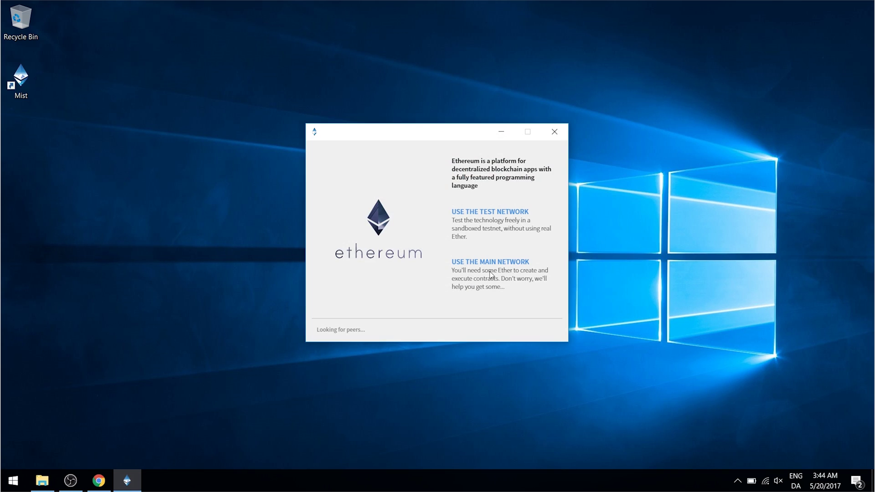
mouse_move(498, 264)
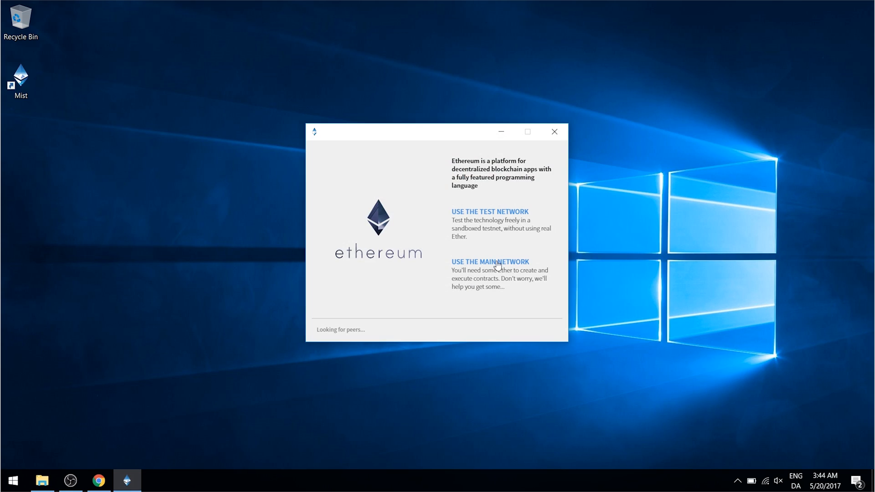
left_click(490, 261)
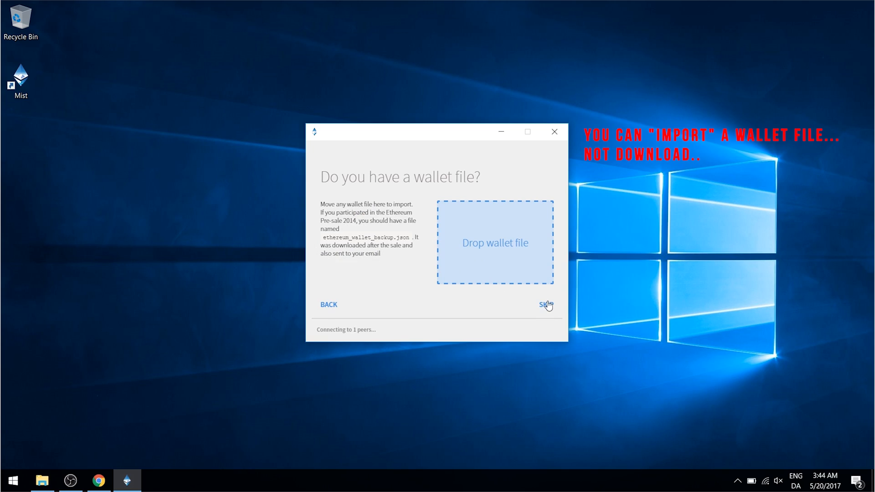
left_click(543, 304)
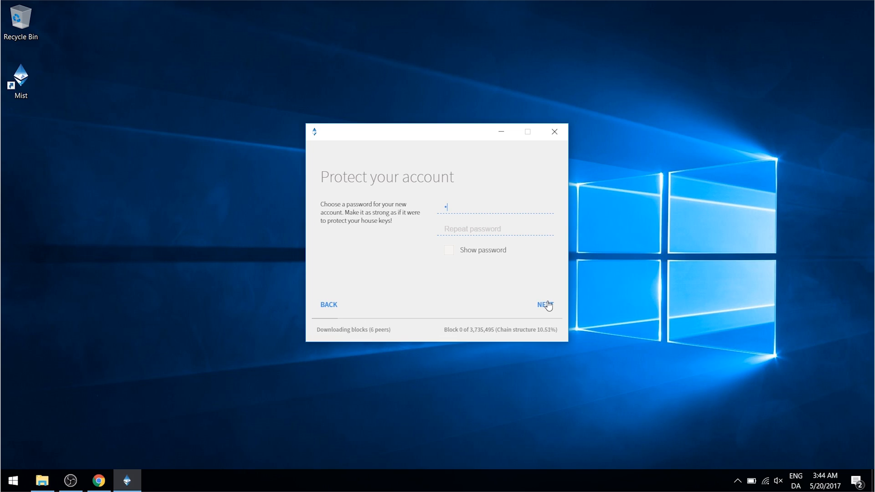
Create the main account with a repeated password and acknowledge the keyfile backup reminder
type("password")
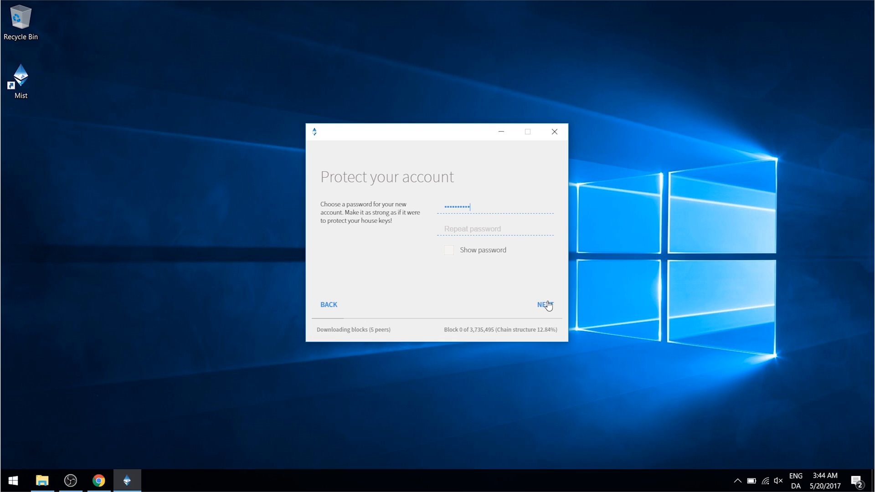
type("•••••")
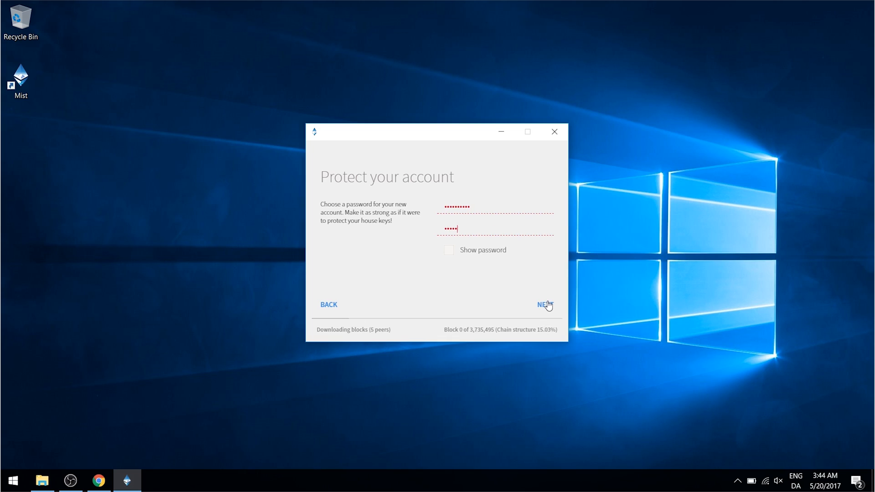
type("••••••")
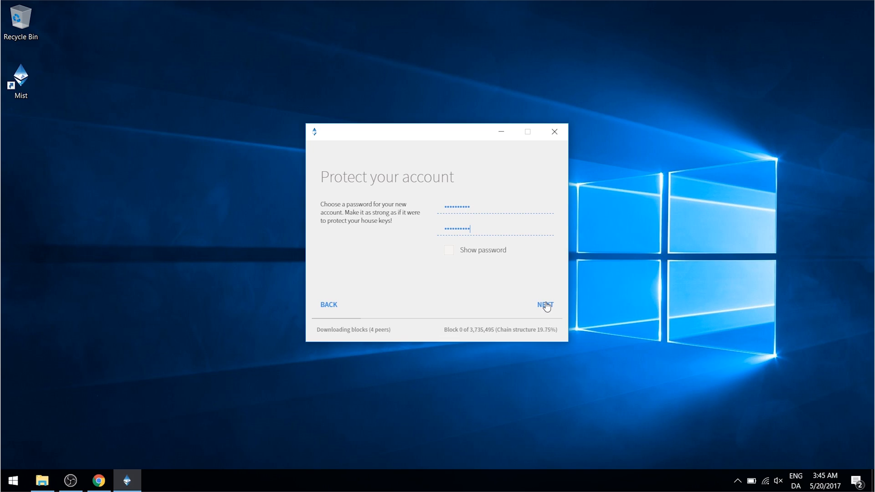
mouse_move(484, 337)
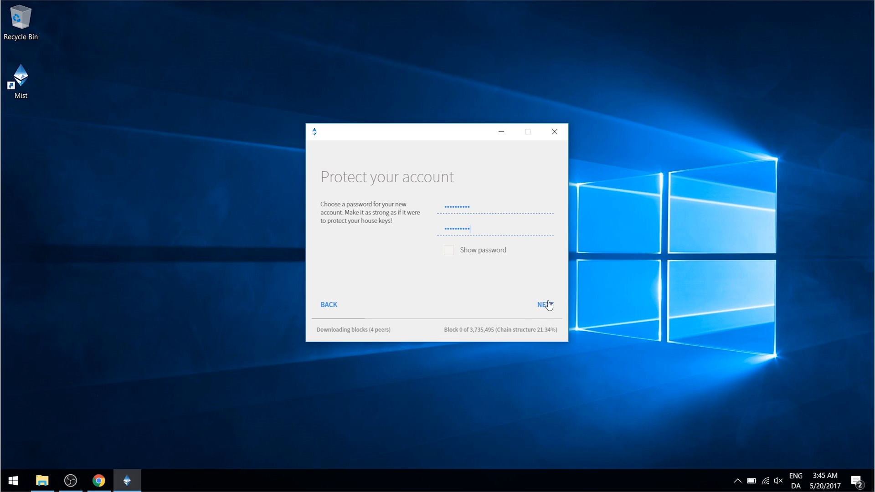
left_click(543, 304)
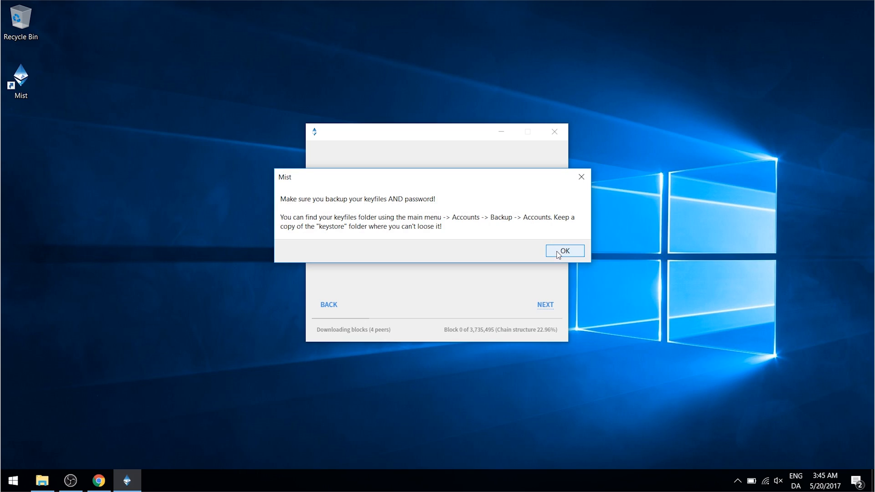
left_click(565, 251)
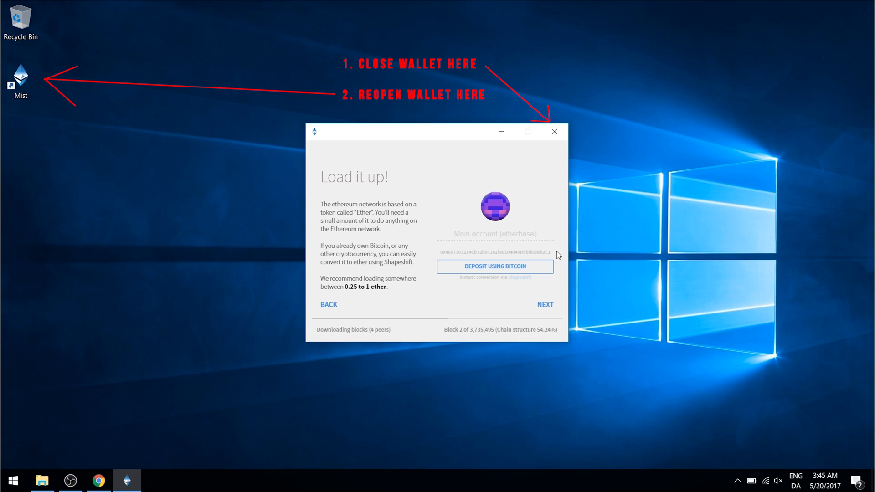
Close the Mist setup window and relaunch Mist from the desktop shortcut
left_click(555, 131)
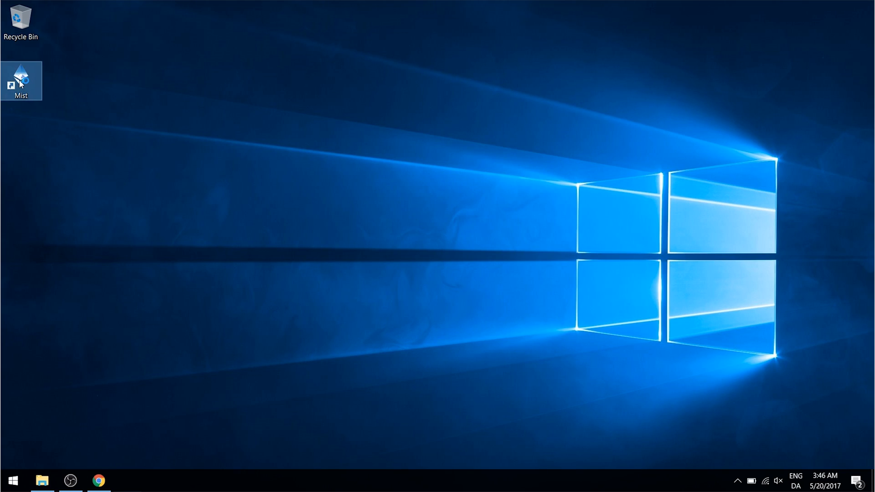
mouse_move(19, 82)
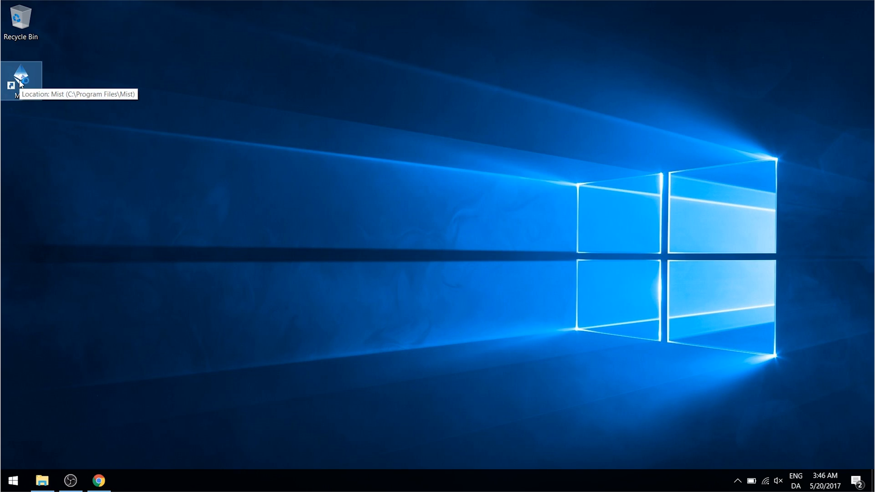
double_click(18, 75)
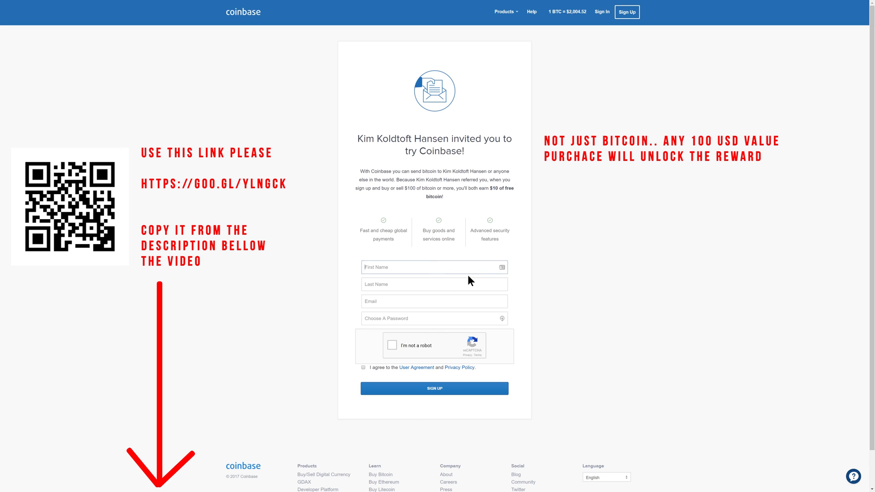
Submit the Coinbase sign-up form with name Kold, robot check and agreement ticked
type("Koldtoft")
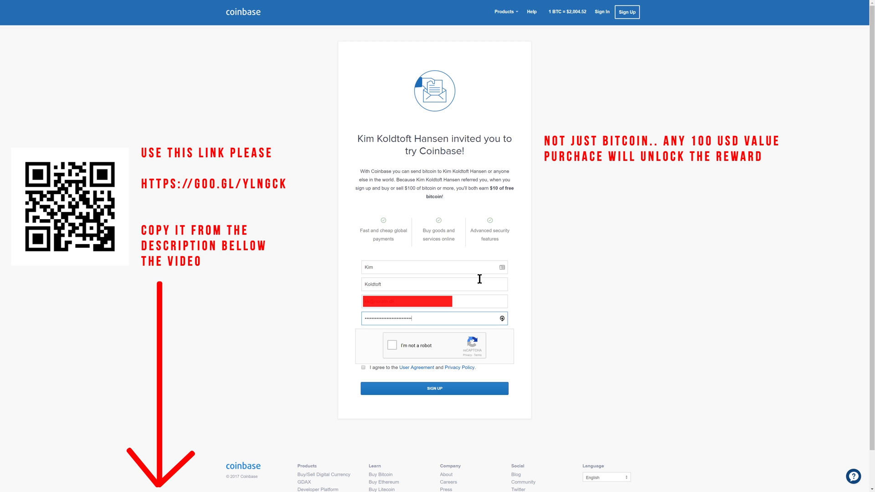
left_click(391, 356)
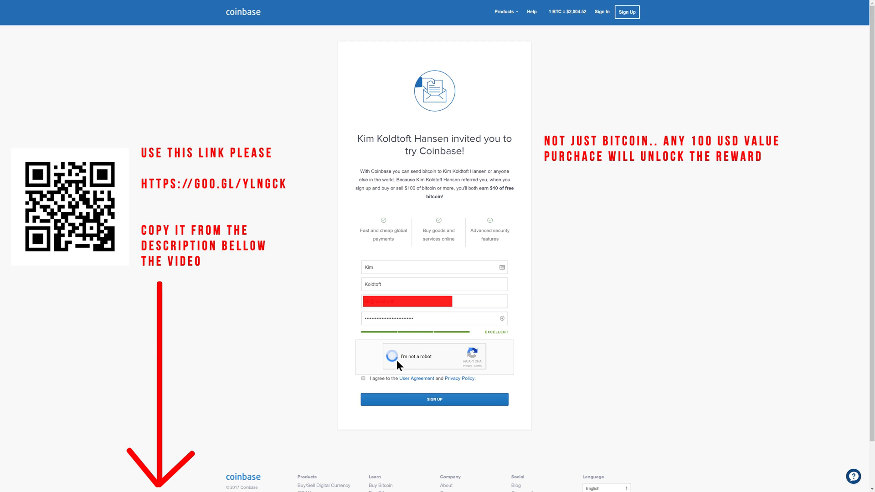
left_click(393, 357)
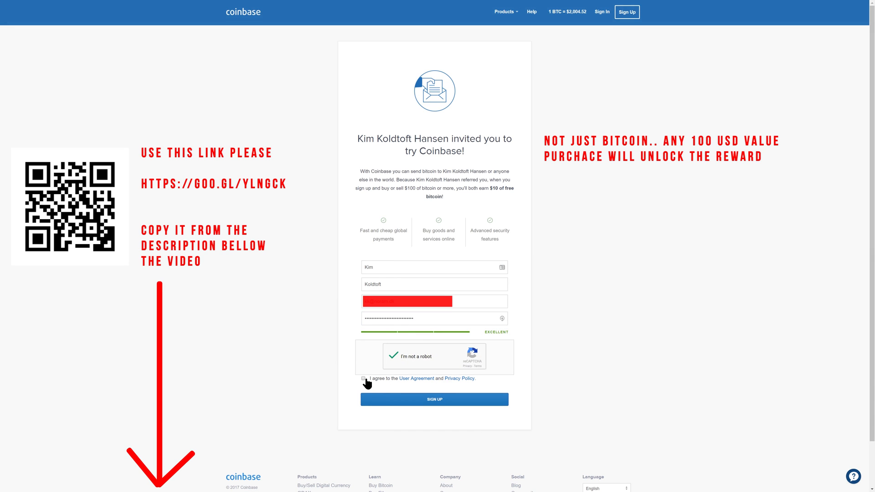
left_click(363, 379)
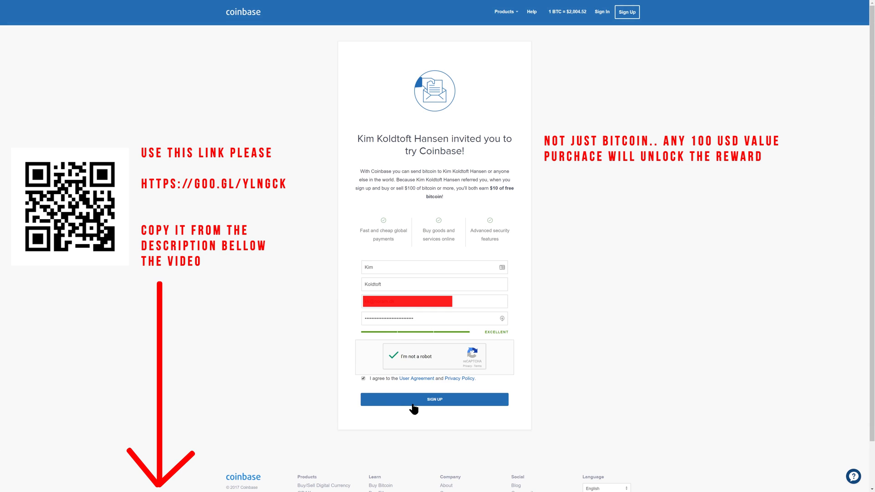
left_click(435, 399)
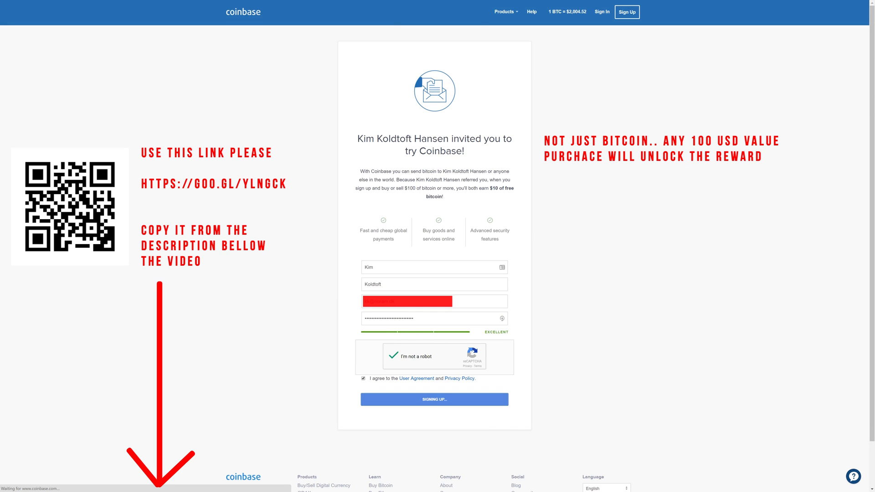
left_click(434, 399)
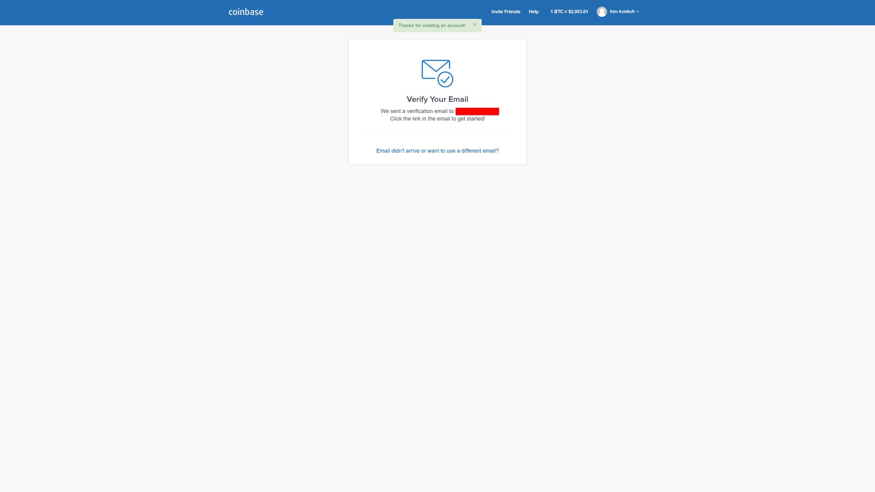
Open the Coinbase verification email and follow its Verify Email Address link
left_click(477, 24)
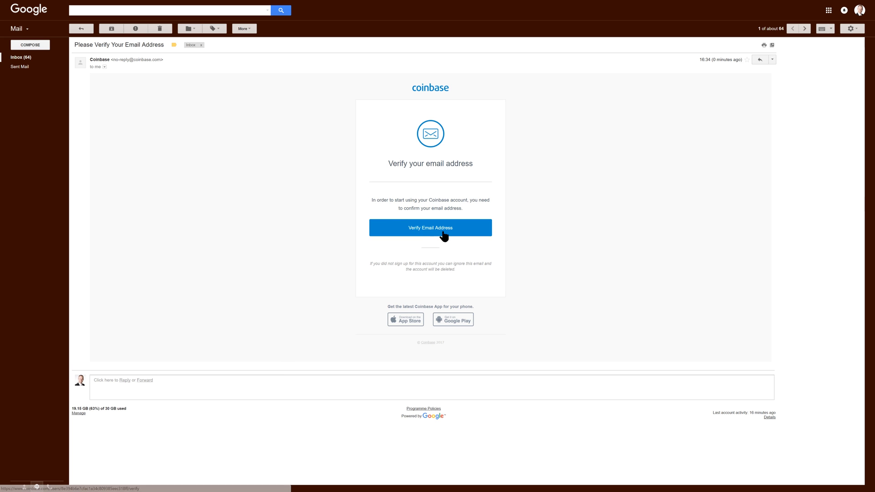
left_click(431, 228)
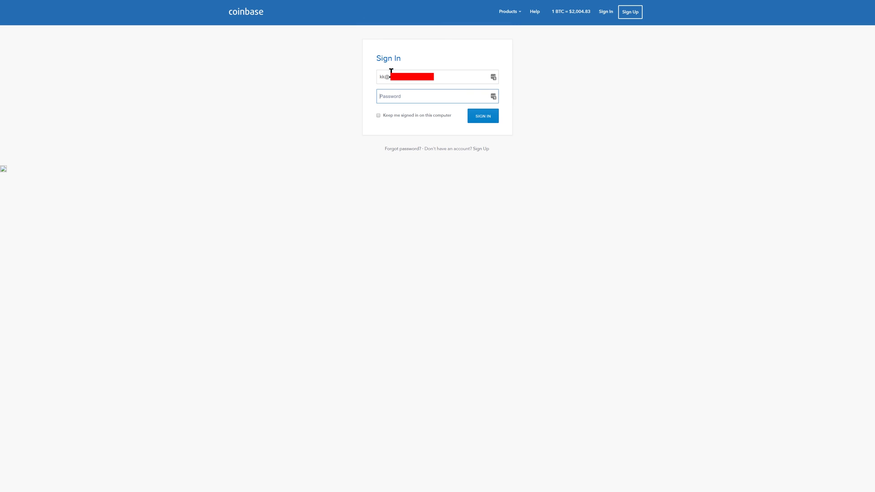
Sign in to Coinbase with the new account's email and password
type("password")
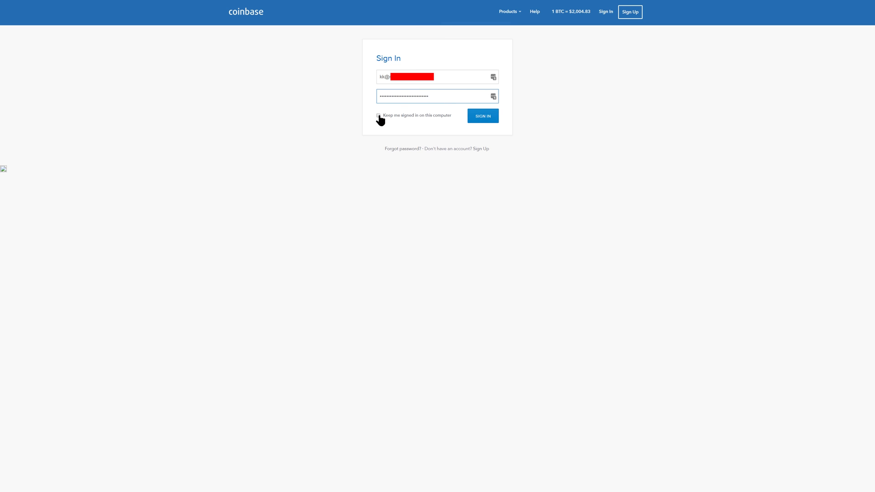
left_click(483, 116)
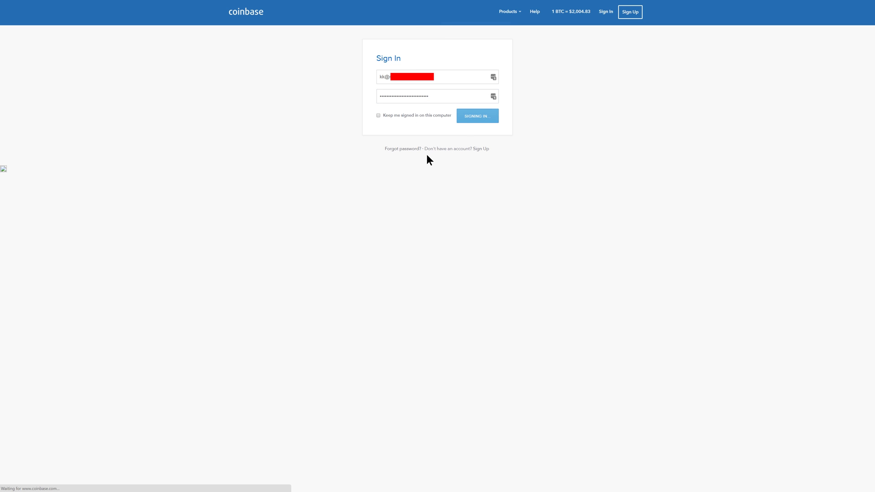
left_click(478, 116)
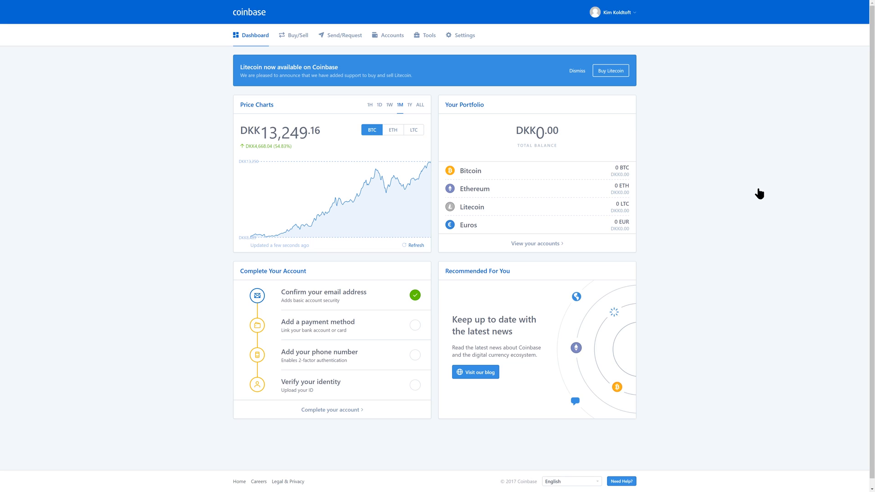
mouse_move(326, 326)
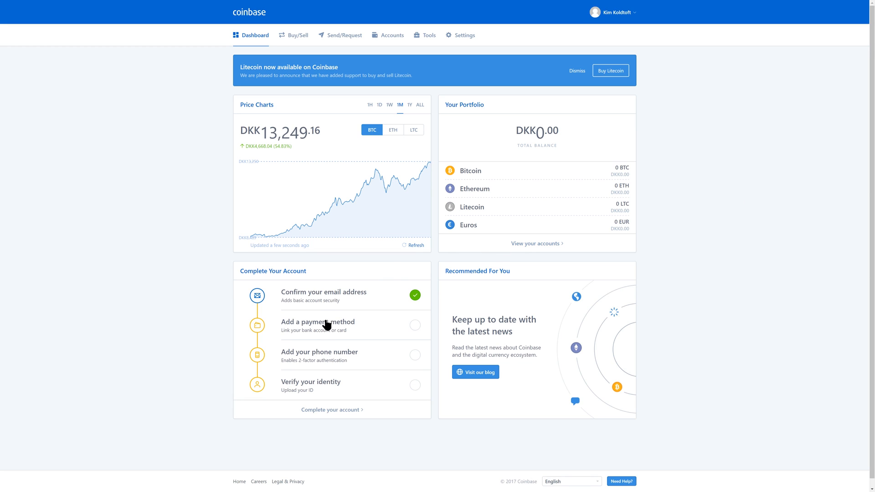
mouse_move(333, 339)
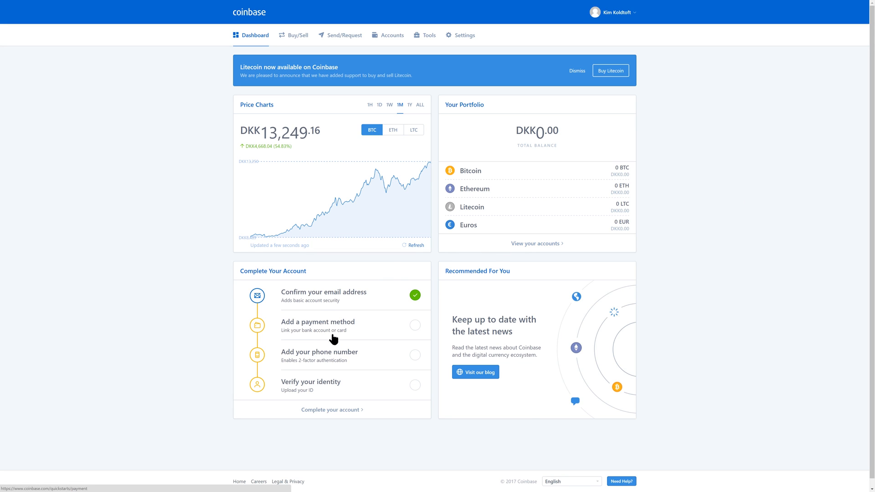
mouse_move(339, 329)
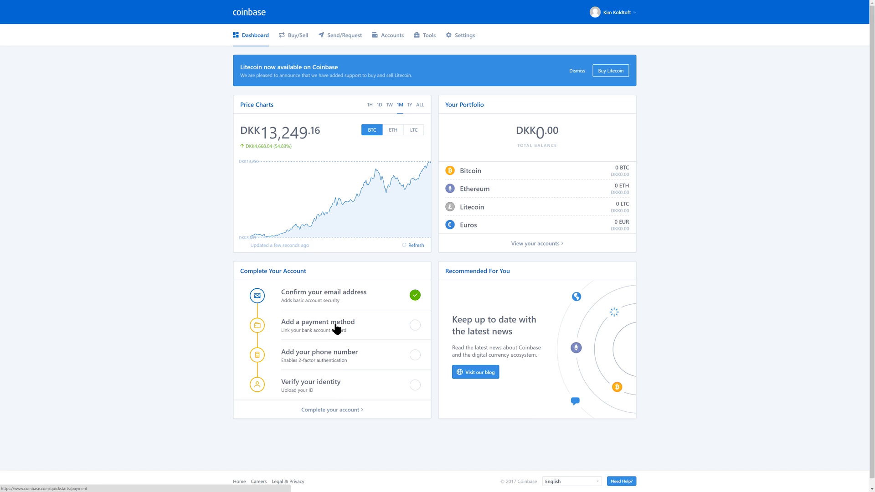
Start adding a payment method and enter a Danish phone number beginning 60
left_click(335, 325)
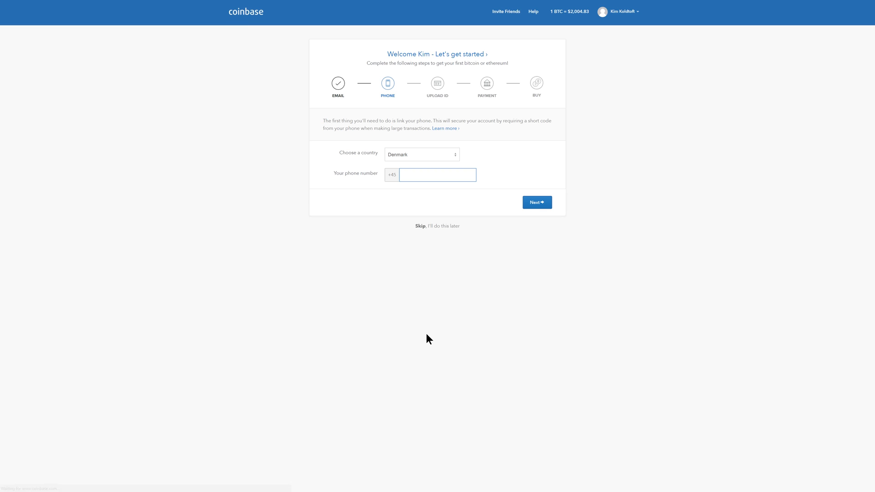
type("60")
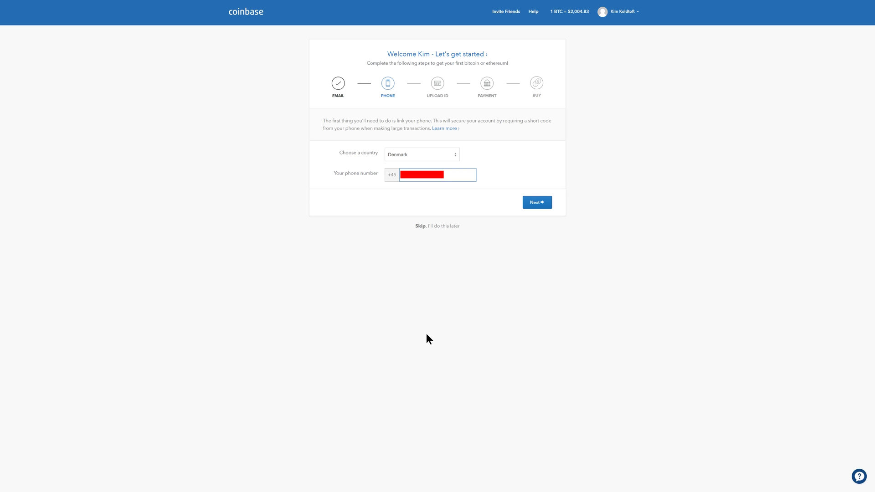
mouse_move(437, 85)
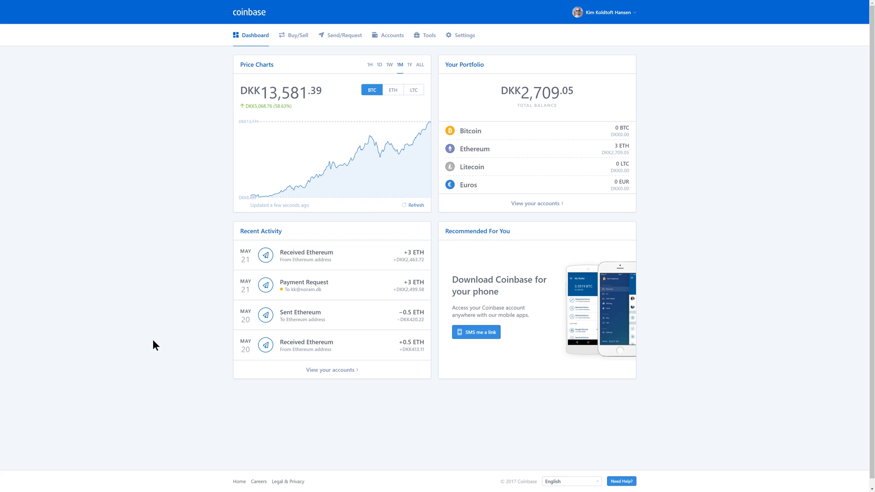
mouse_move(282, 63)
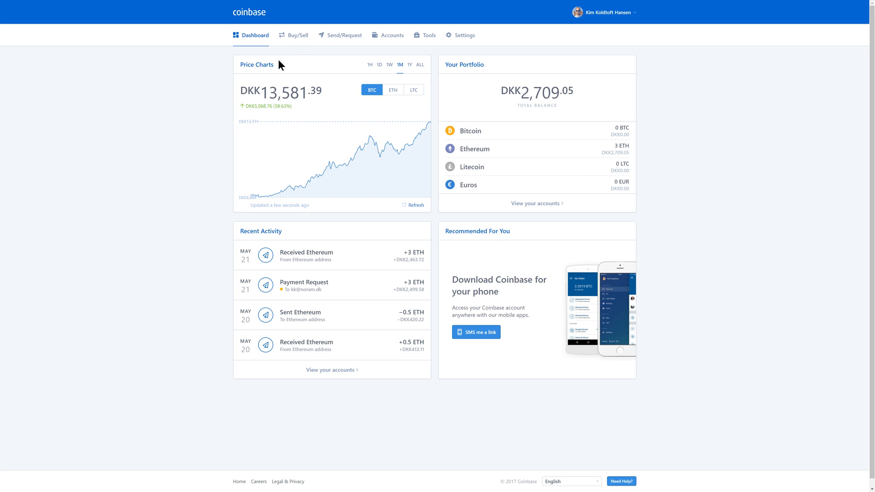
Draft a 2 ETH purchase, then open the Payment Methods settings
left_click(298, 35)
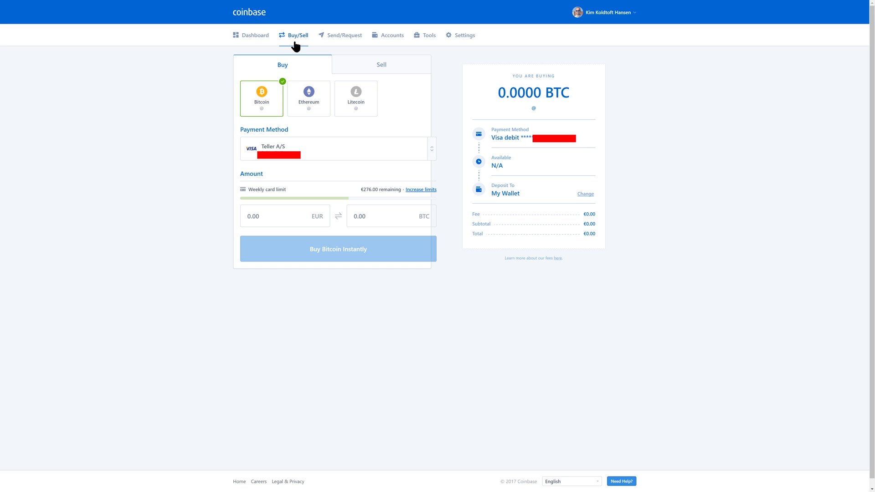
left_click(308, 98)
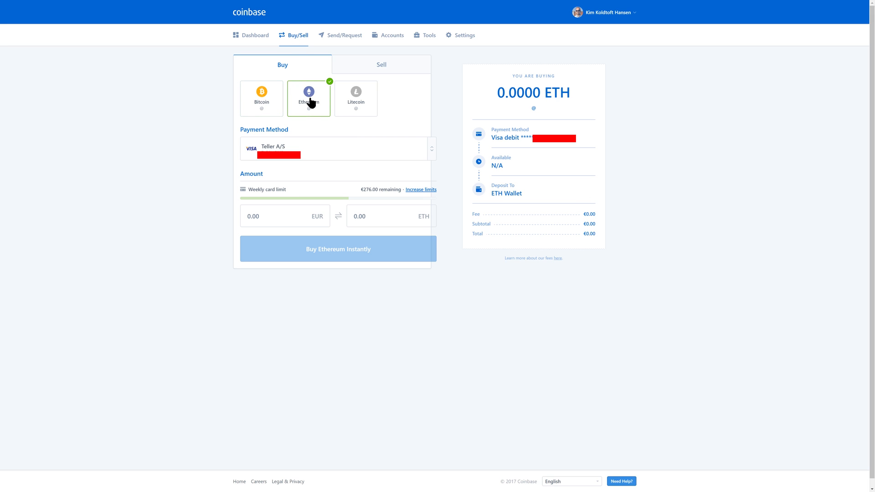
left_click(385, 216)
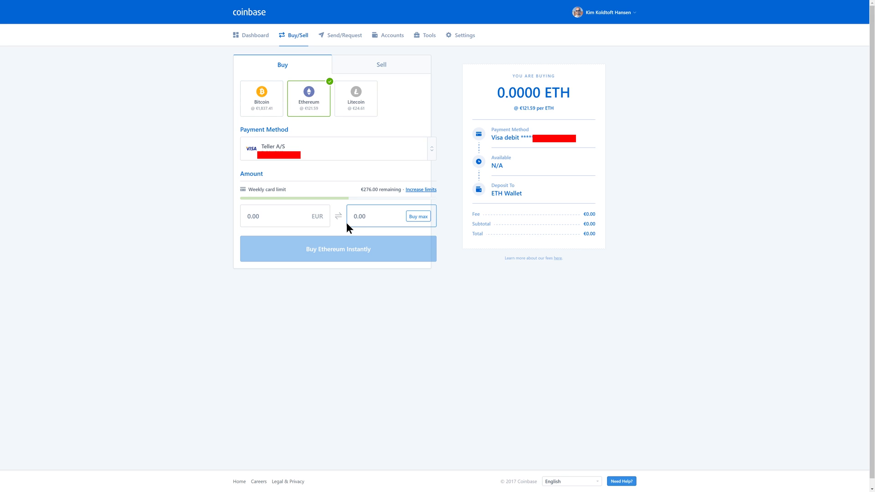
type("2")
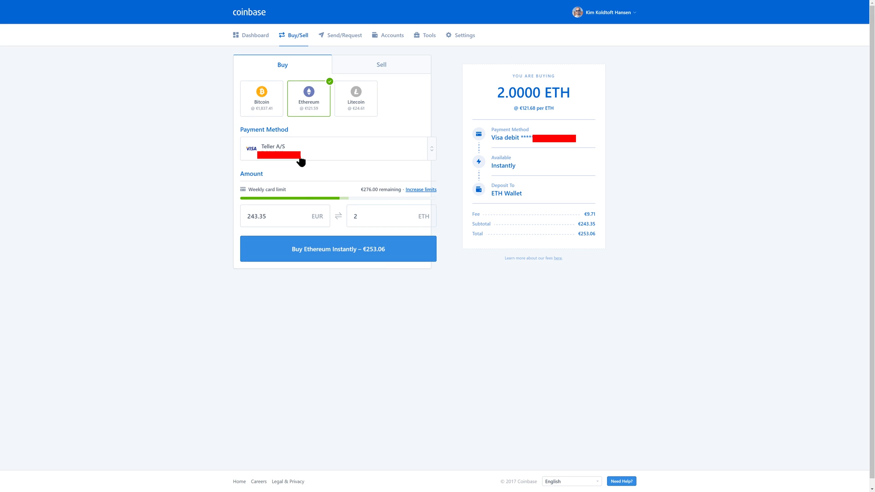
mouse_move(549, 121)
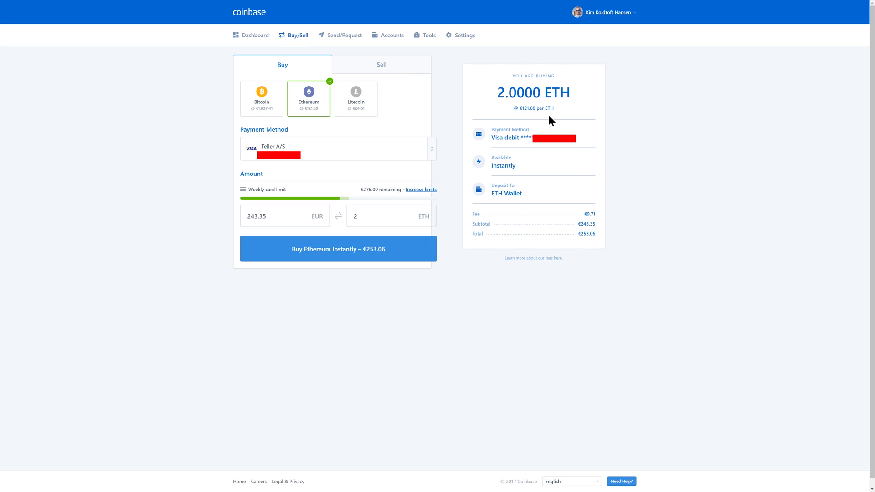
left_click(432, 149)
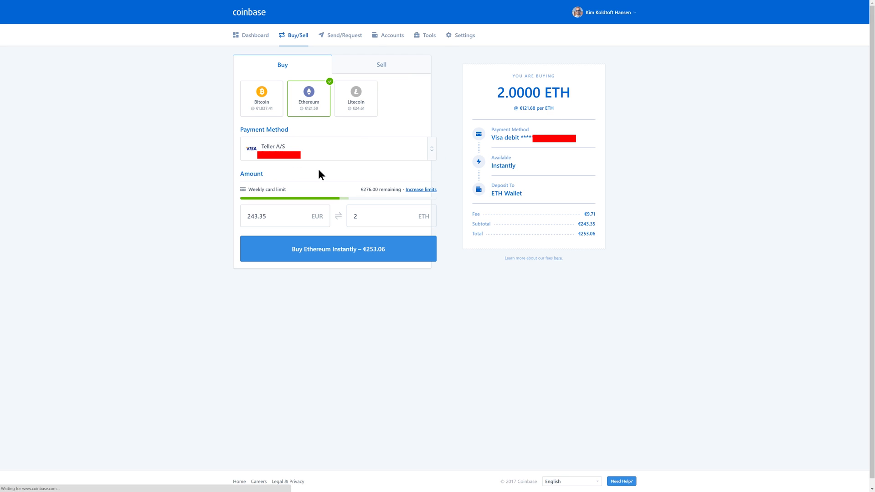
left_click(465, 35)
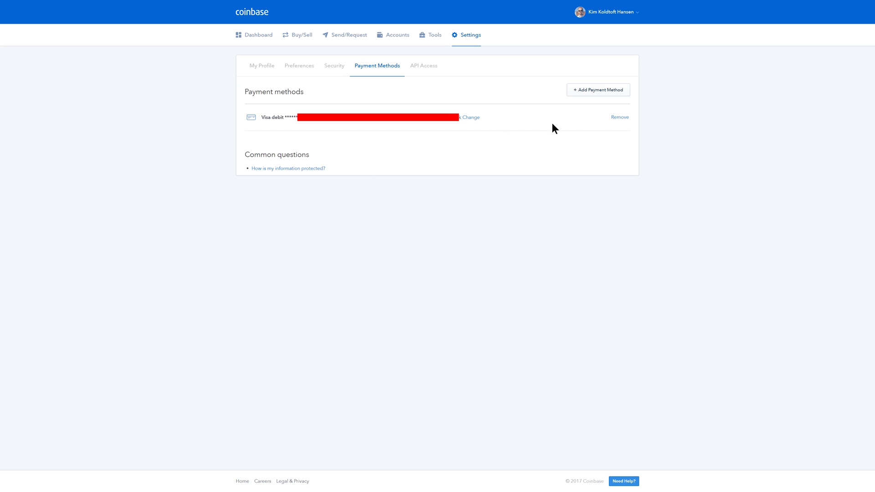
Cancel adding a Coinbase payment method and return to the Dashboard showing 3 ETH
left_click(598, 90)
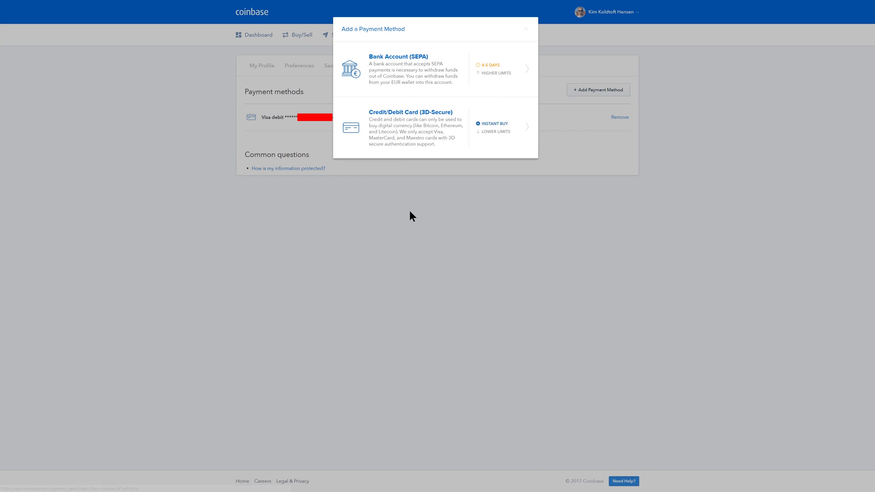
left_click(525, 29)
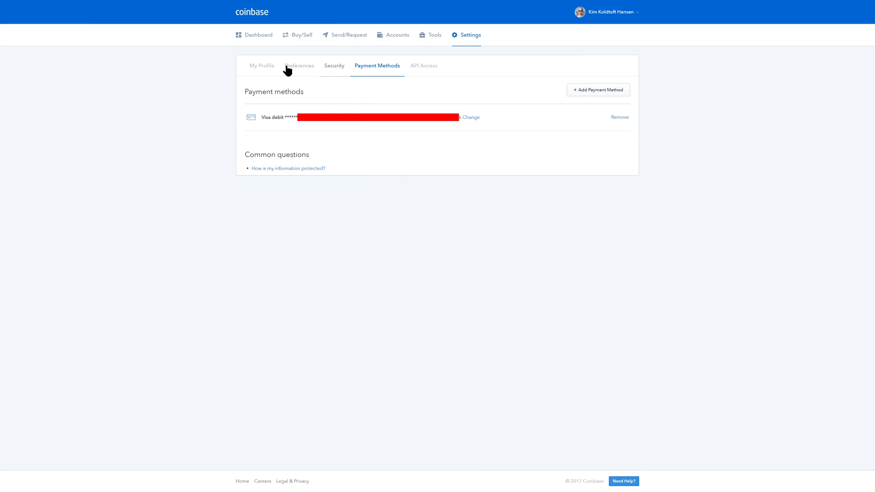
left_click(301, 35)
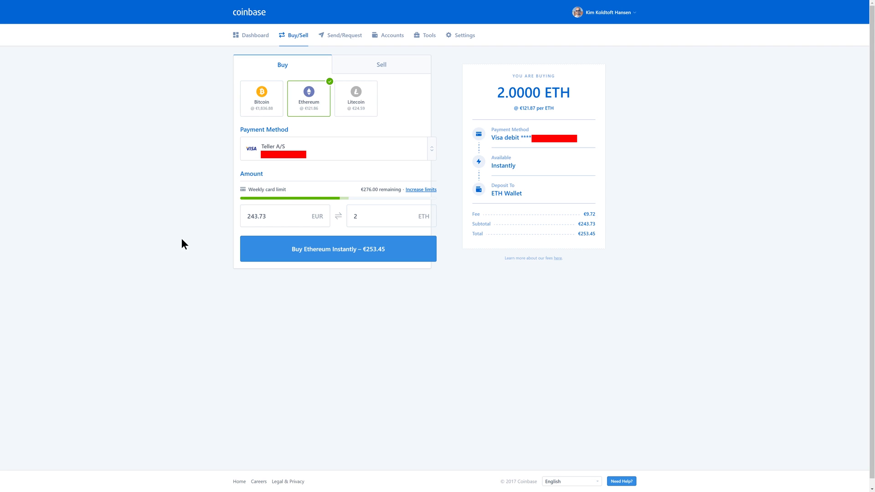
left_click(339, 249)
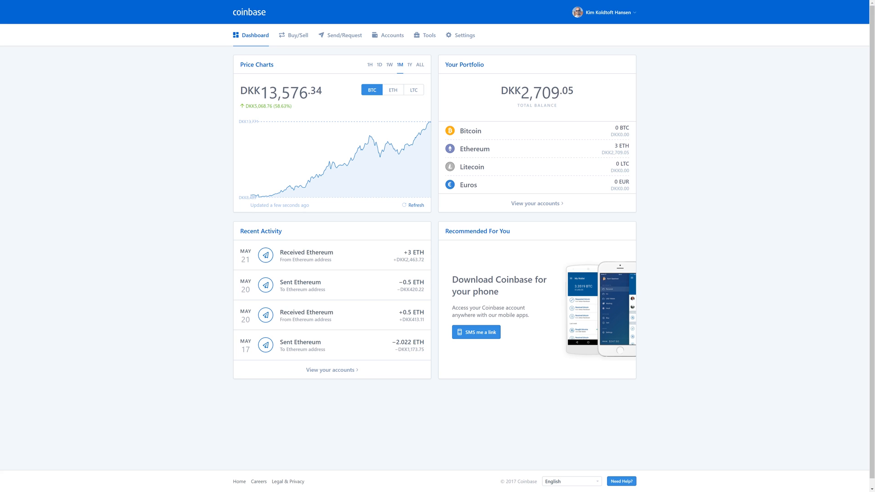
mouse_move(340, 255)
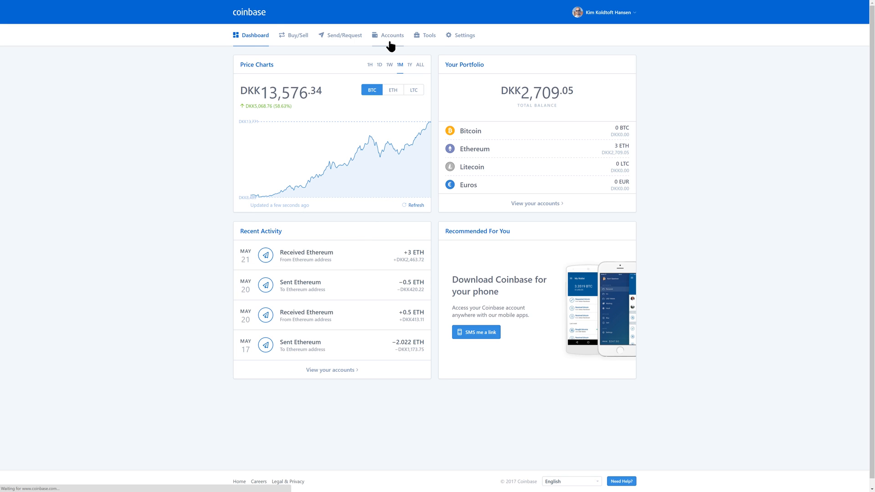
left_click(392, 35)
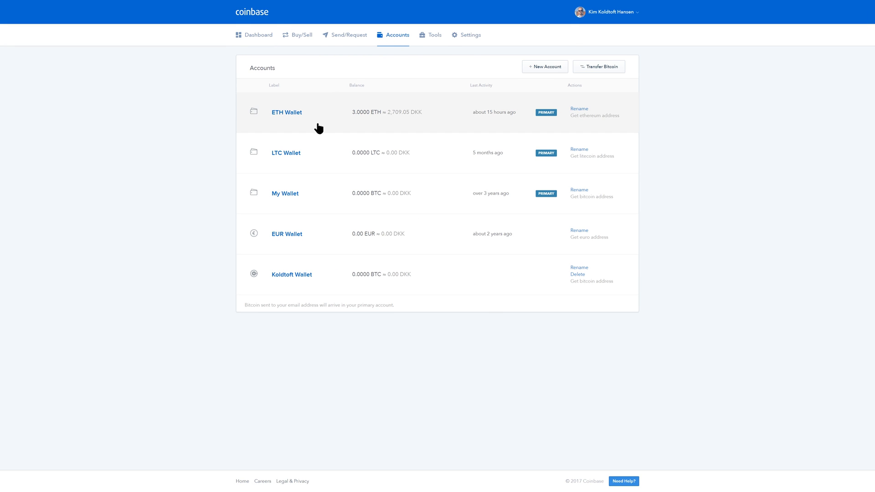
left_click(286, 113)
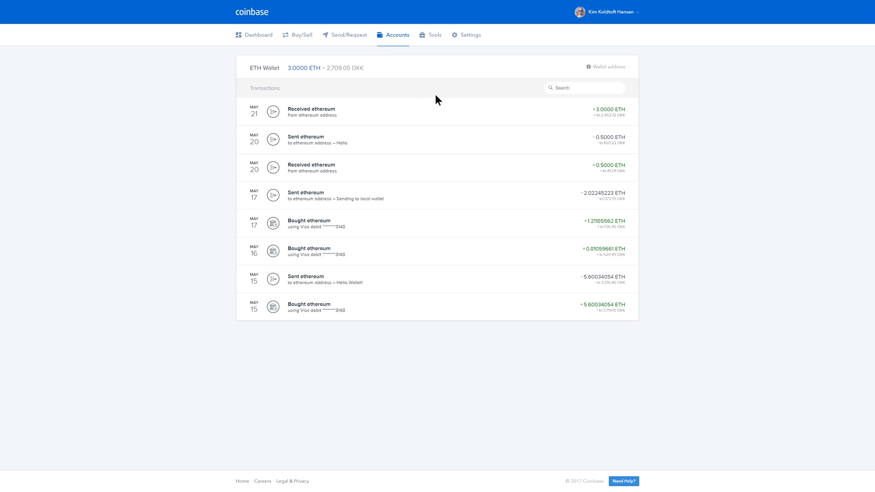
mouse_move(585, 116)
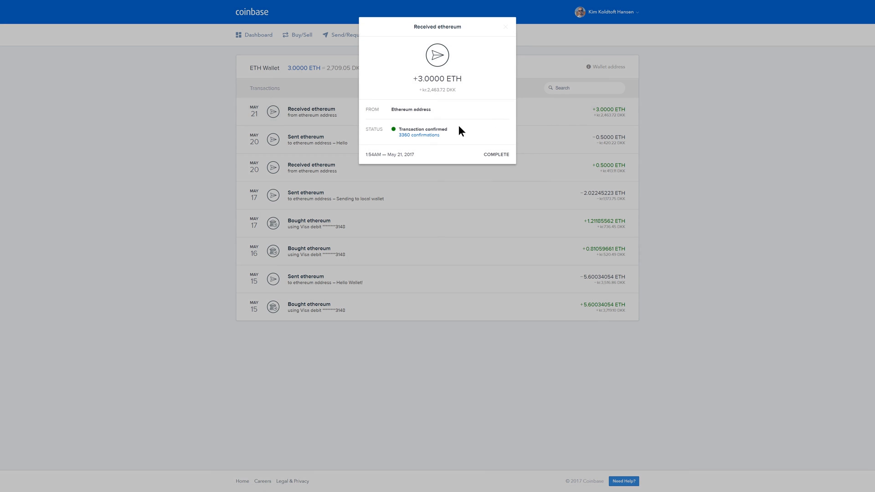
mouse_move(485, 148)
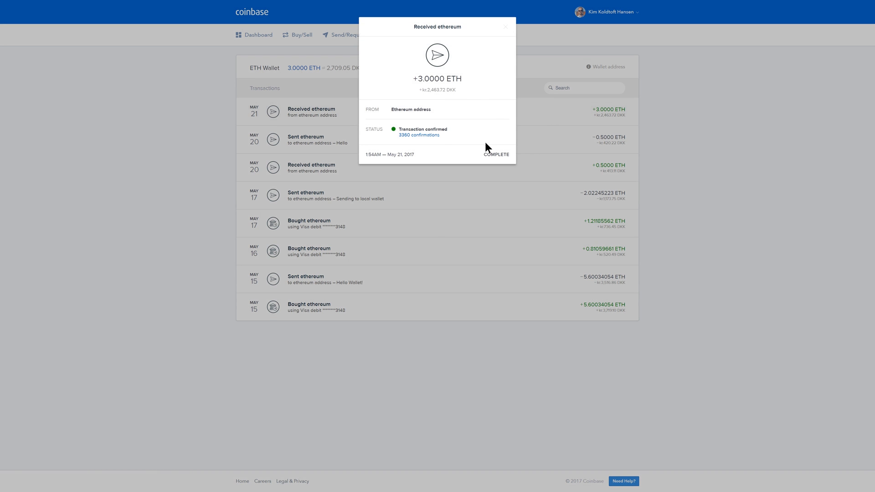
mouse_move(429, 184)
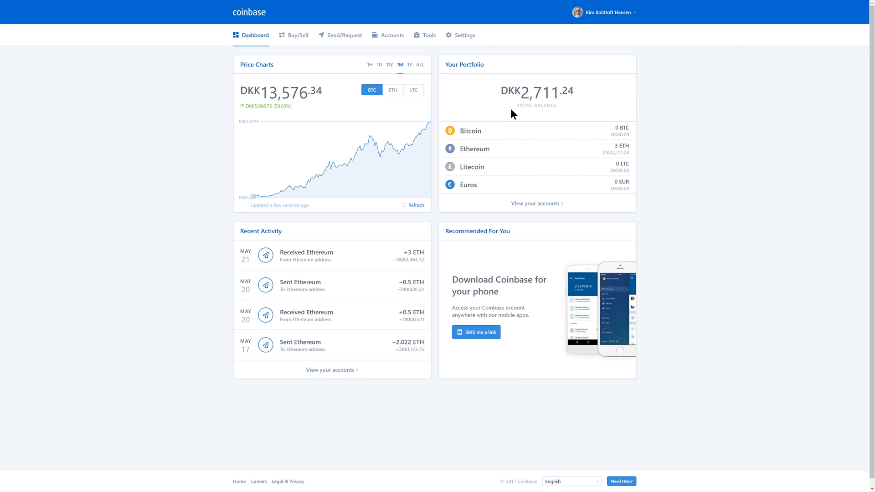
mouse_move(603, 151)
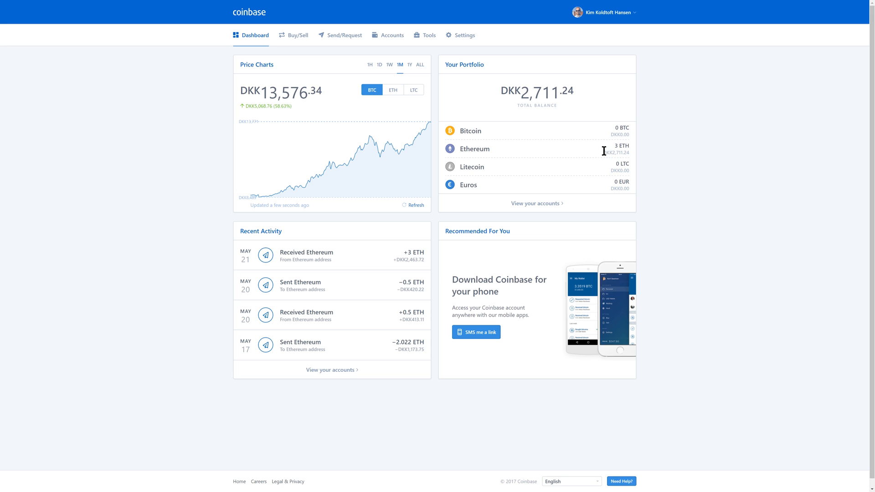
mouse_move(627, 150)
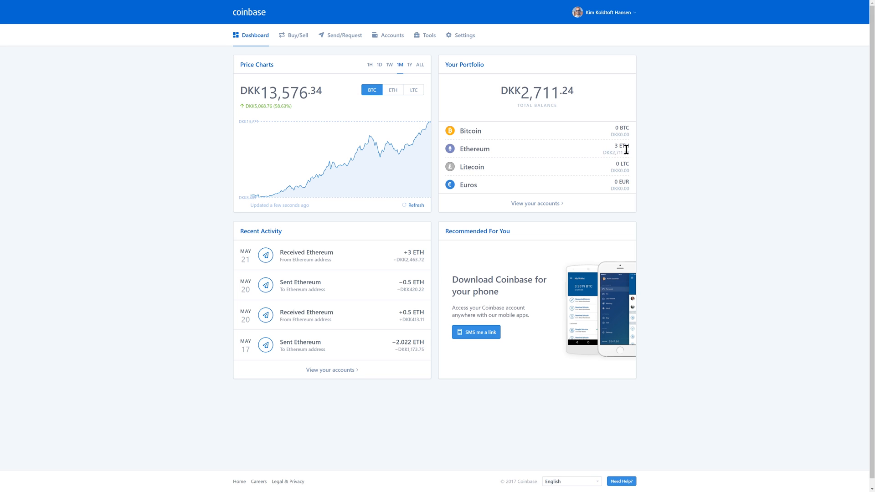
mouse_move(344, 43)
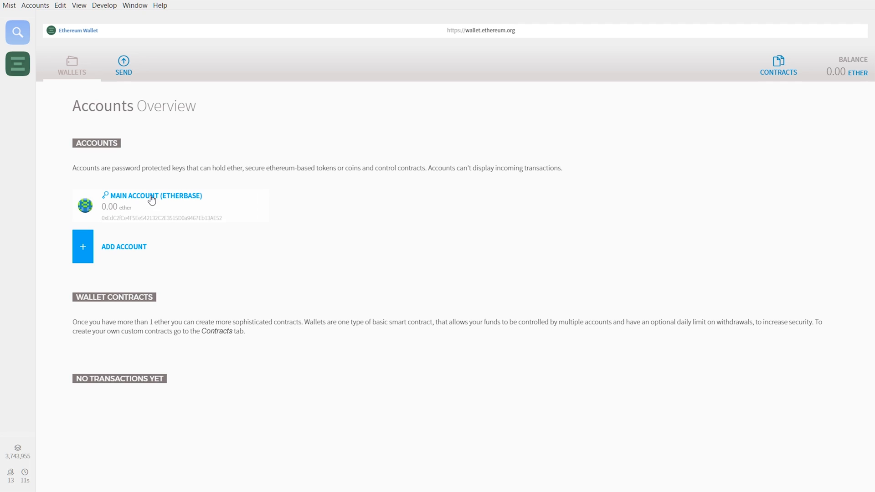
Open Mist's Main Account (Etherbase) and copy its address
left_click(152, 196)
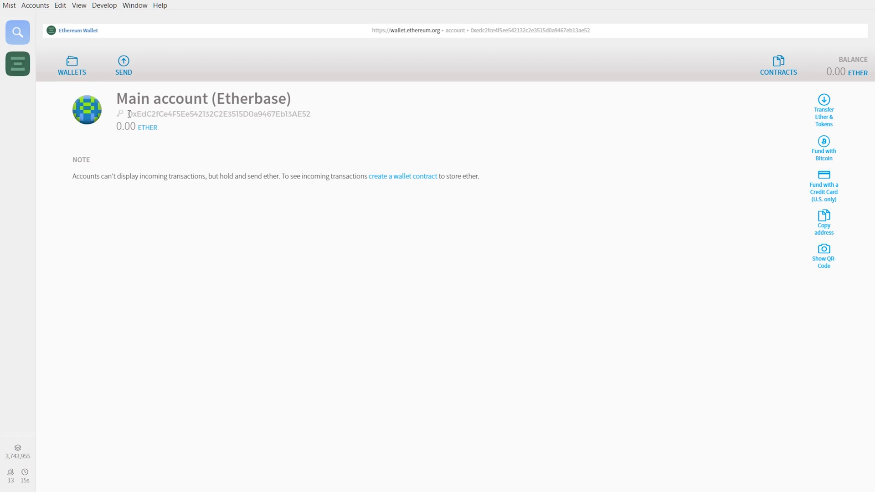
left_click_drag(128, 114, 283, 114)
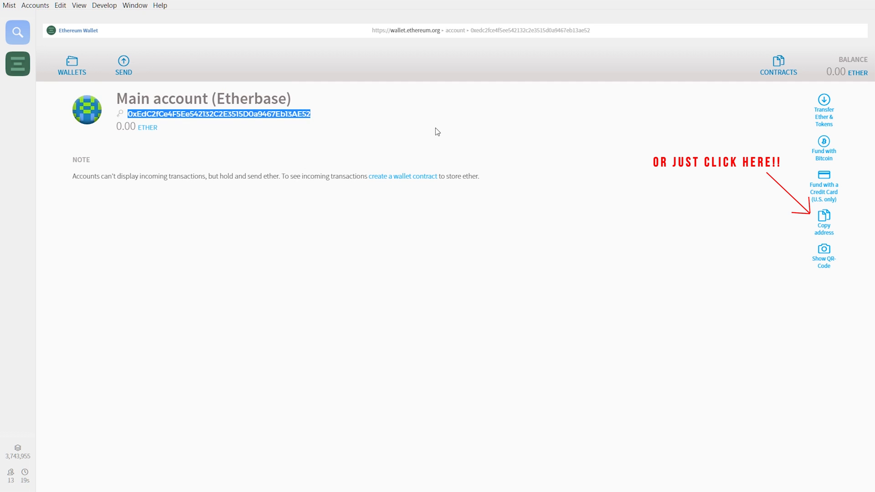
left_click(824, 216)
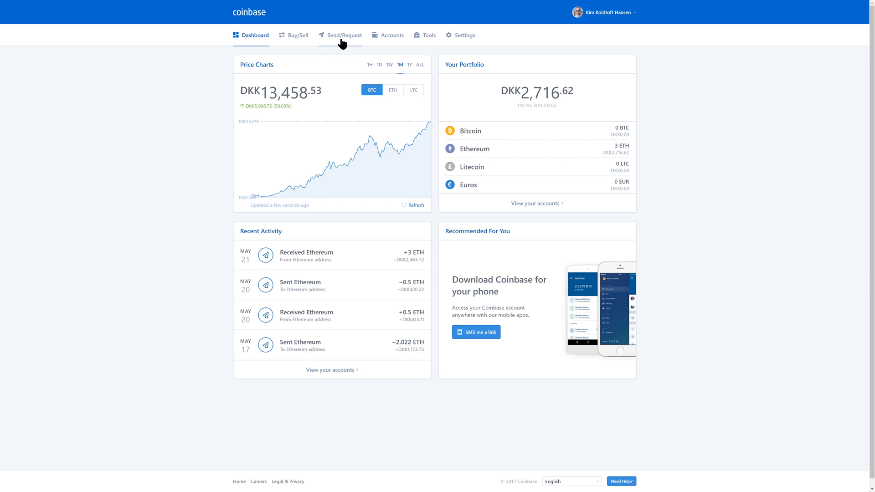
left_click(345, 35)
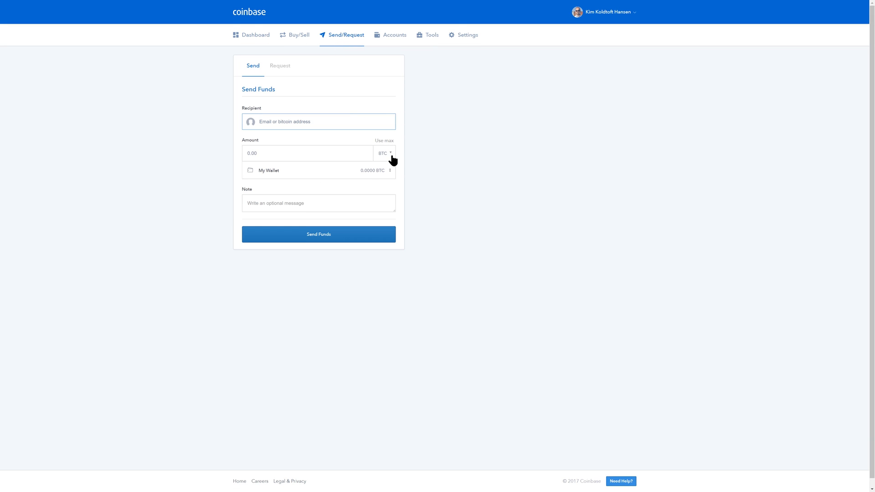
left_click(307, 153)
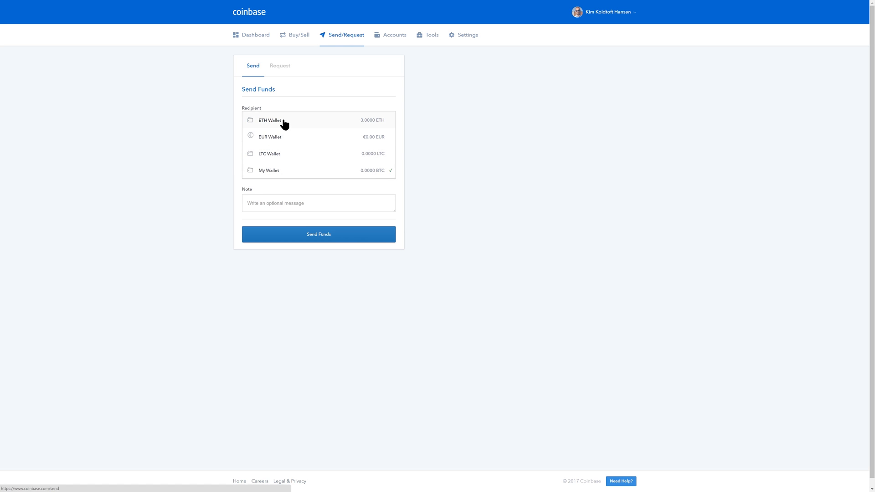
left_click(269, 121)
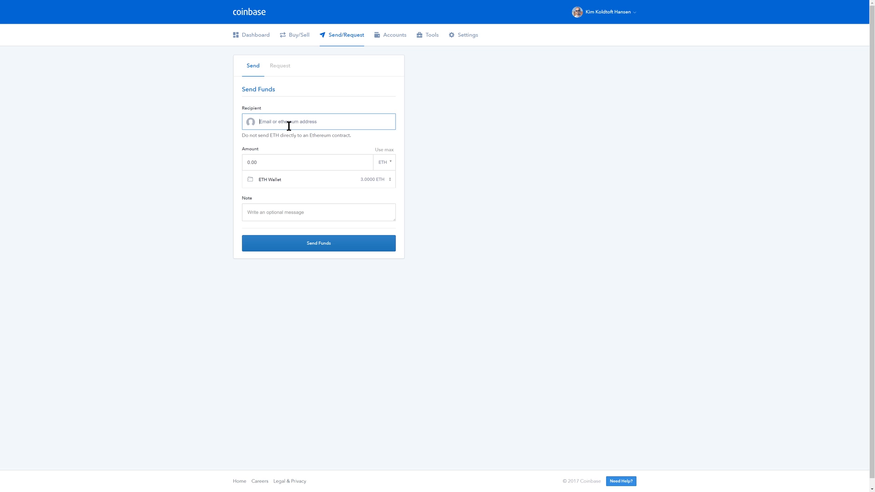
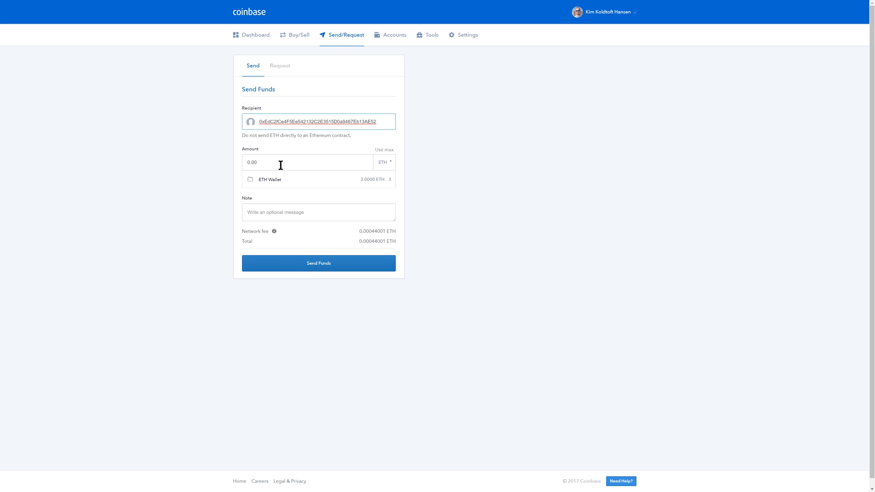
Send the maximum 3.0000 ETH with the note 'Hell' and confirm the transfer
left_click(307, 163)
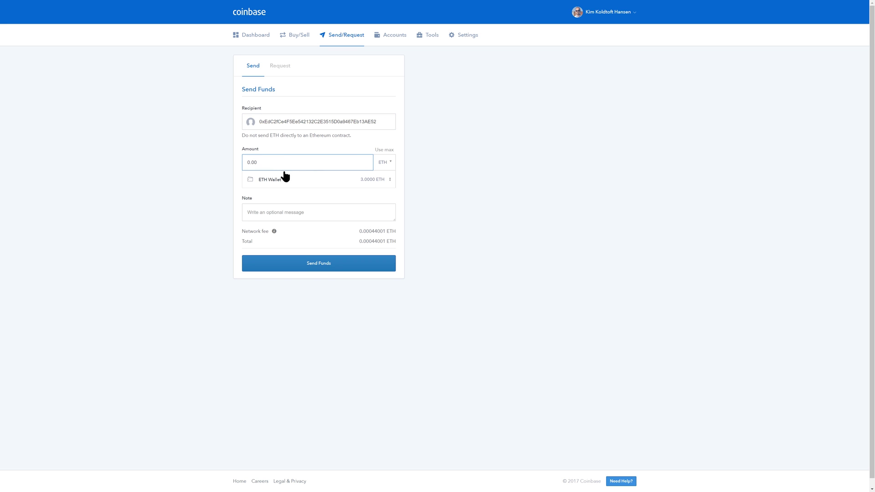
left_click(384, 150)
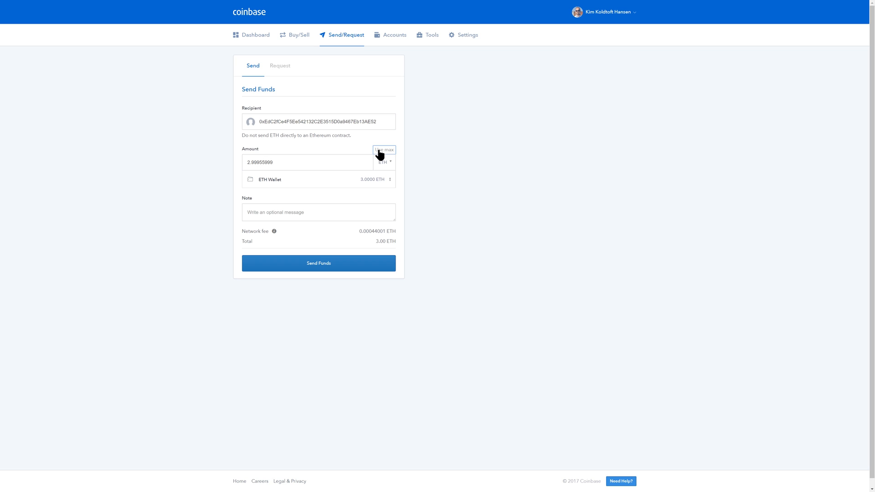
left_click(319, 212)
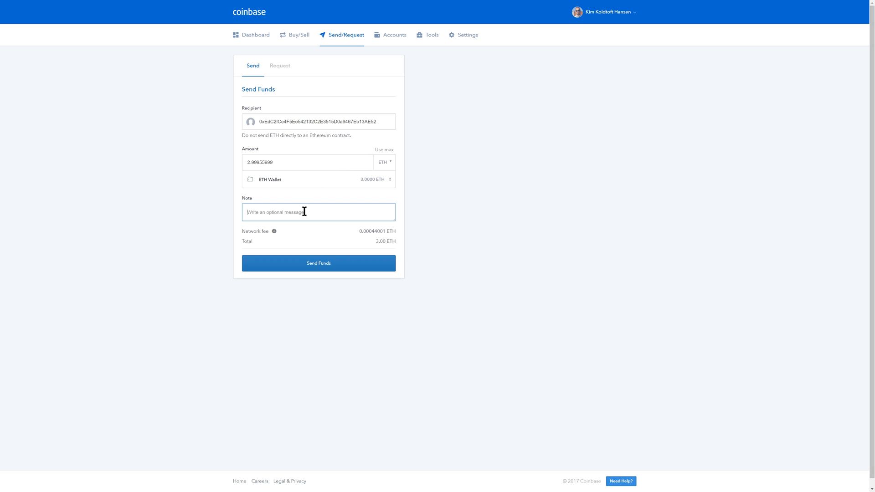
type("Helllooo")
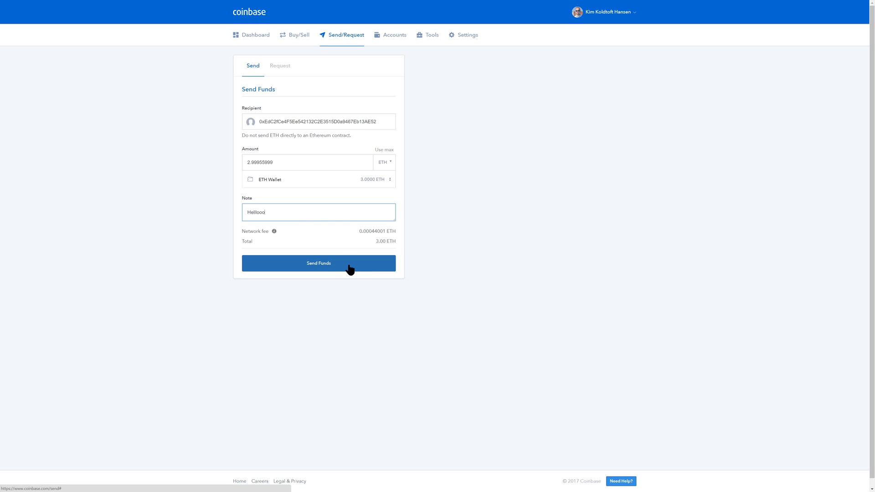
left_click(319, 263)
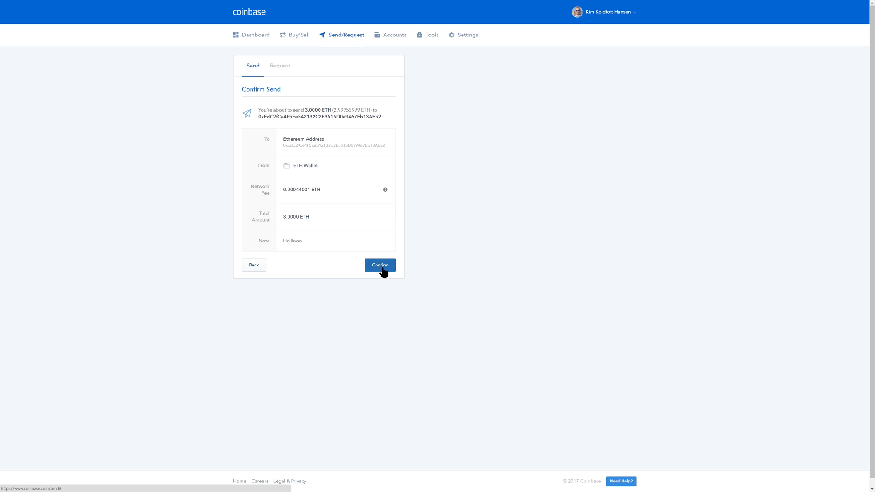
left_click(380, 265)
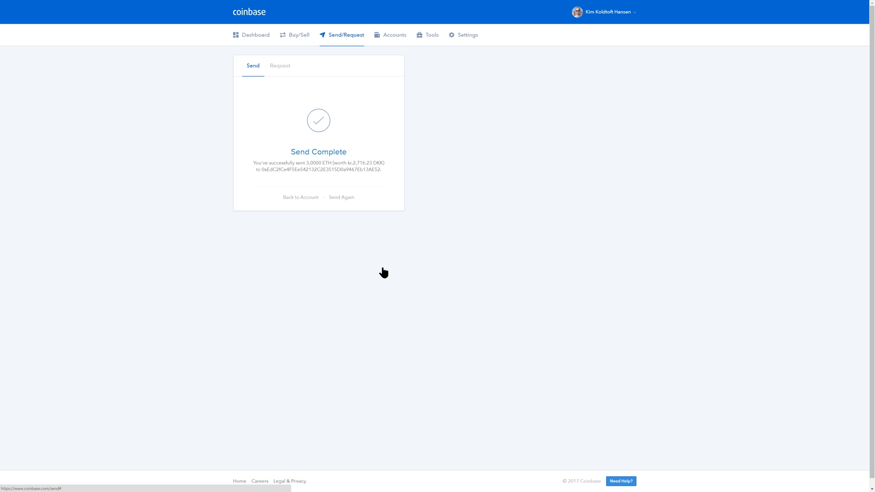
mouse_move(359, 254)
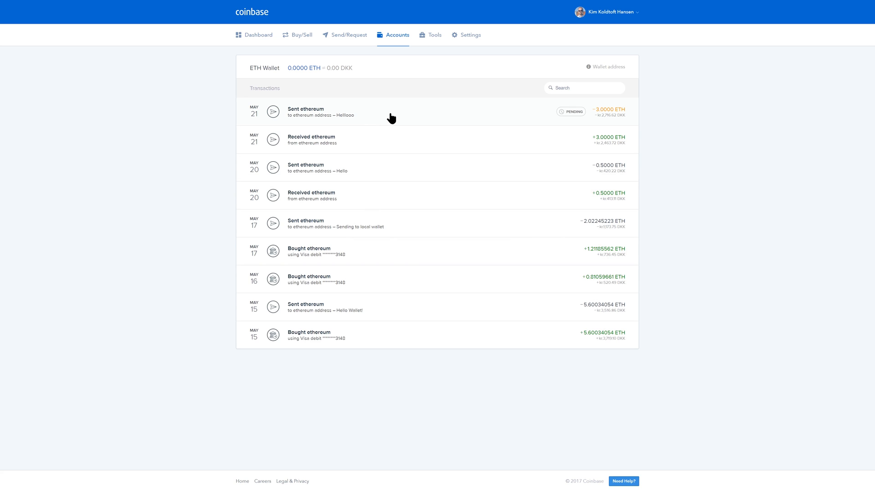
mouse_move(573, 114)
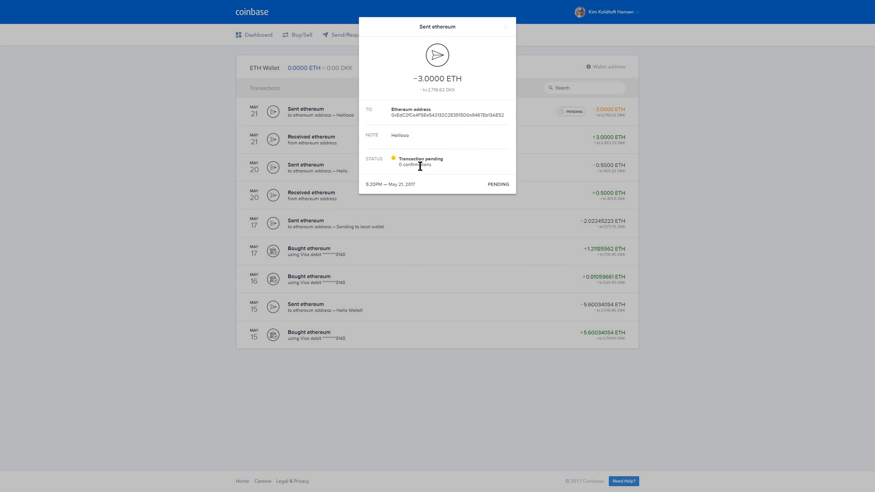
mouse_move(487, 204)
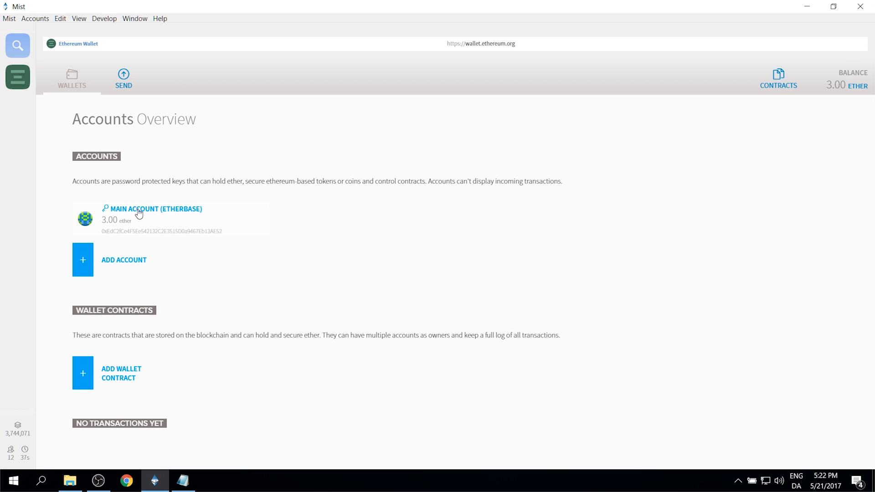
From the main account, open Mist's Contracts page and launch Watch Token
left_click(155, 209)
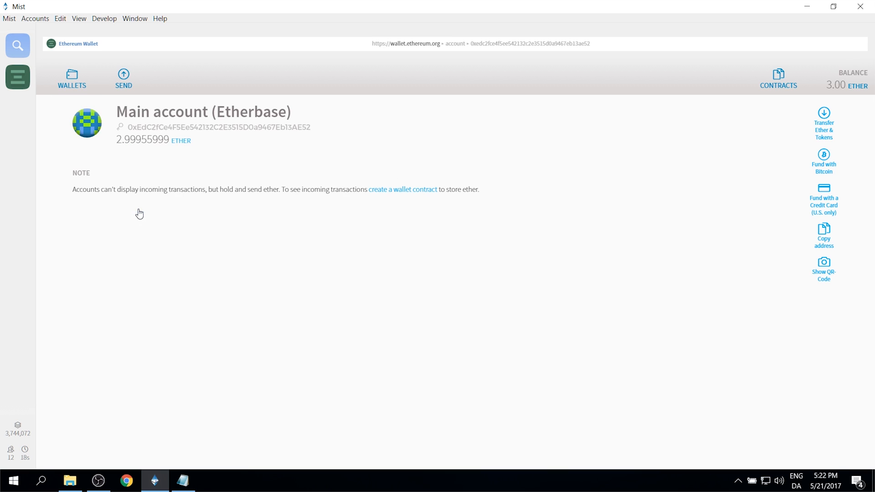
mouse_move(180, 213)
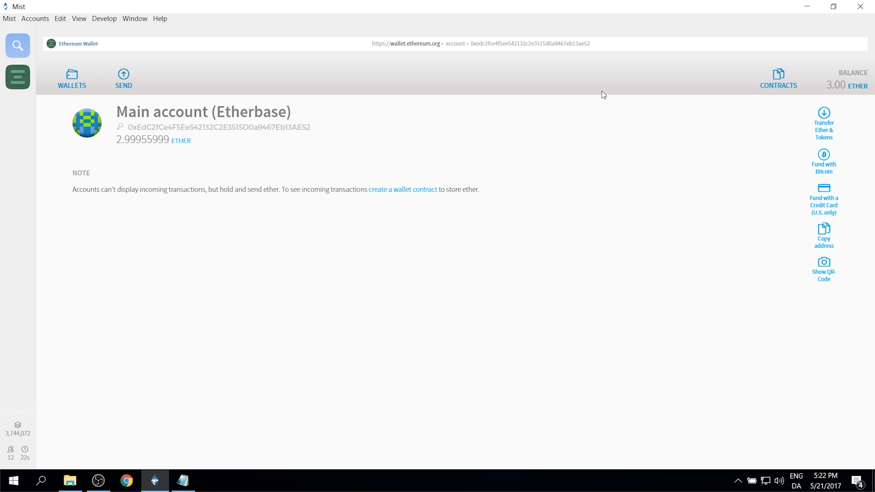
mouse_move(792, 93)
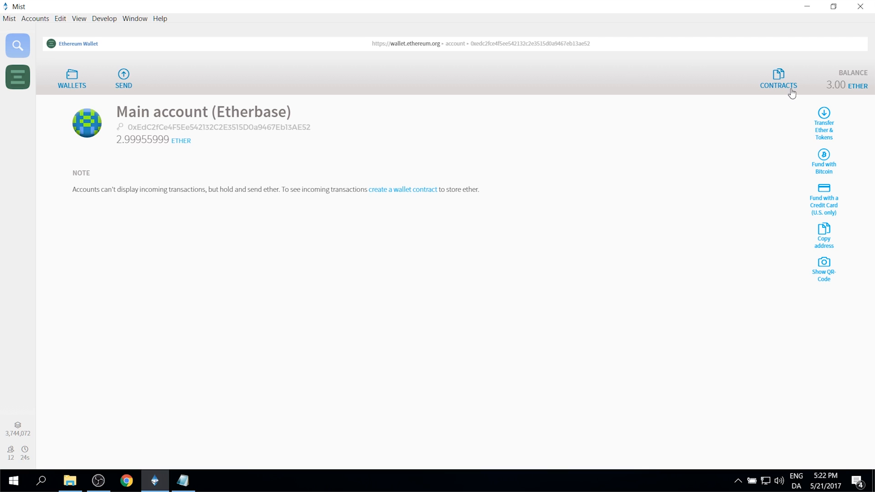
left_click(778, 80)
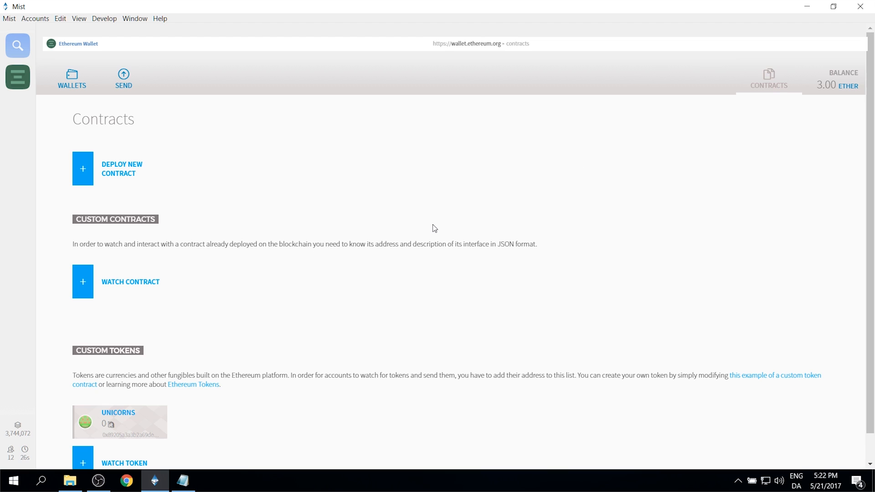
mouse_move(141, 426)
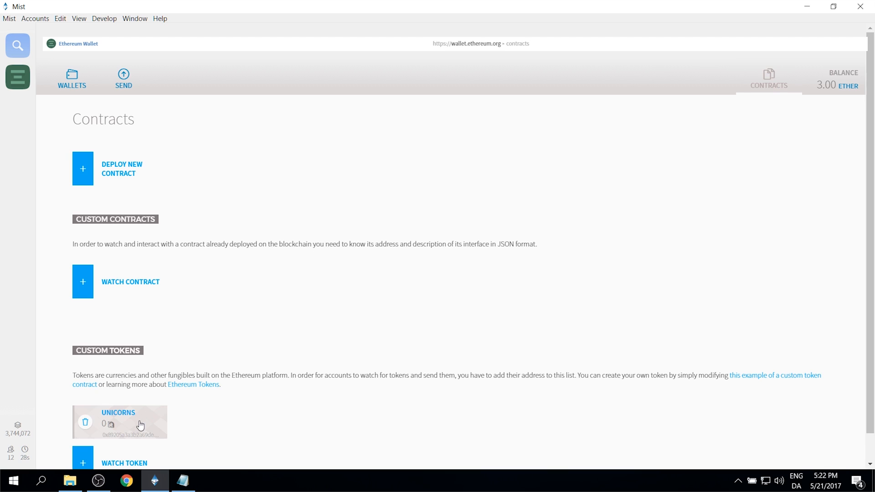
scroll("down", 3)
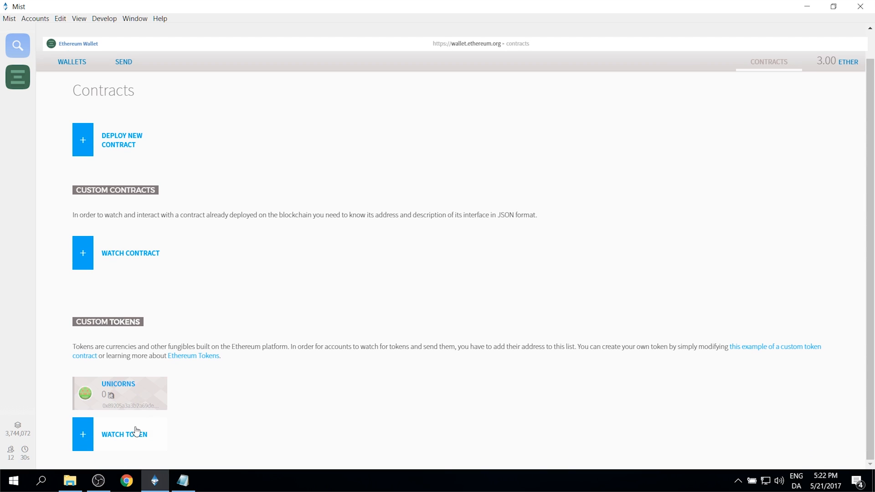
left_click(124, 434)
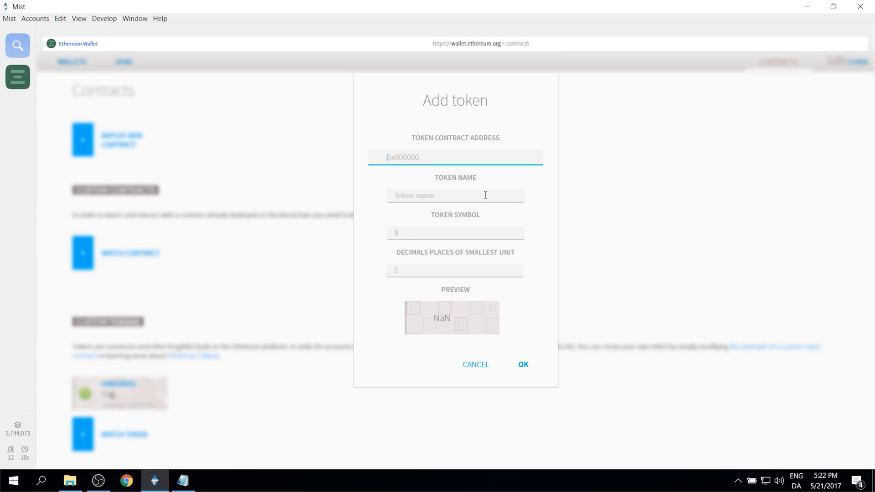
type("0xa74476443119a942de498590fe1f2454d7d4ac0d")
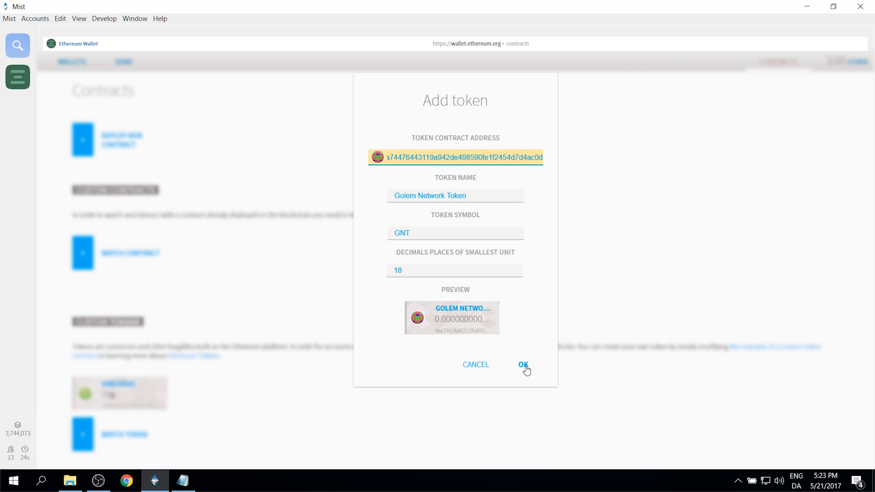
left_click(523, 365)
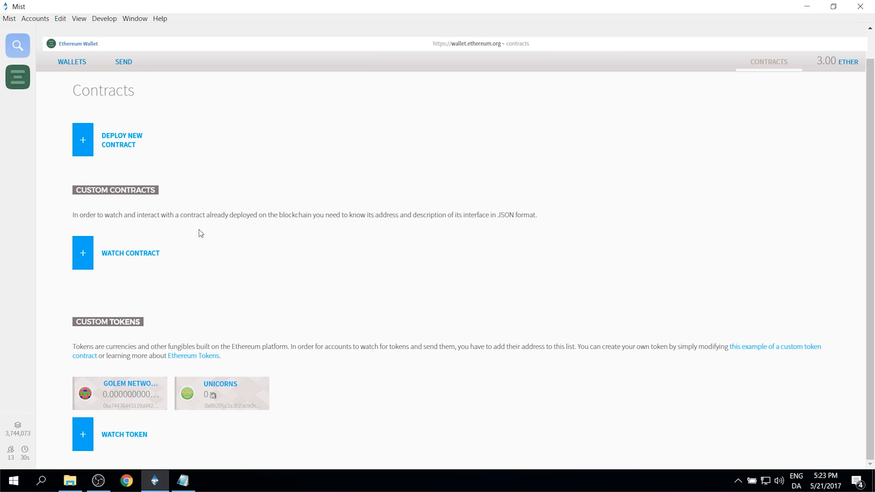
left_click(71, 79)
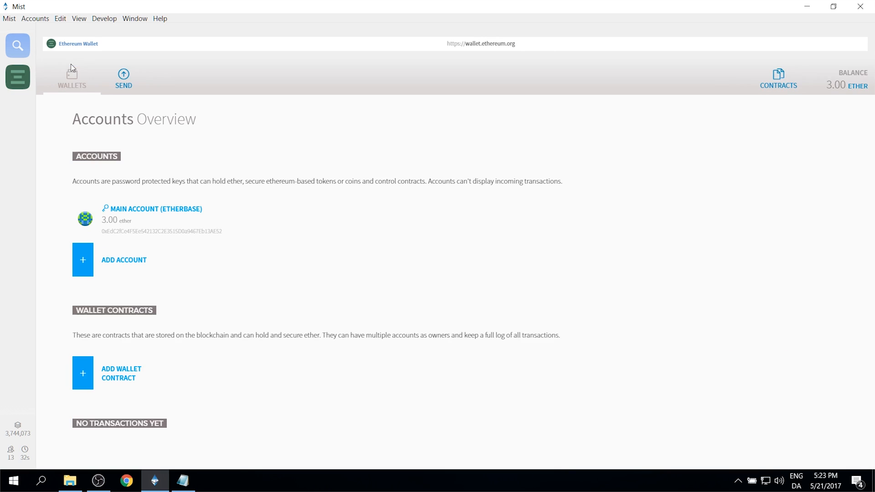
left_click(156, 209)
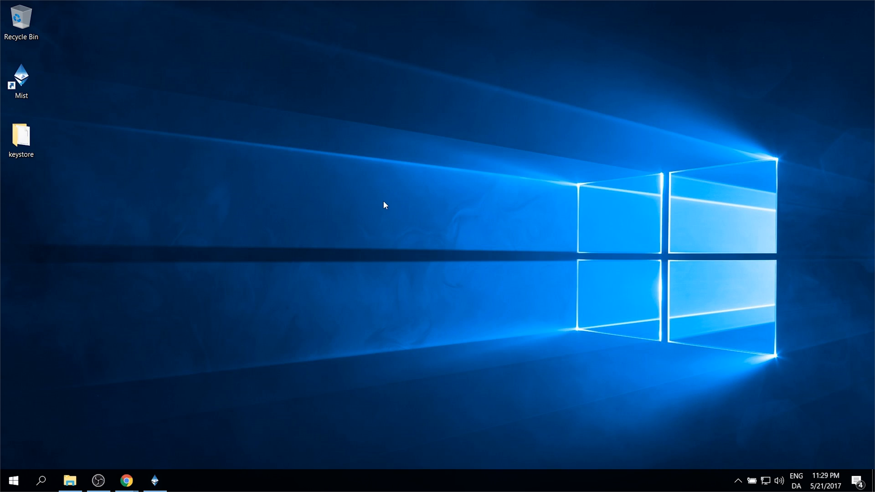
Load shapeshift.io full-screen in Chrome and swap the trade to deposit Ether for Bitcoin
left_click(126, 481)
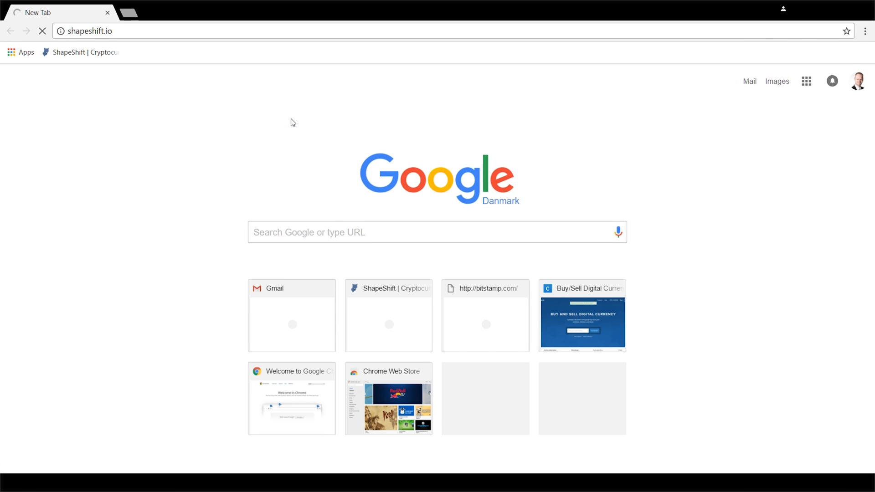
key("F11")
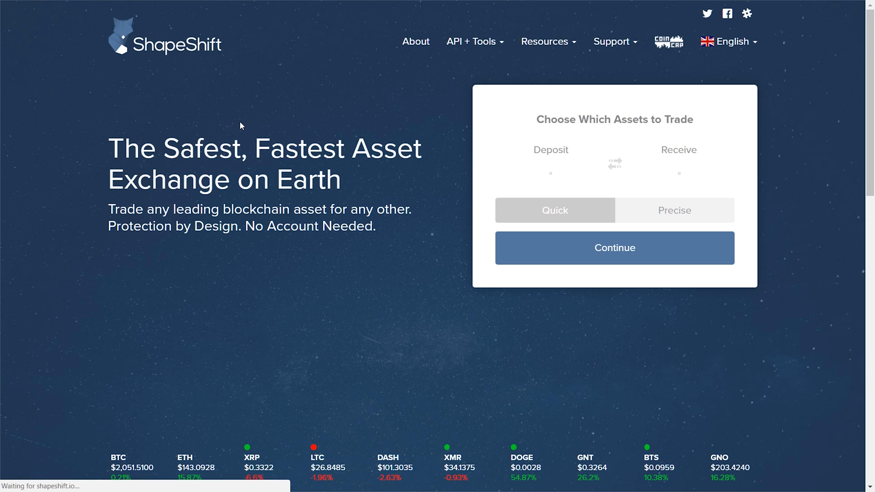
mouse_move(378, 181)
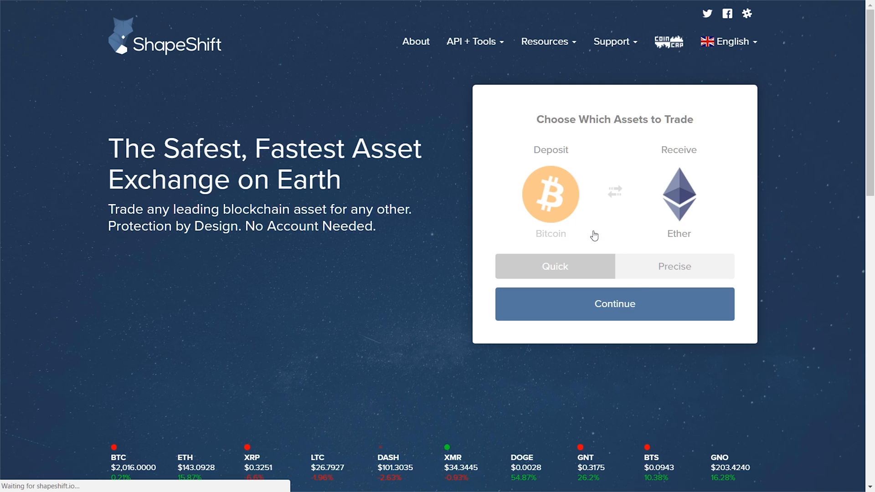
left_click(550, 195)
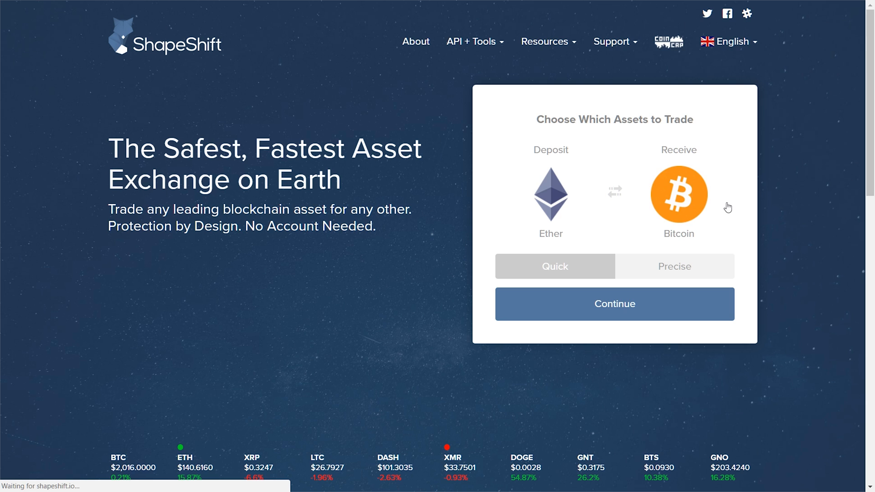
Pick Golem as the asset received for Ether and continue to the trade form
left_click(678, 194)
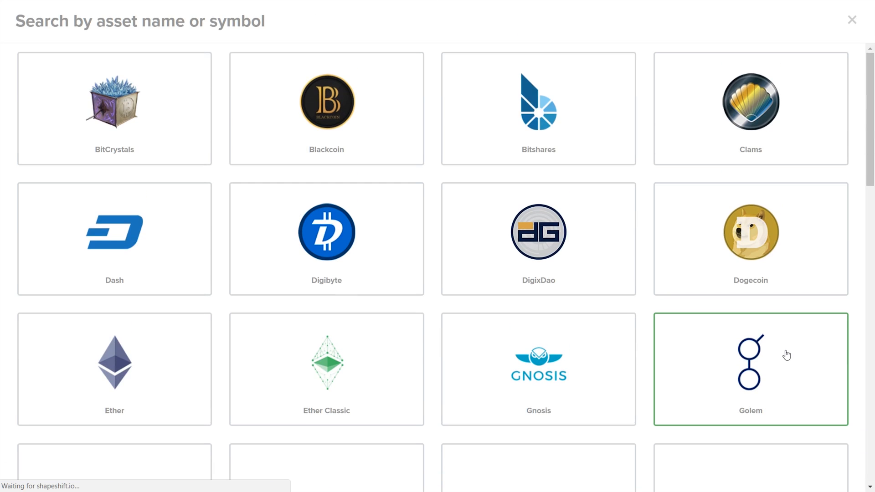
left_click(751, 369)
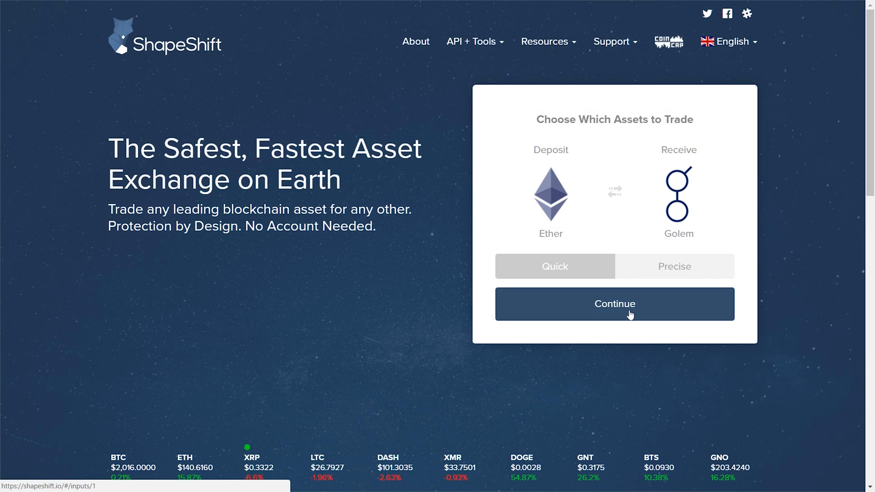
left_click(615, 303)
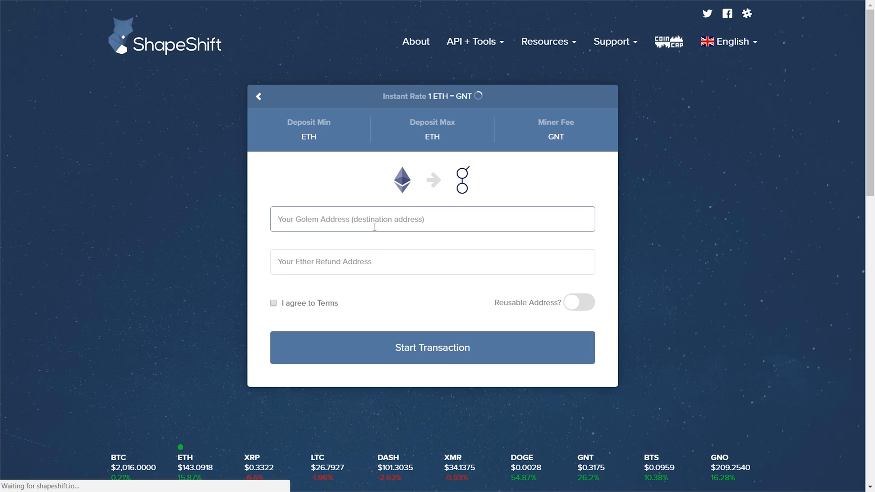
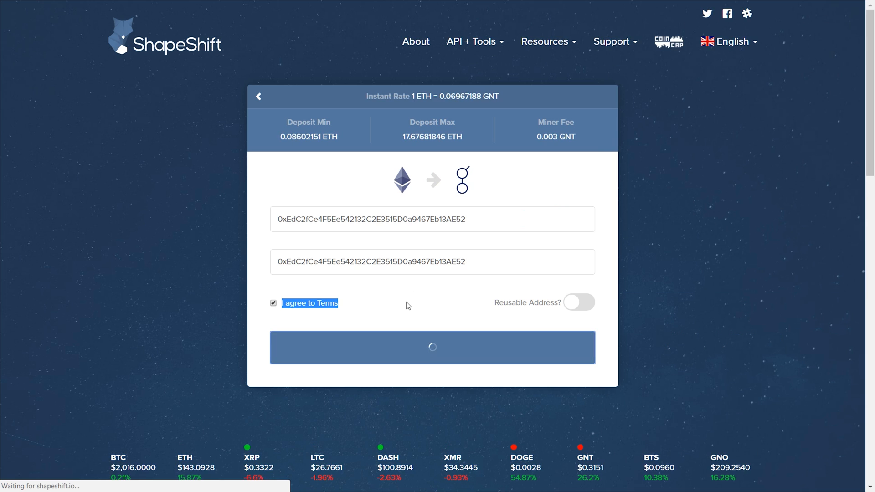
left_click(432, 347)
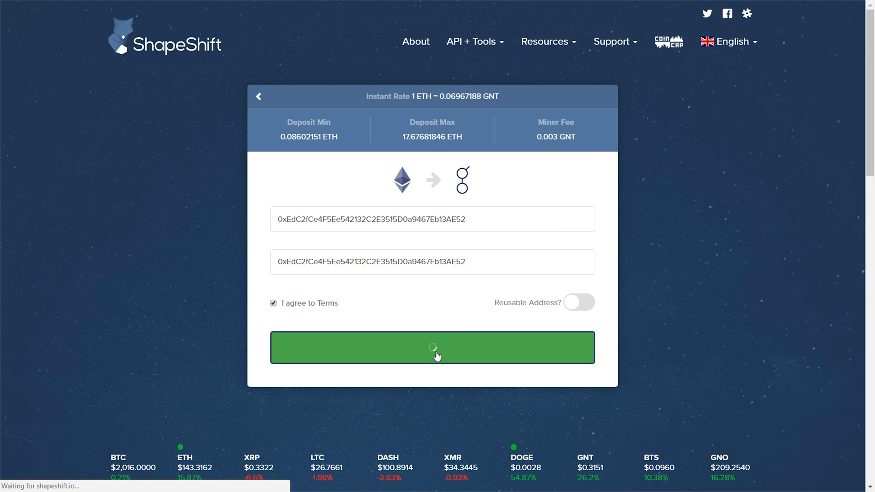
left_click(435, 347)
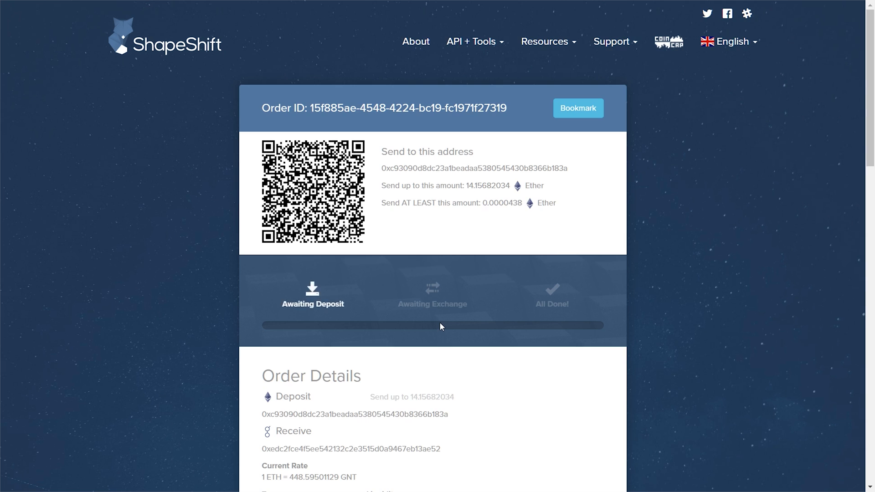
mouse_move(380, 172)
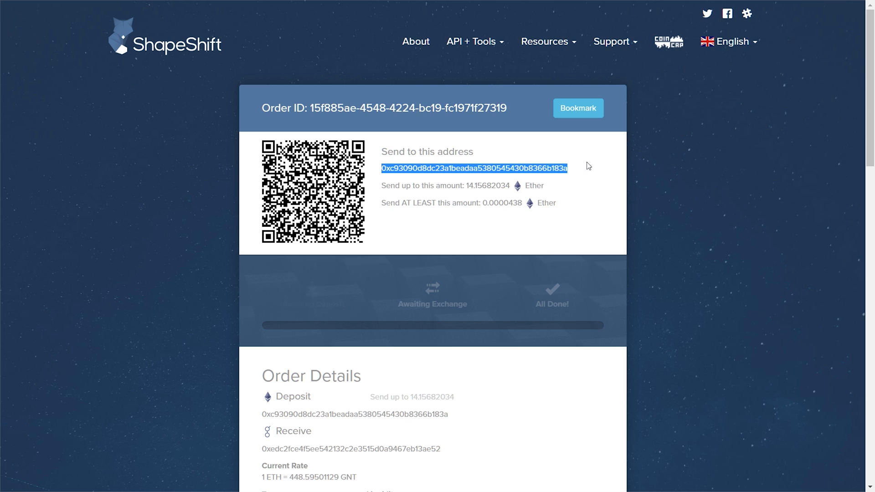
Copy the ShapeShift deposit address and switch to the Mist wallet window
key("Alt+Tab")
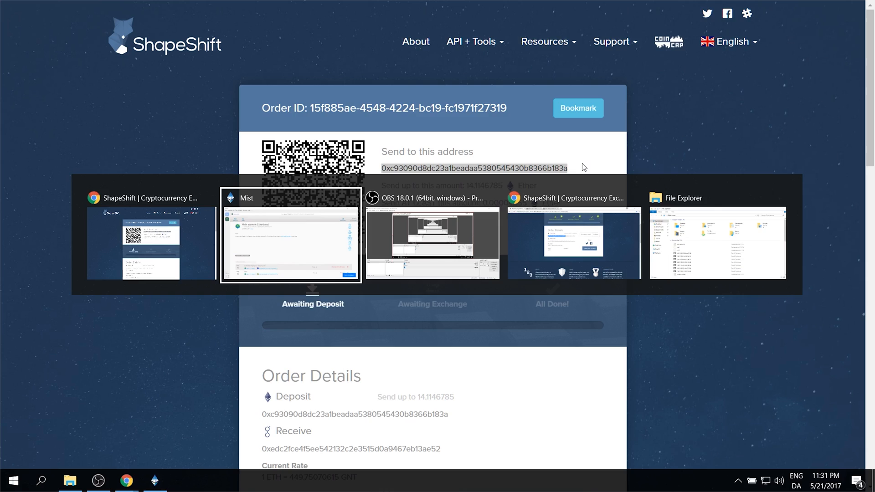
left_click(291, 240)
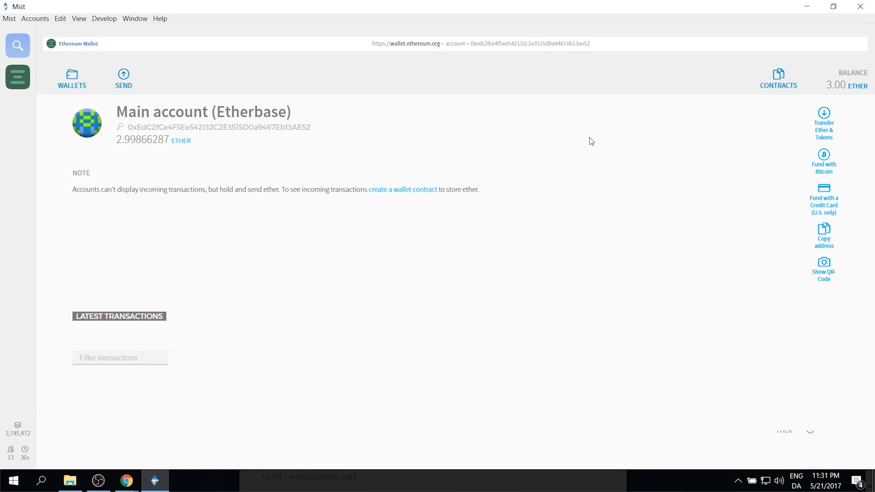
Send 0.5 ETH from Mist's main account to the deposit address, confirming with the password
left_click(123, 78)
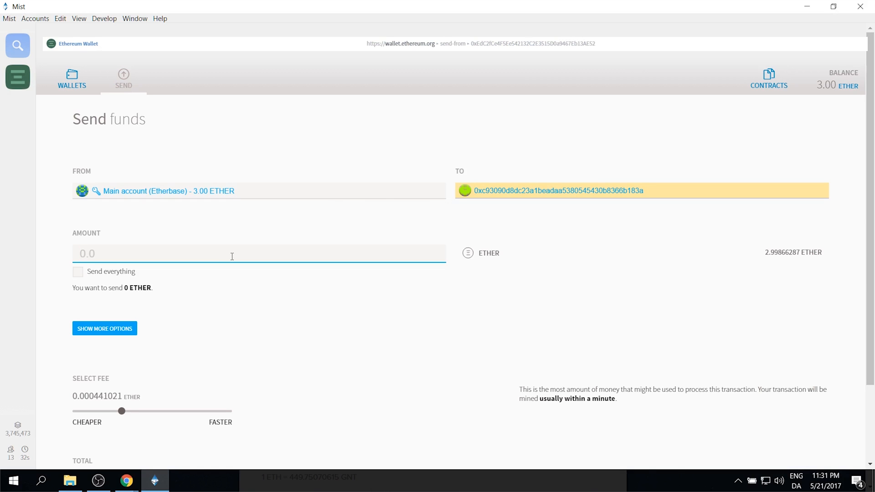
type("0.5")
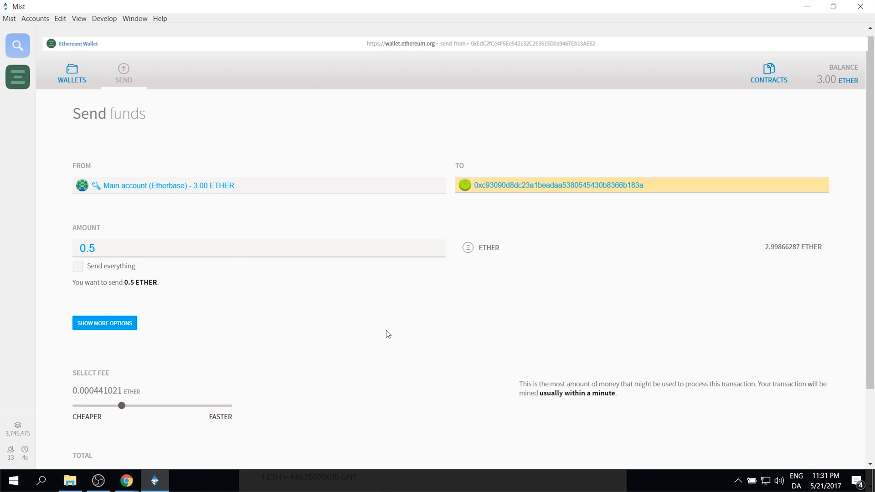
scroll("down", 3)
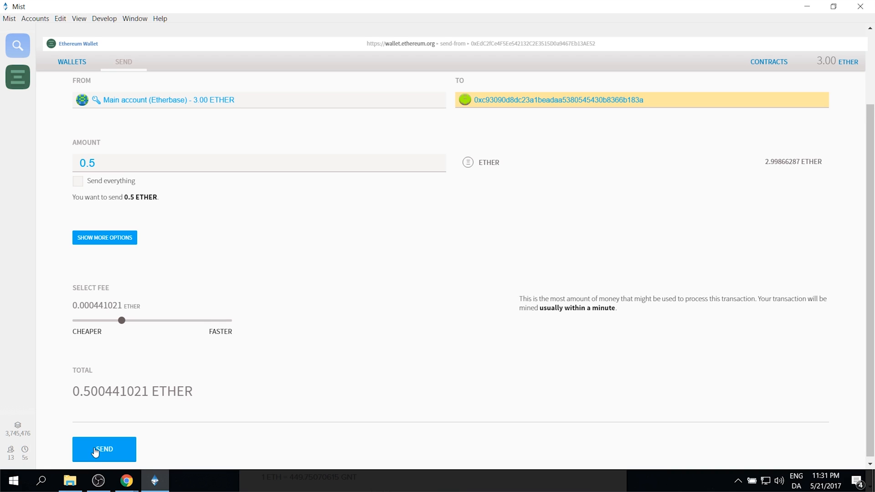
left_click(104, 450)
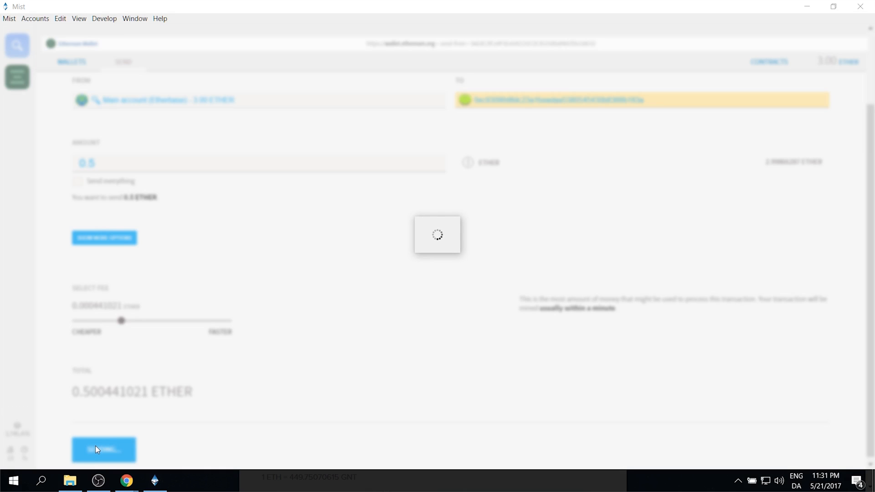
left_click(103, 450)
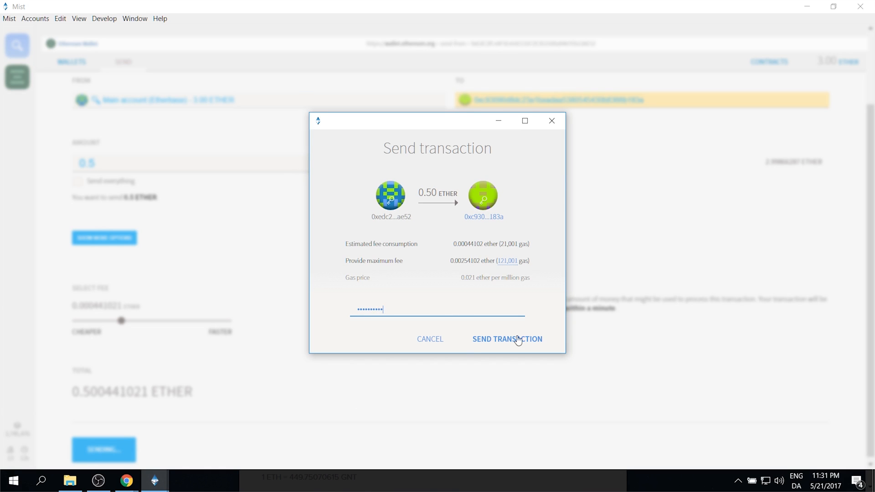
left_click(508, 339)
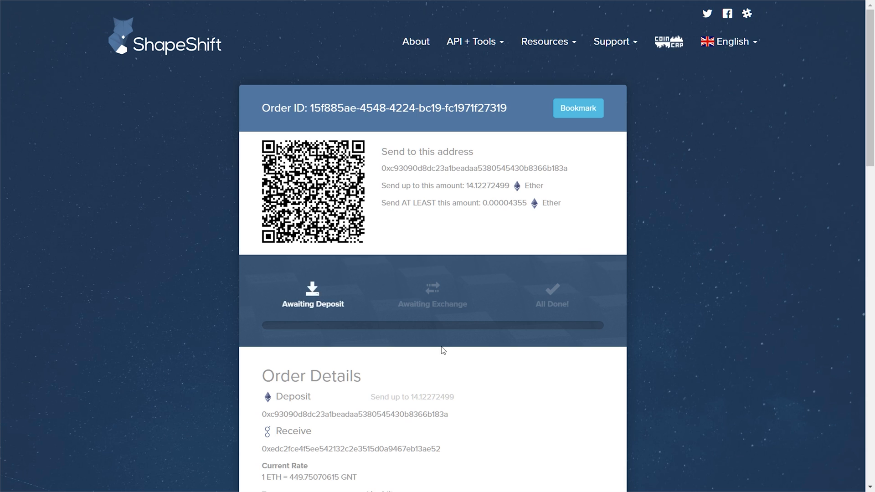
mouse_move(449, 391)
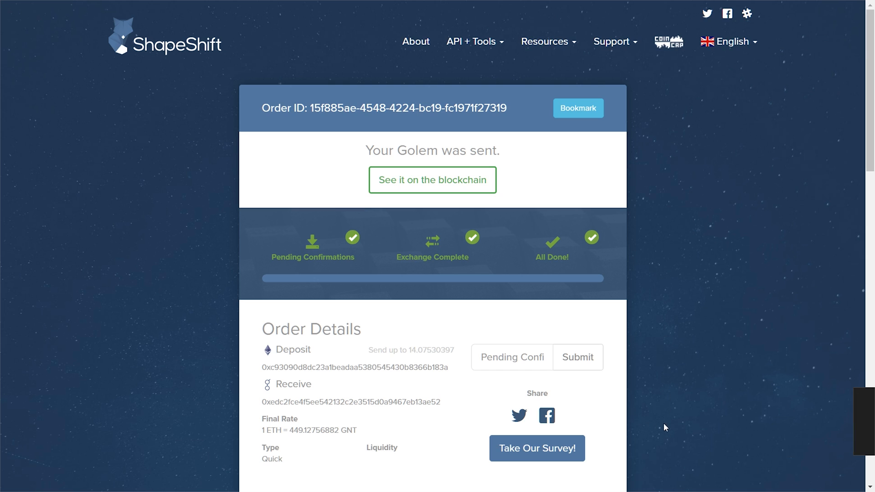
mouse_move(605, 412)
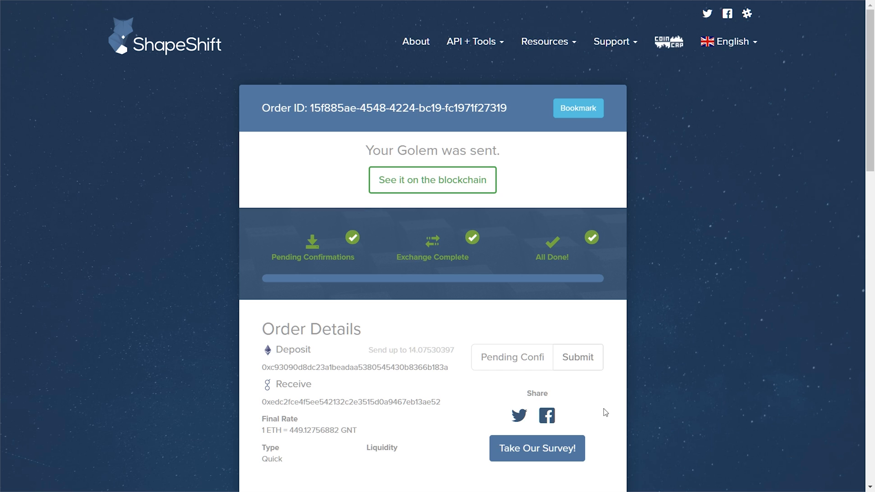
Check the main account's 2.50 ether and 224.5537844 GNT balances, then go back to Wallets
left_click(154, 481)
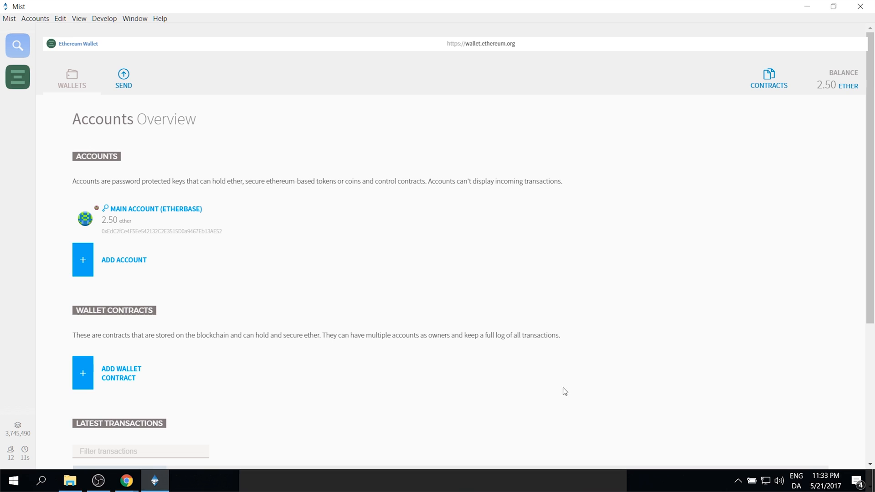
mouse_move(138, 226)
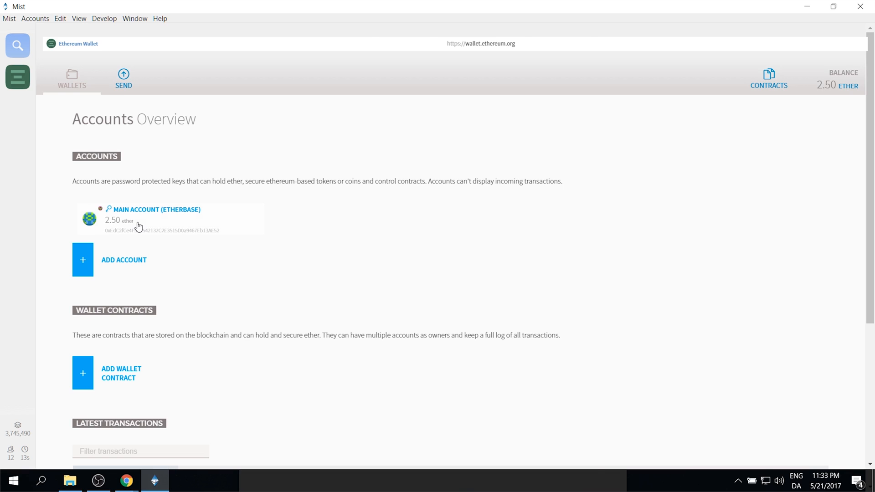
left_click(155, 210)
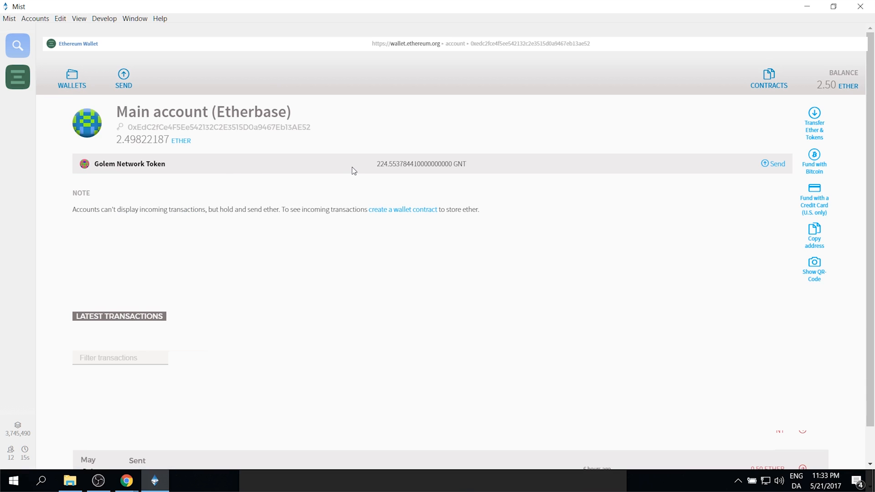
mouse_move(385, 164)
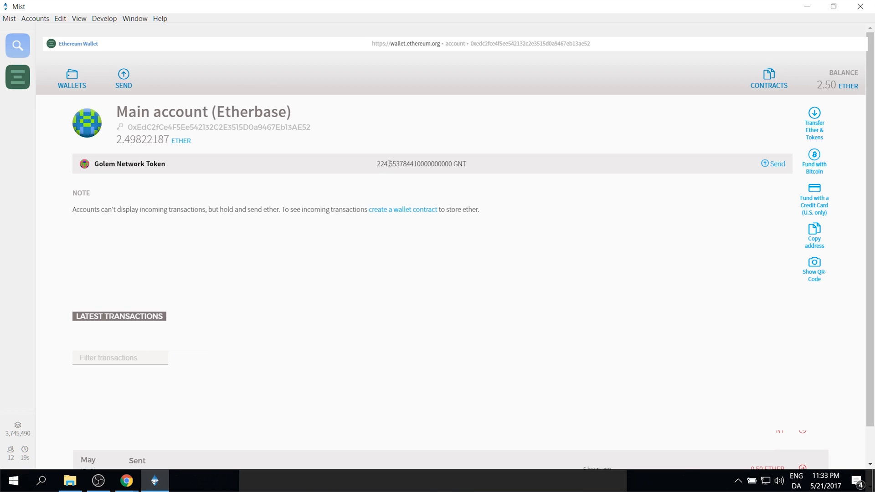
mouse_move(439, 186)
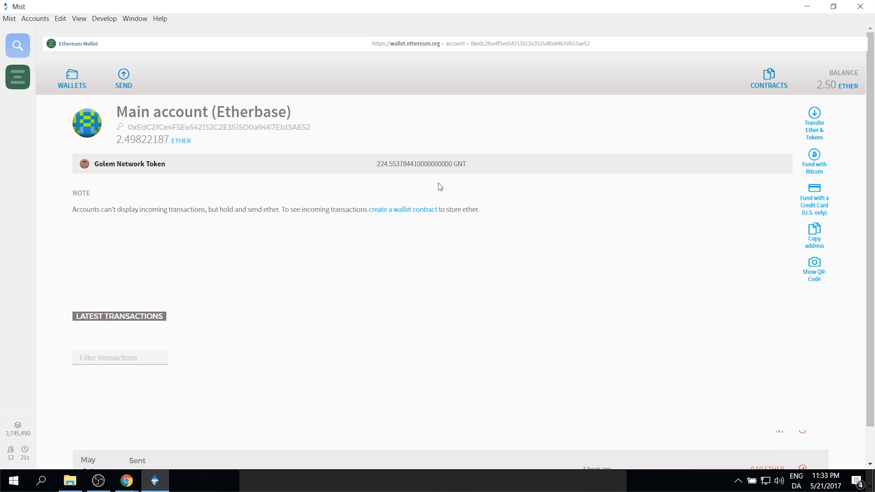
left_click(72, 78)
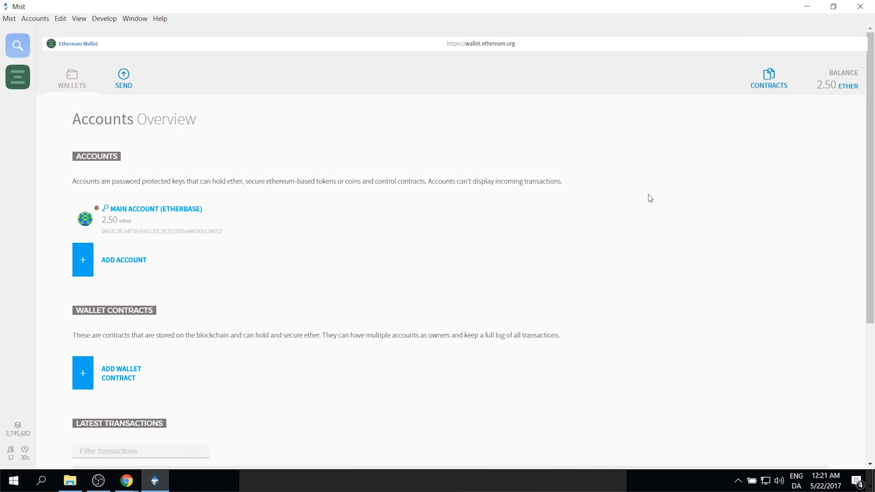
mouse_move(313, 162)
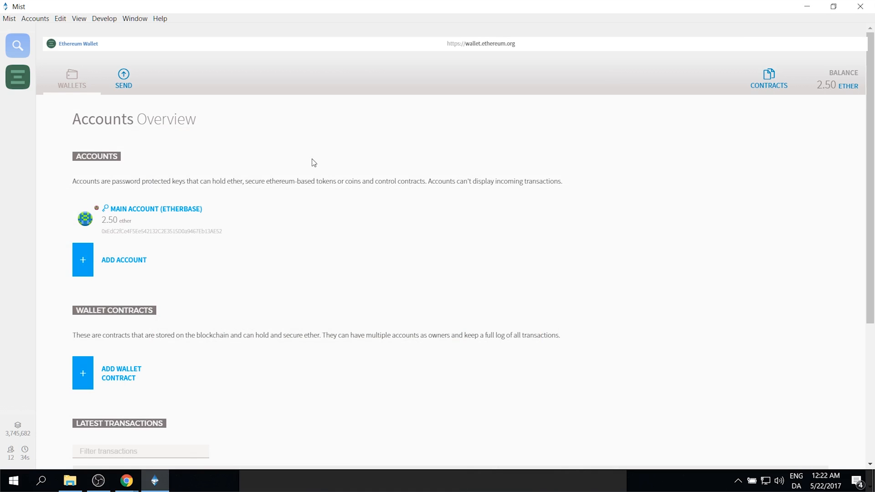
mouse_move(51, 49)
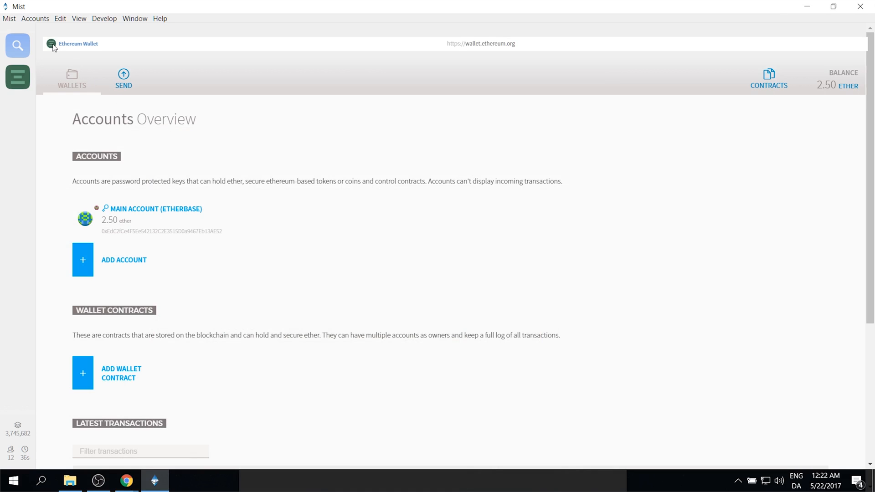
Locate the Ethereum keystore folder and verify the UTC key file copied into Documents\keystore
left_click(35, 18)
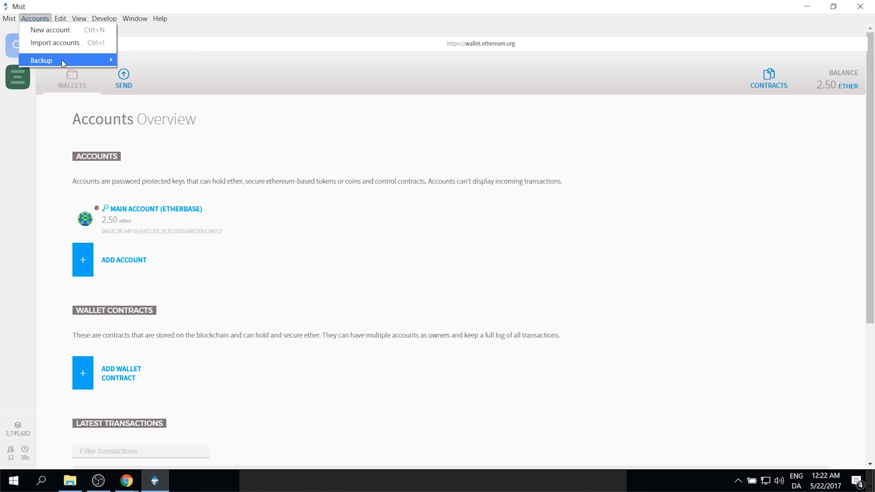
mouse_move(64, 62)
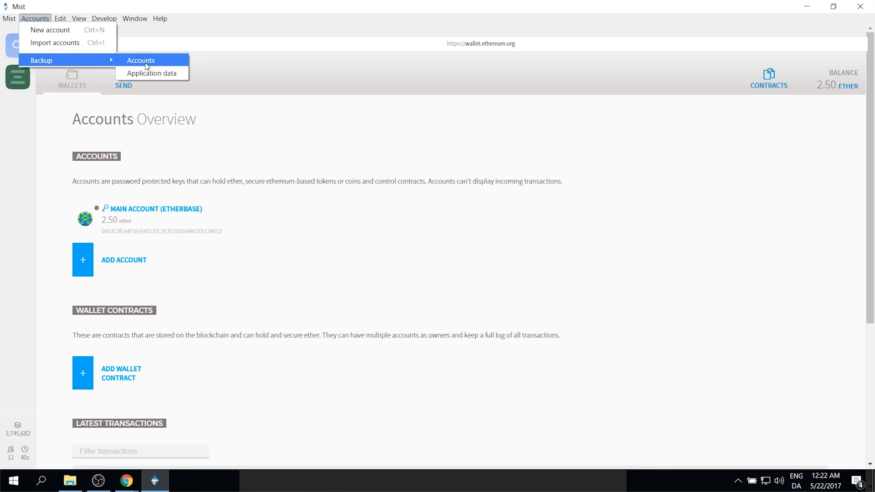
left_click(141, 60)
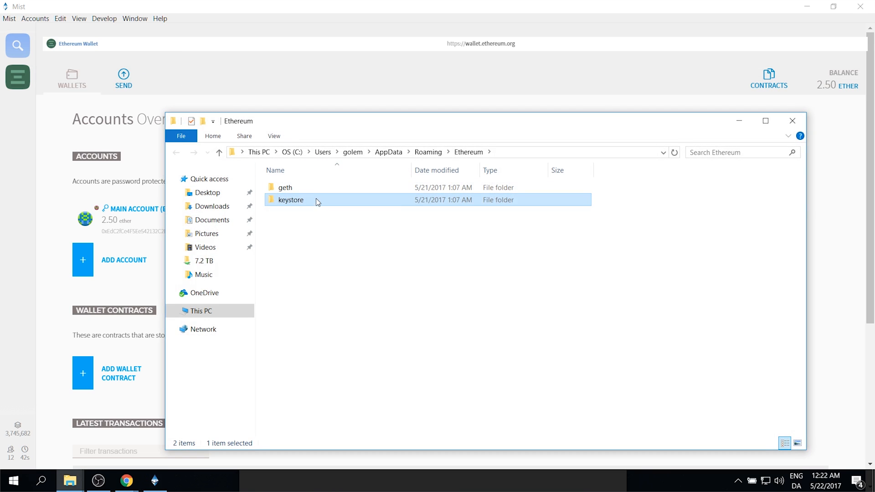
double_click(290, 199)
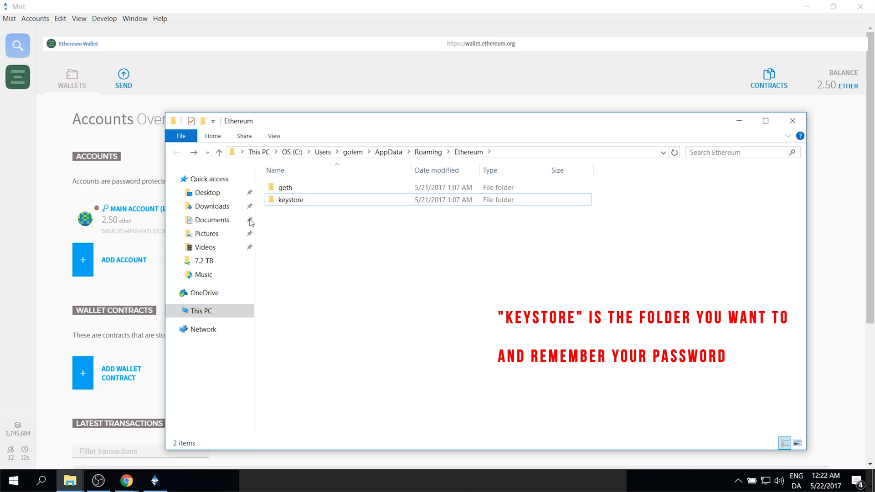
double_click(291, 199)
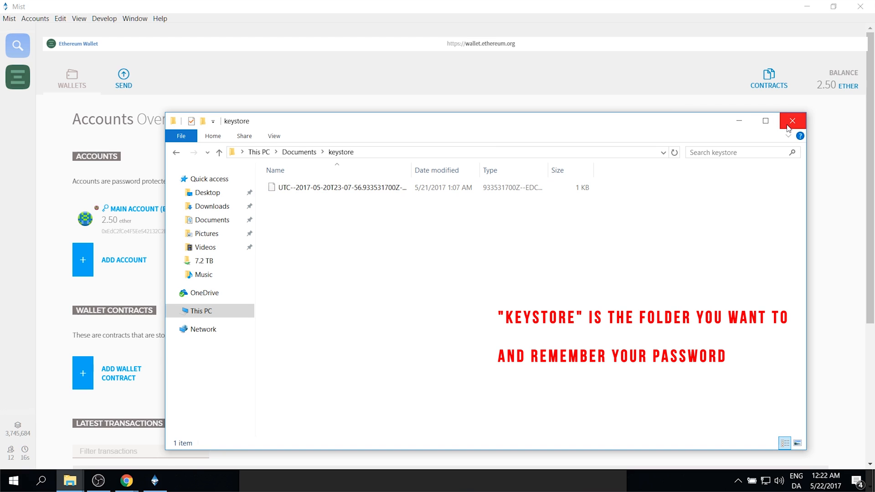
left_click(793, 121)
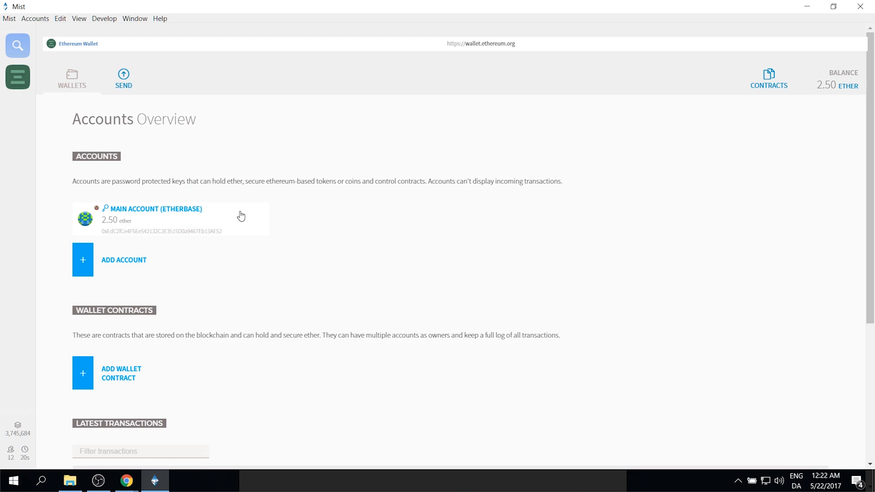
mouse_move(153, 130)
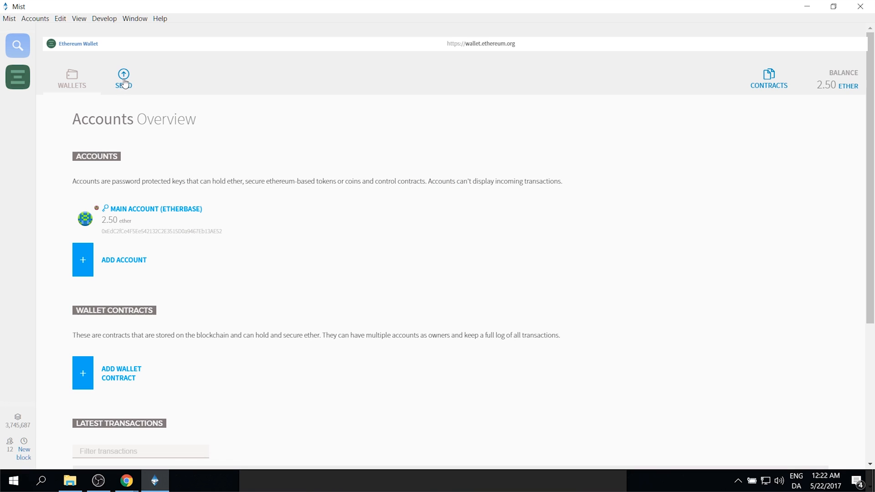
mouse_move(141, 221)
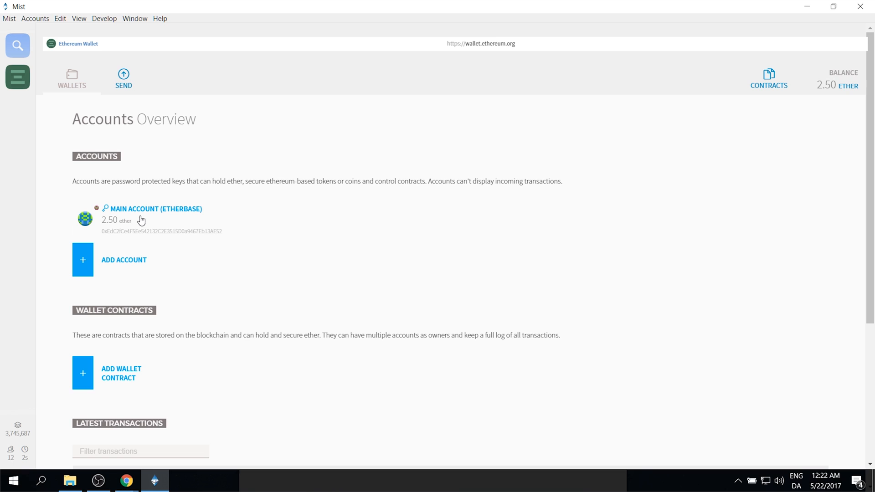
Open the main account's details and start a Golem Network Token transfer
left_click(152, 209)
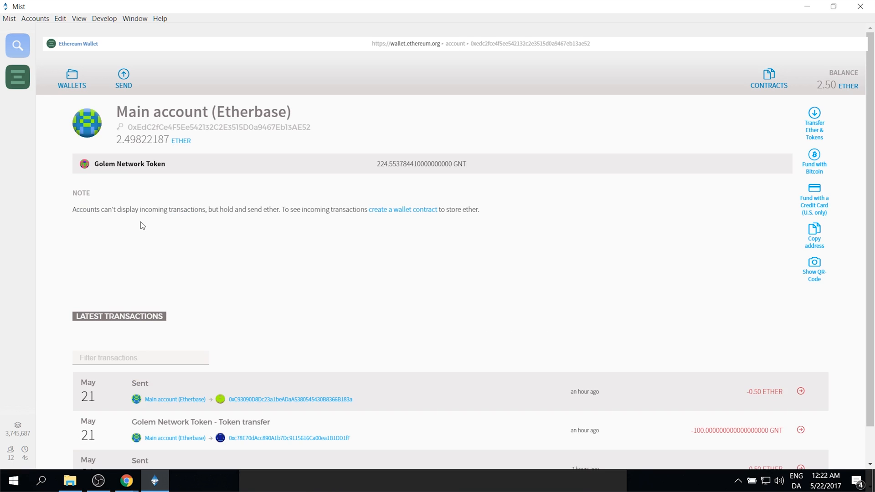
mouse_move(603, 116)
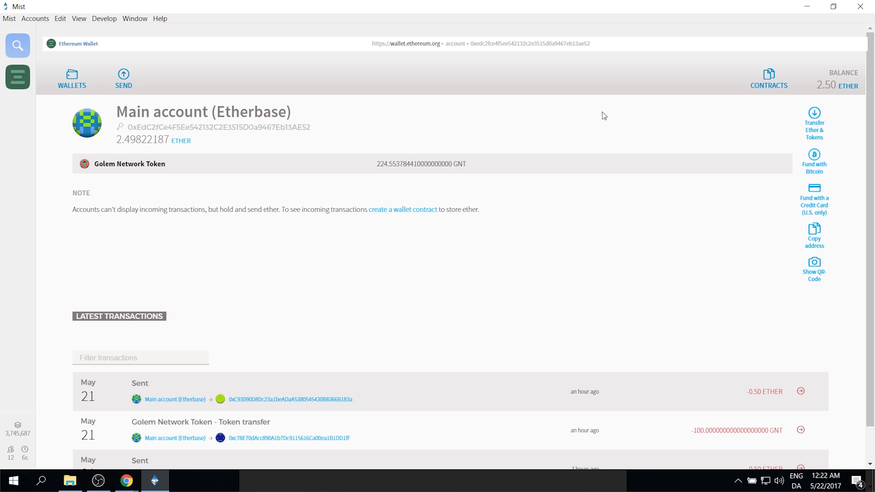
mouse_move(760, 166)
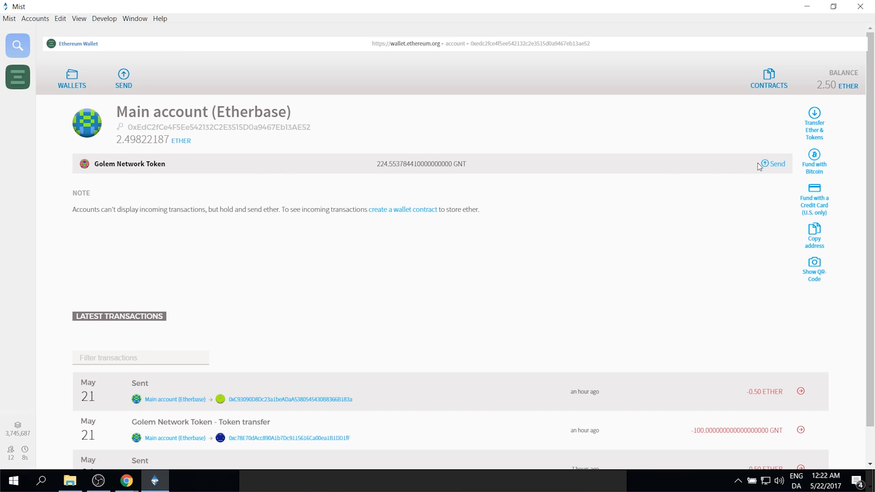
left_click(775, 164)
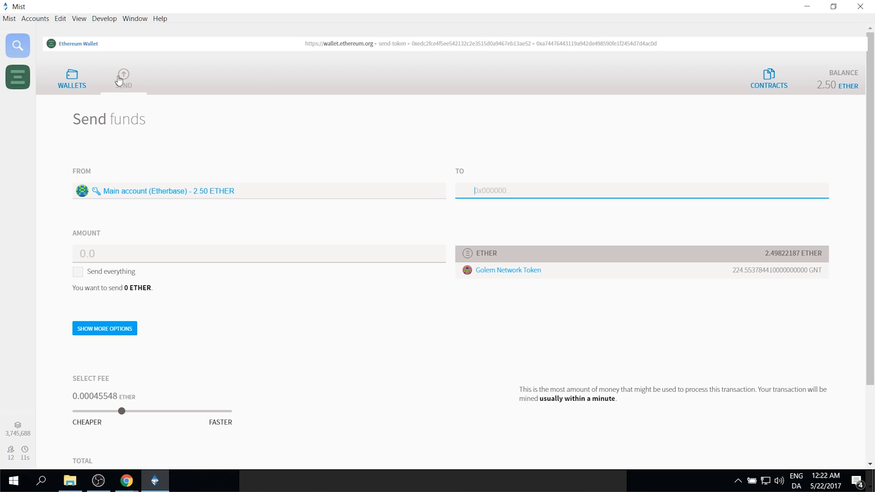
mouse_move(299, 193)
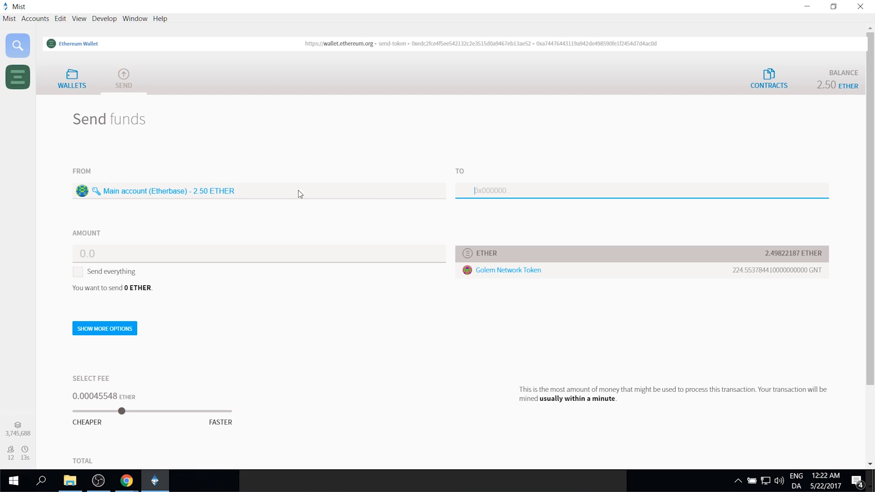
mouse_move(514, 258)
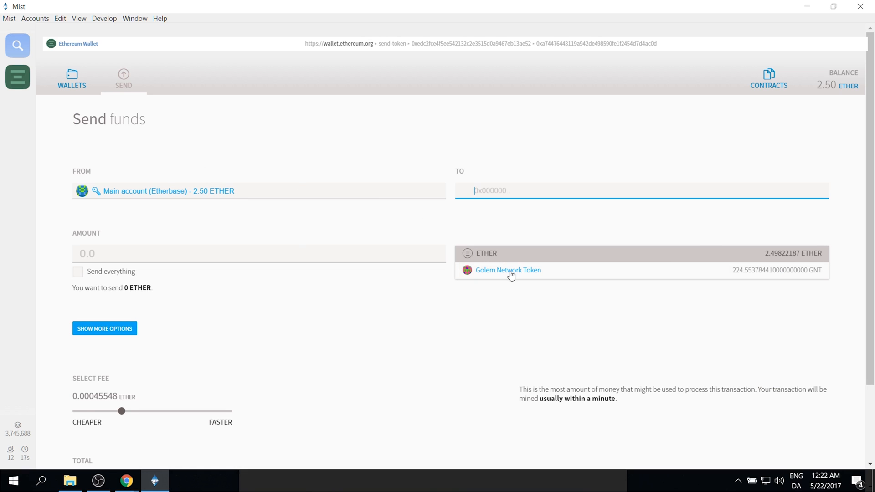
left_click(508, 270)
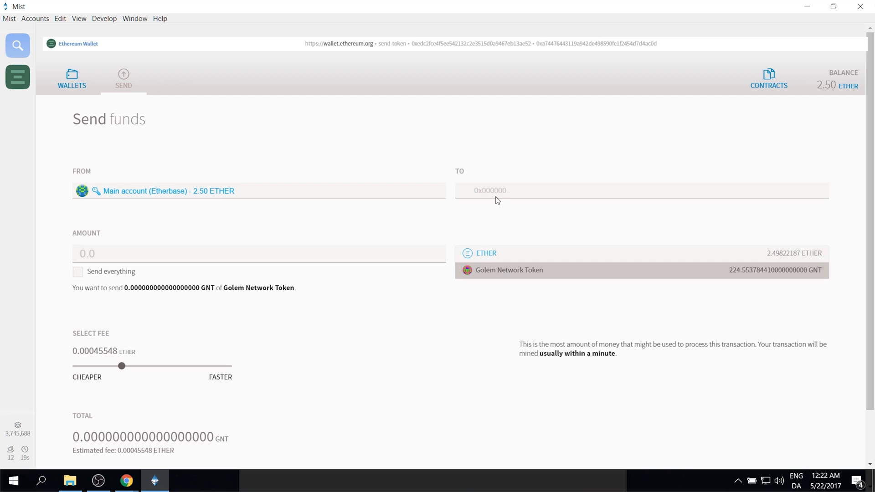
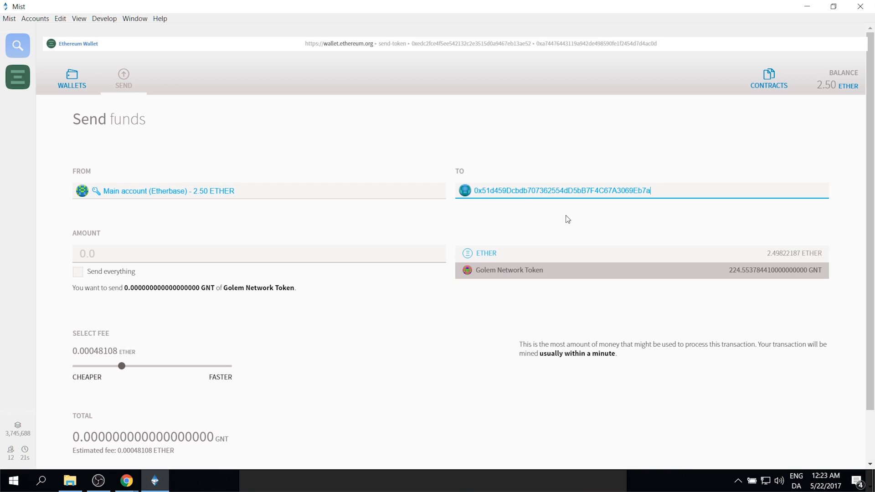
mouse_move(79, 272)
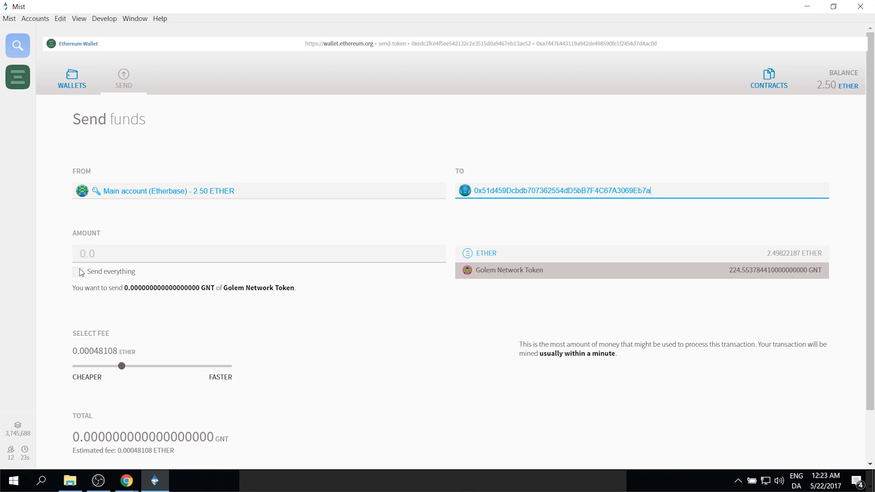
left_click(77, 271)
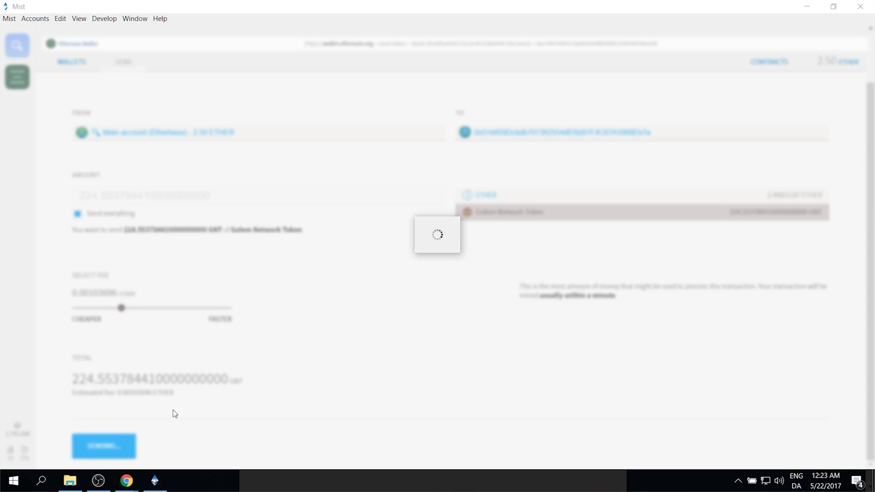
left_click(103, 446)
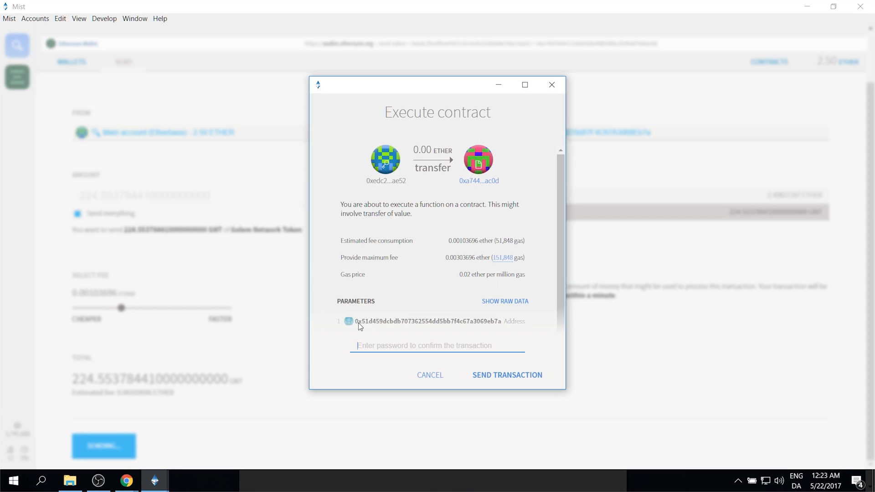
type("•••••")
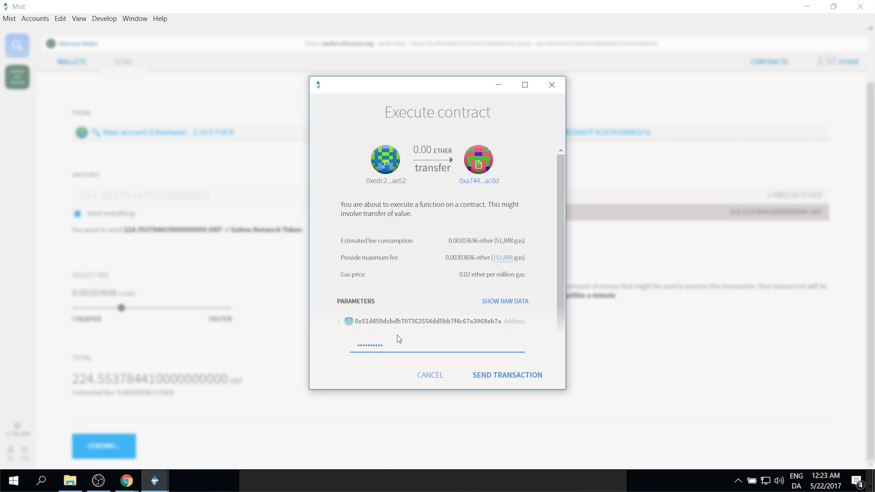
left_click(507, 374)
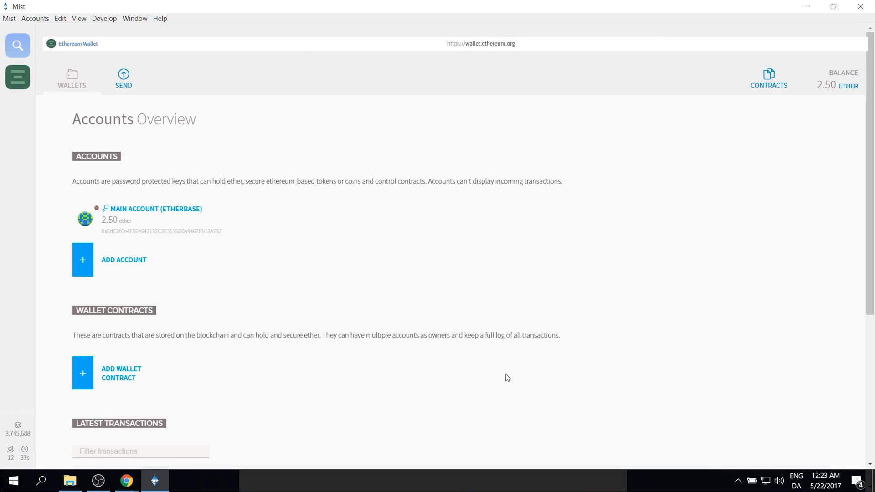
mouse_move(198, 215)
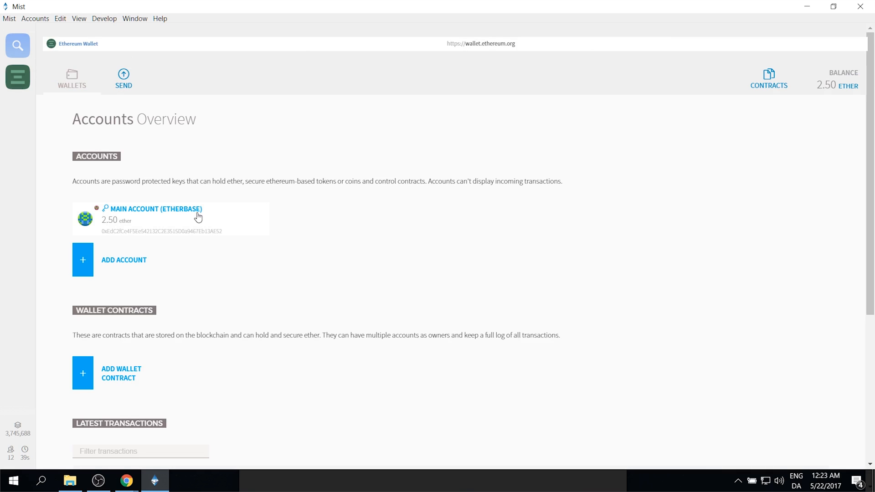
Revisit the main account and scroll to the new transfer at 0 of 12 confirmations
left_click(153, 209)
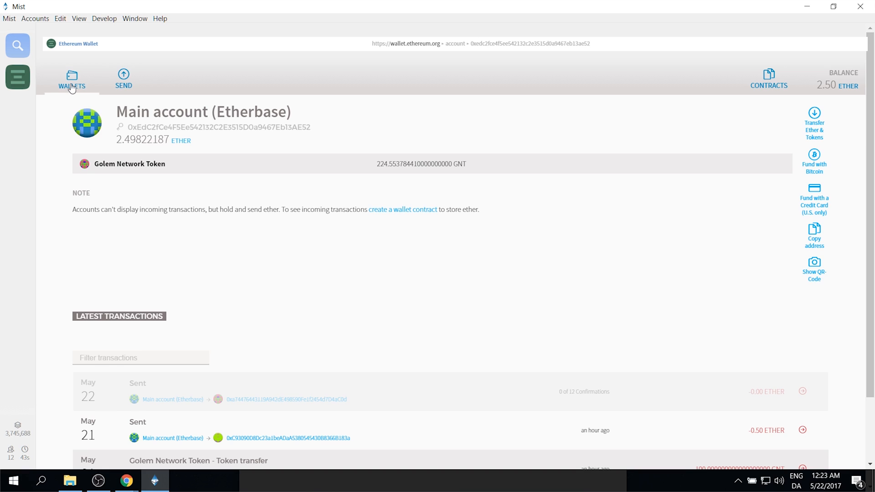
left_click(72, 78)
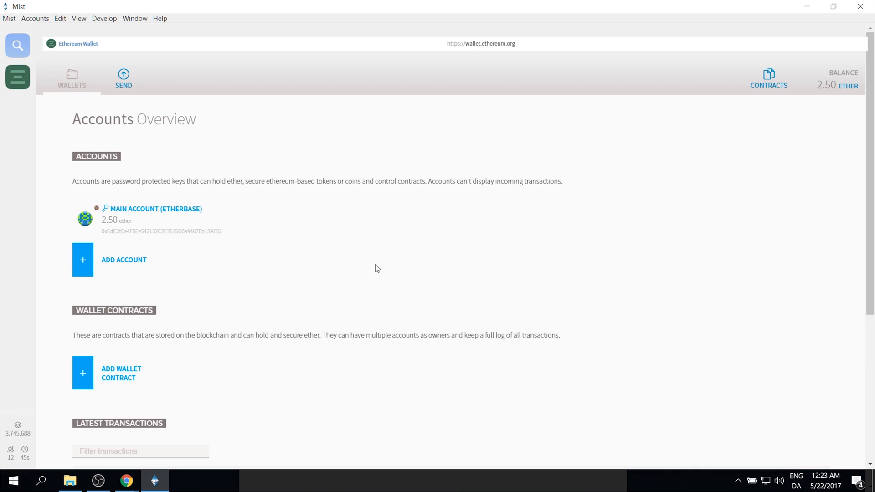
mouse_move(386, 221)
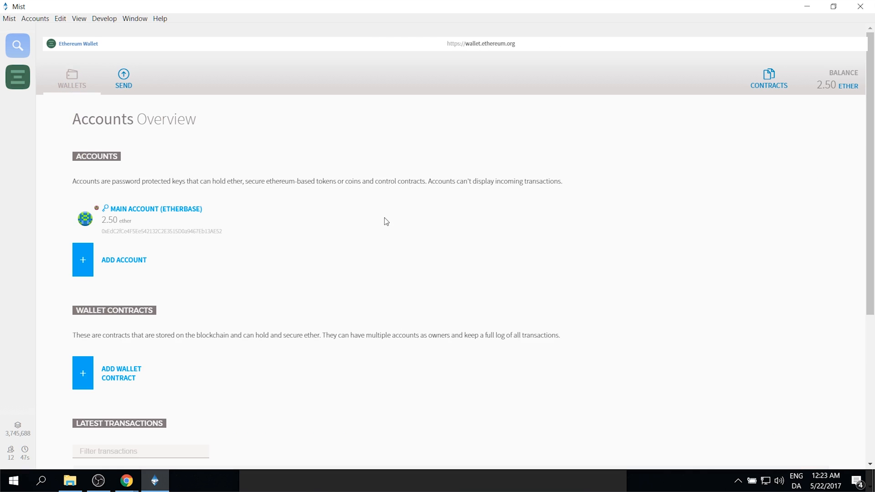
scroll("down", 3)
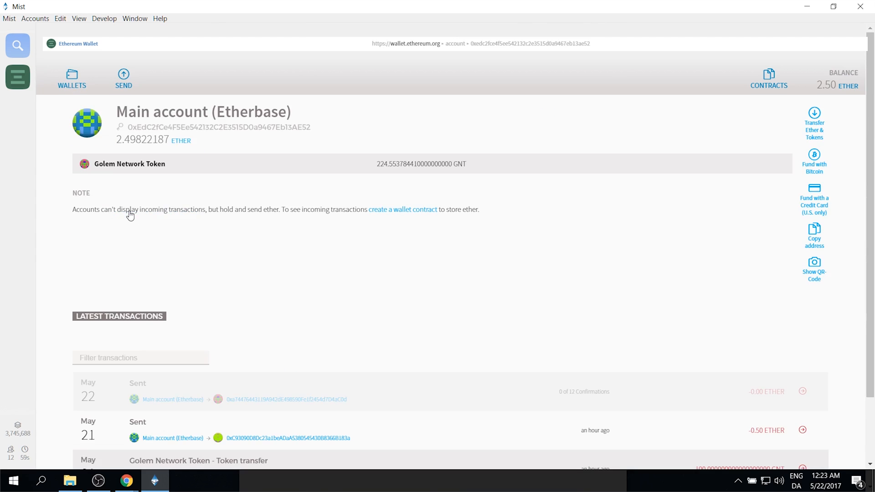
left_click(124, 77)
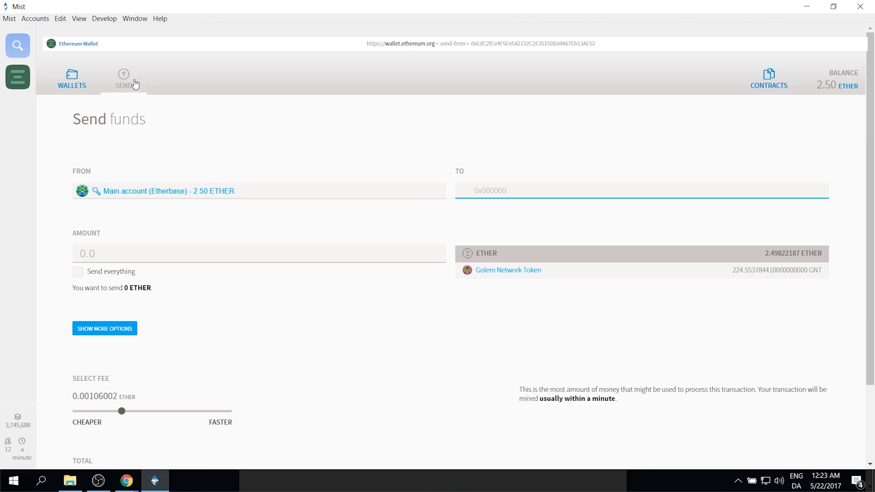
mouse_move(430, 211)
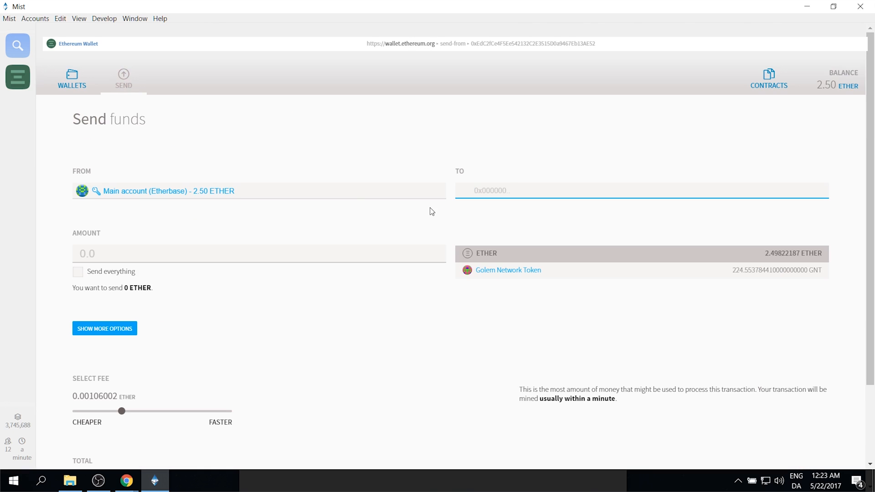
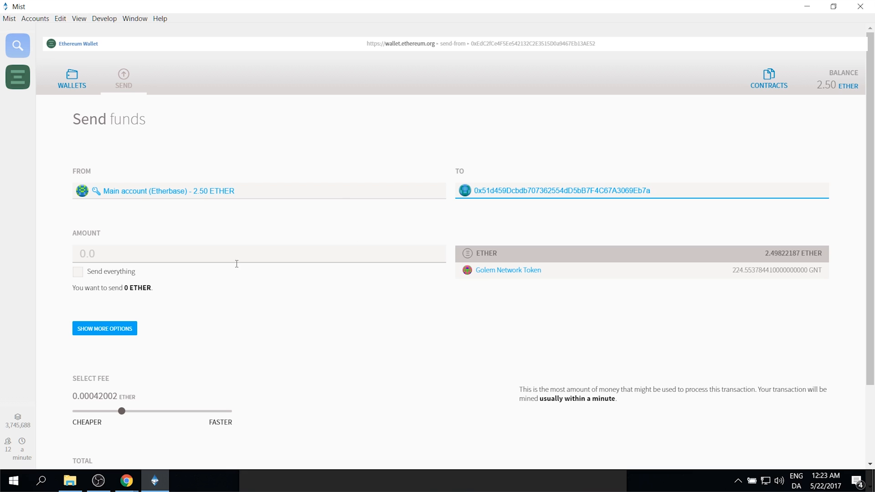
left_click(77, 271)
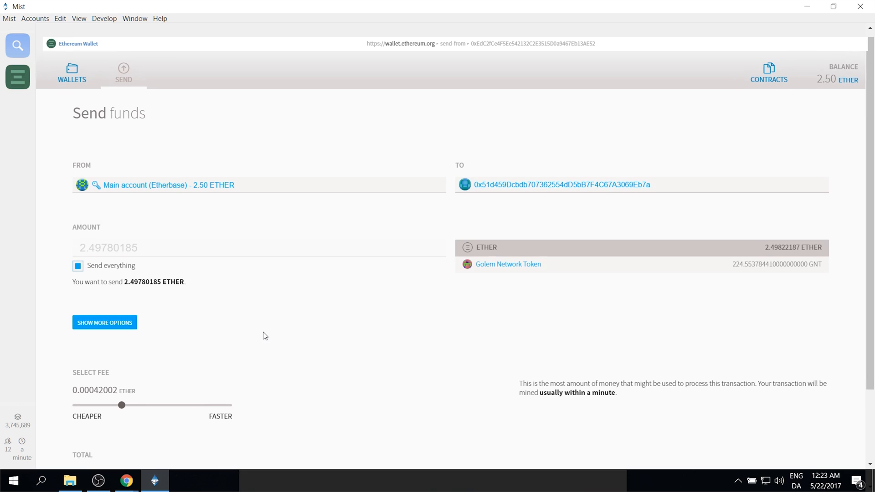
scroll("down", 3)
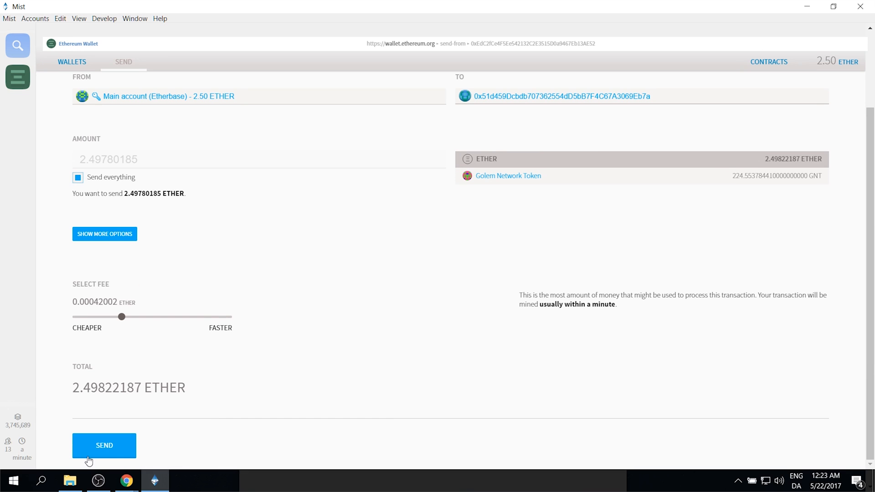
left_click(104, 445)
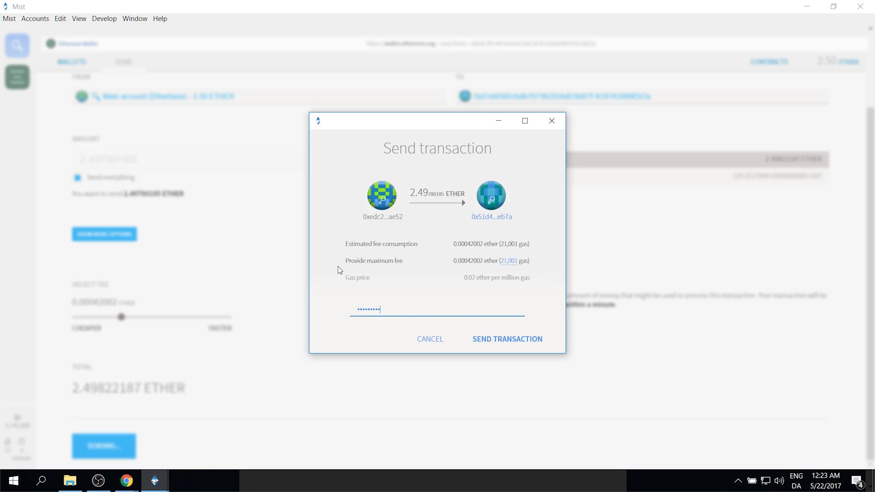
left_click(507, 339)
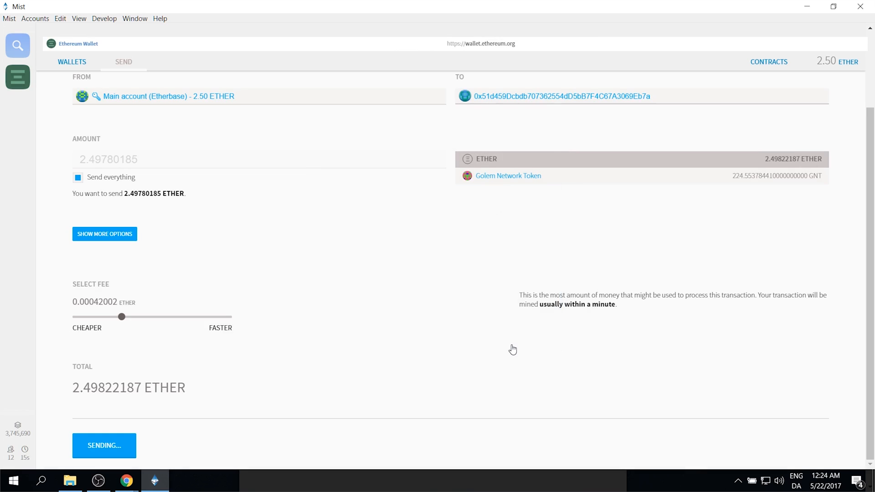
left_click(72, 61)
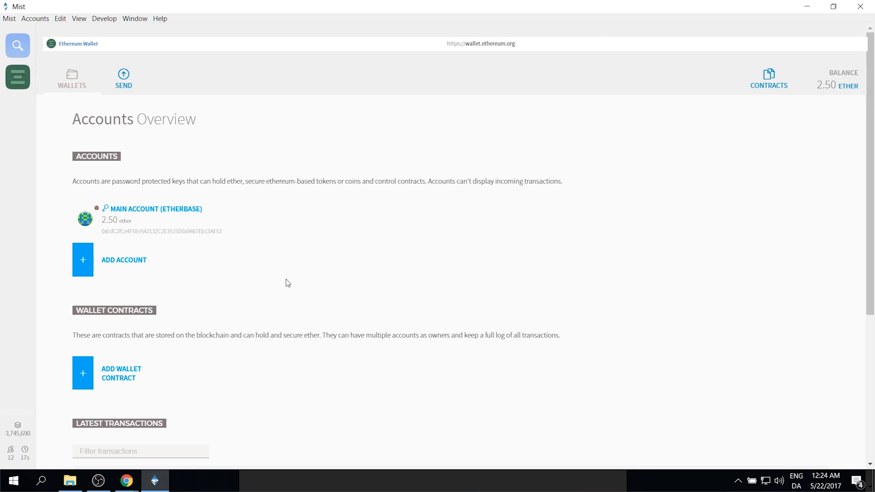
scroll("down", 3)
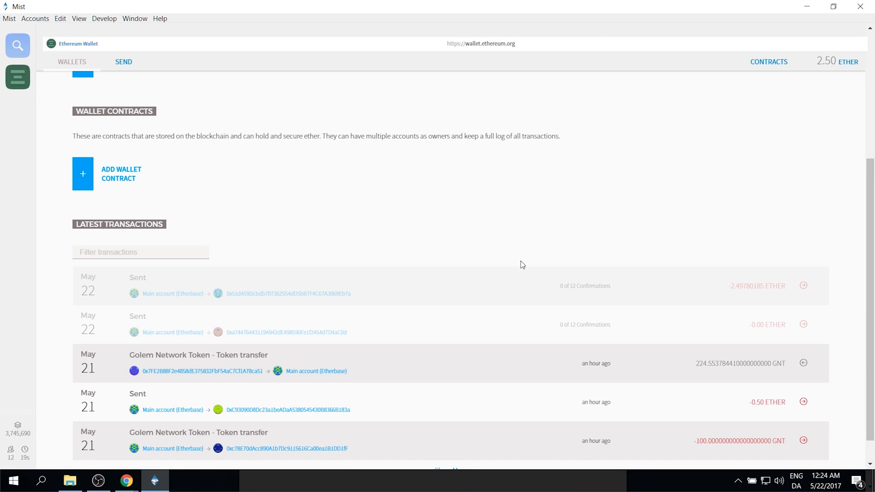
mouse_move(508, 178)
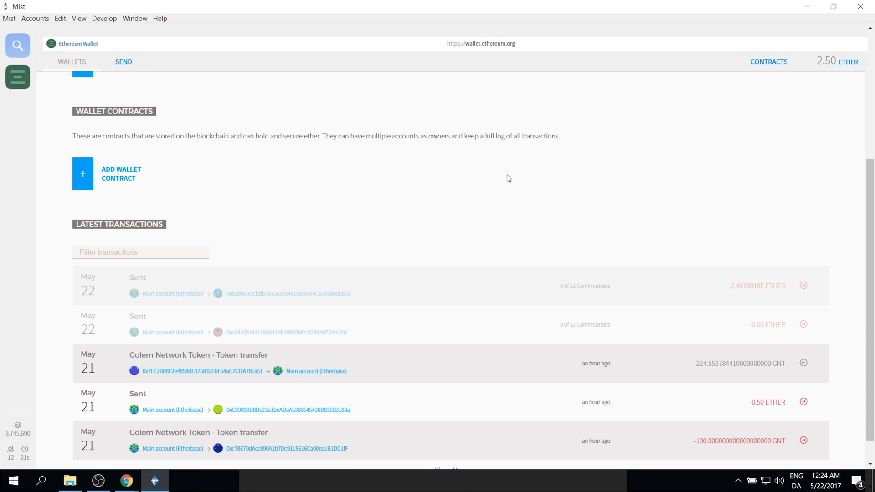